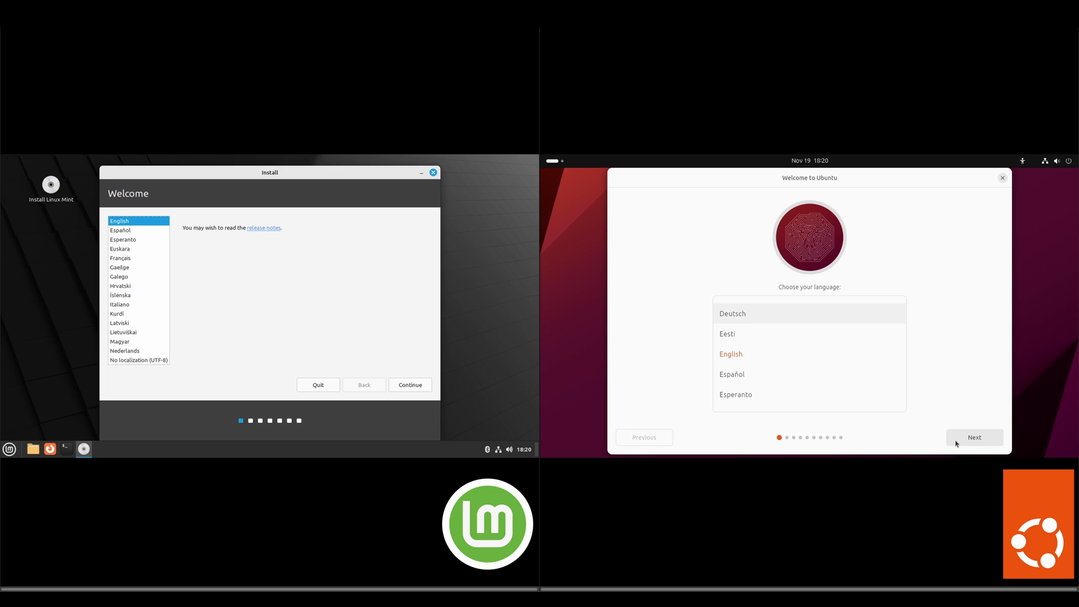
Choose English and Install Ubuntu, then finish Mint's keyboard, codecs and account pages to start installing.
{"action": "left_click", "coordinate": [973, 437]}
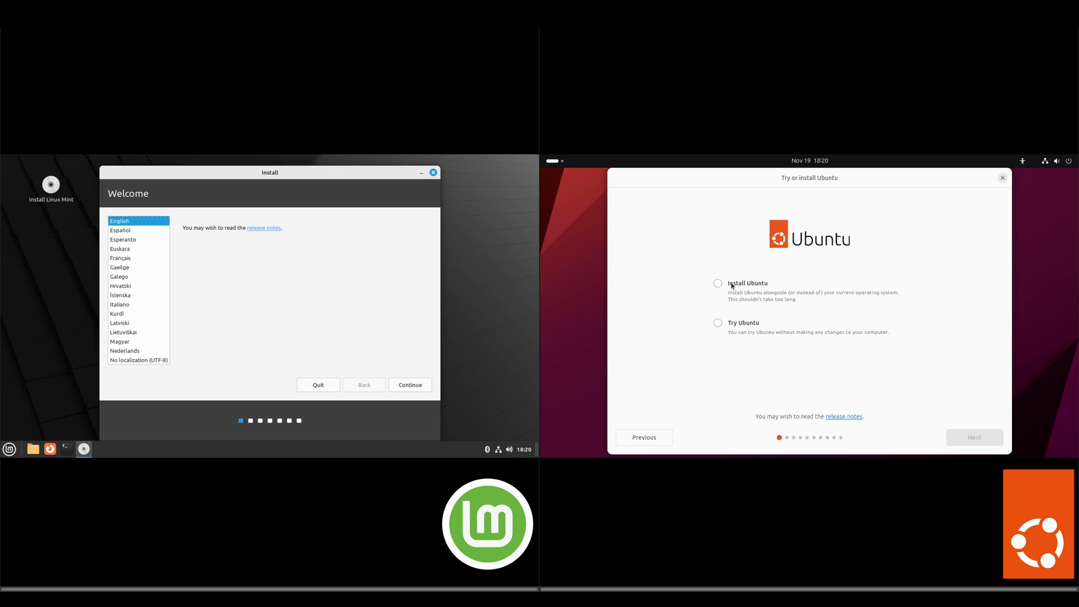
{"action": "left_click", "coordinate": [718, 284]}
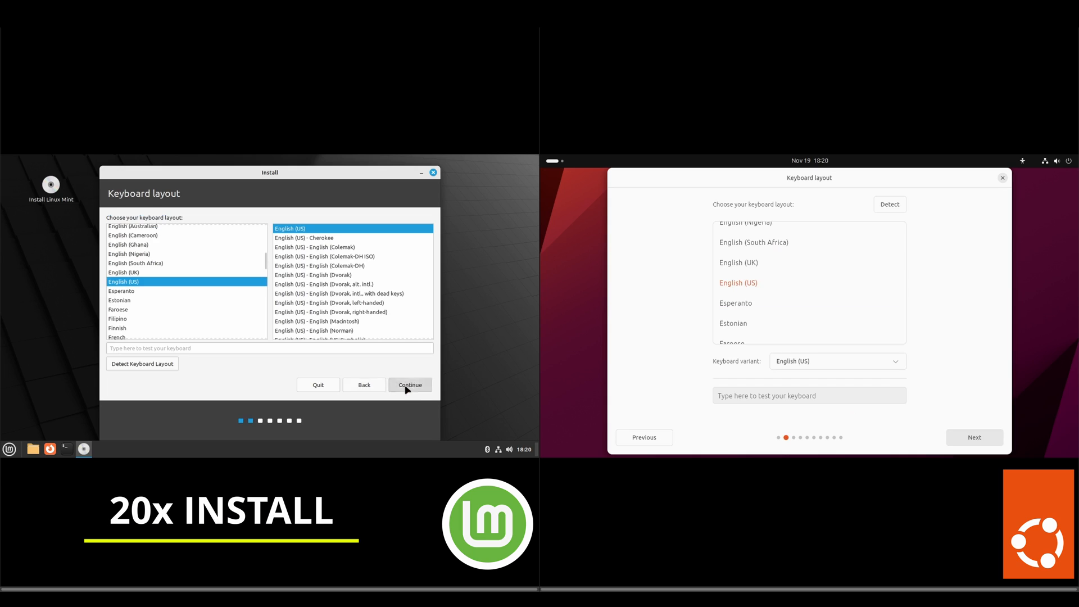
{"action": "left_click", "coordinate": [409, 385]}
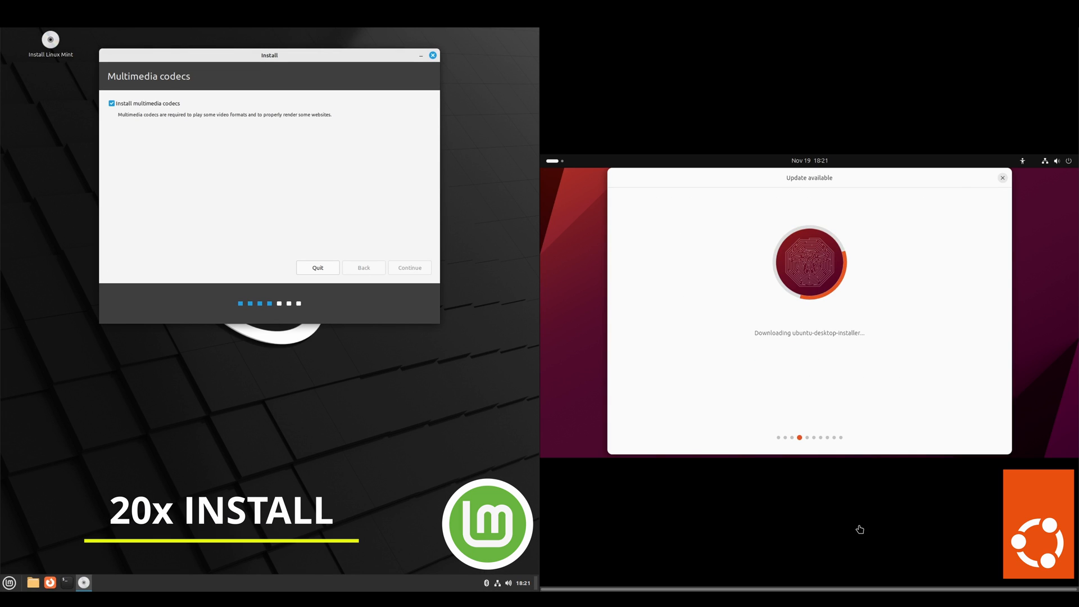
{"action": "left_click", "coordinate": [409, 267]}
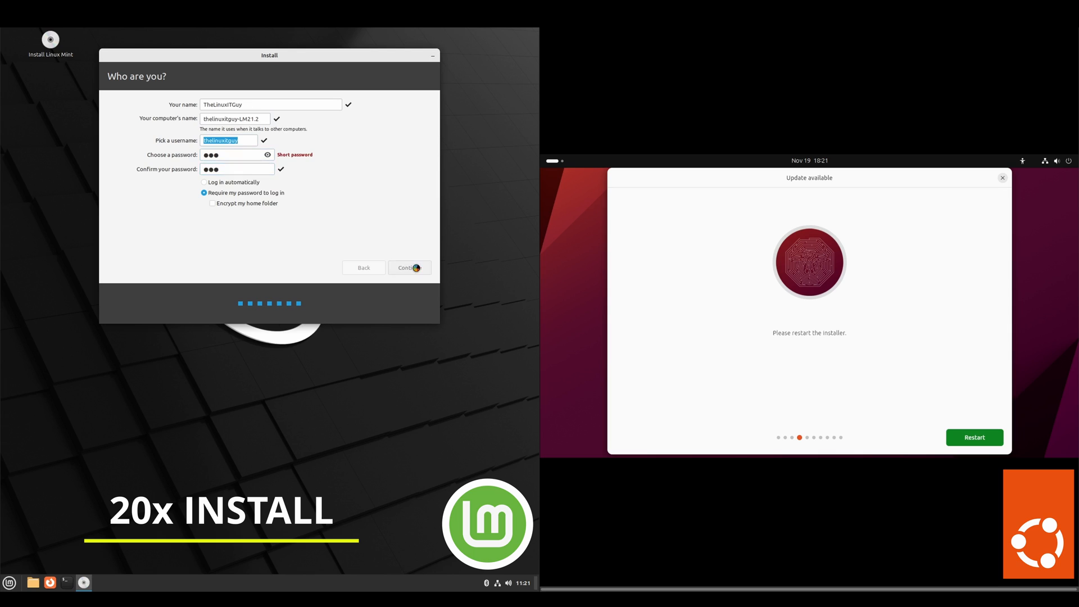
{"action": "left_click", "coordinate": [407, 267]}
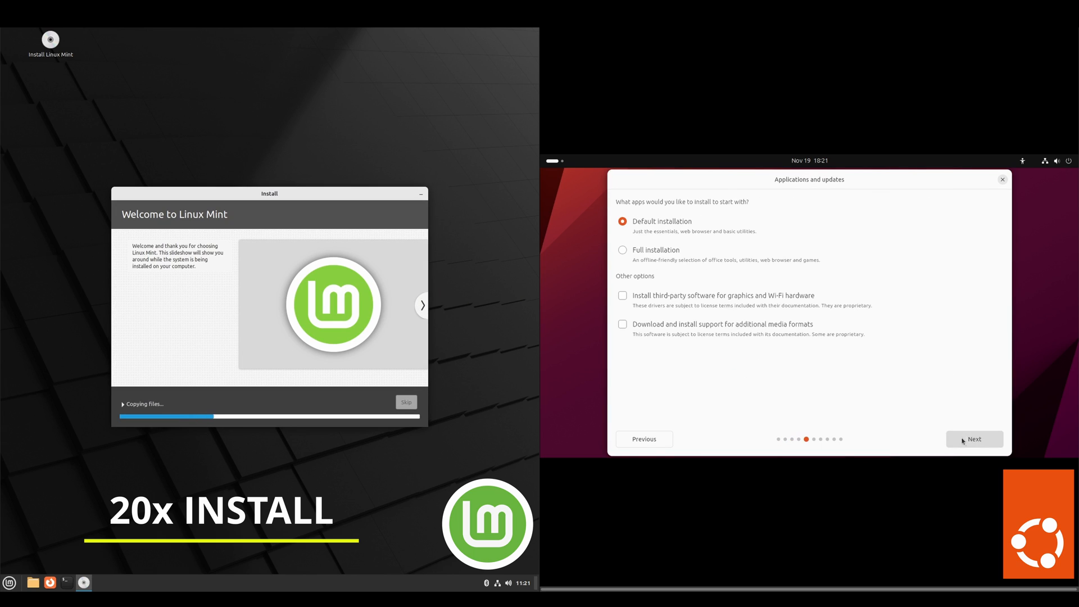
Keep Ubuntu's default installation, Denver timezone and account details so it begins installing.
{"action": "left_click", "coordinate": [973, 440]}
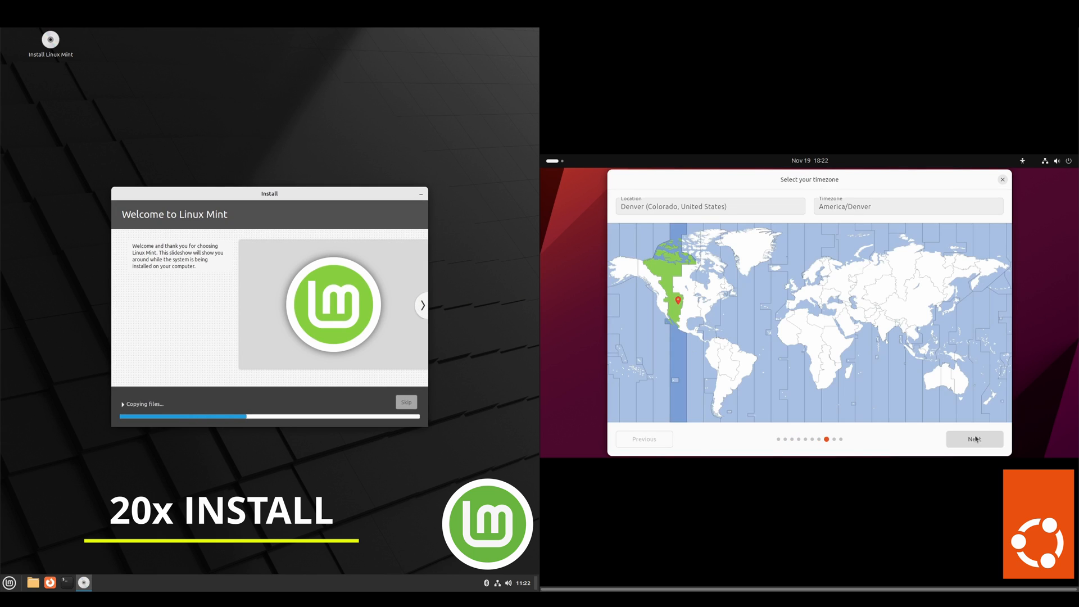
{"action": "left_click", "coordinate": [973, 439]}
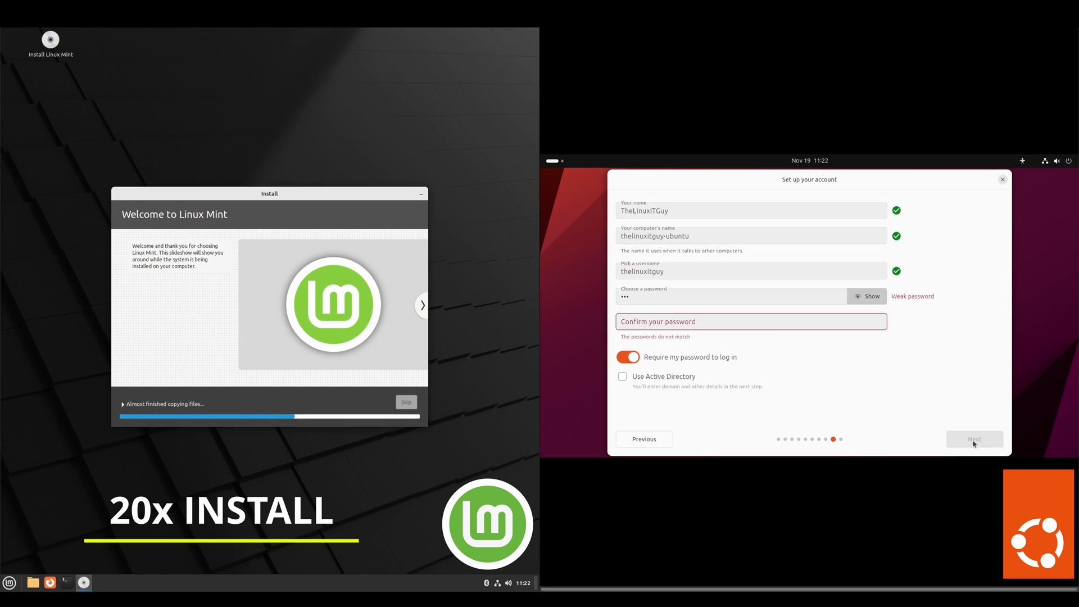
{"action": "left_click", "coordinate": [973, 439]}
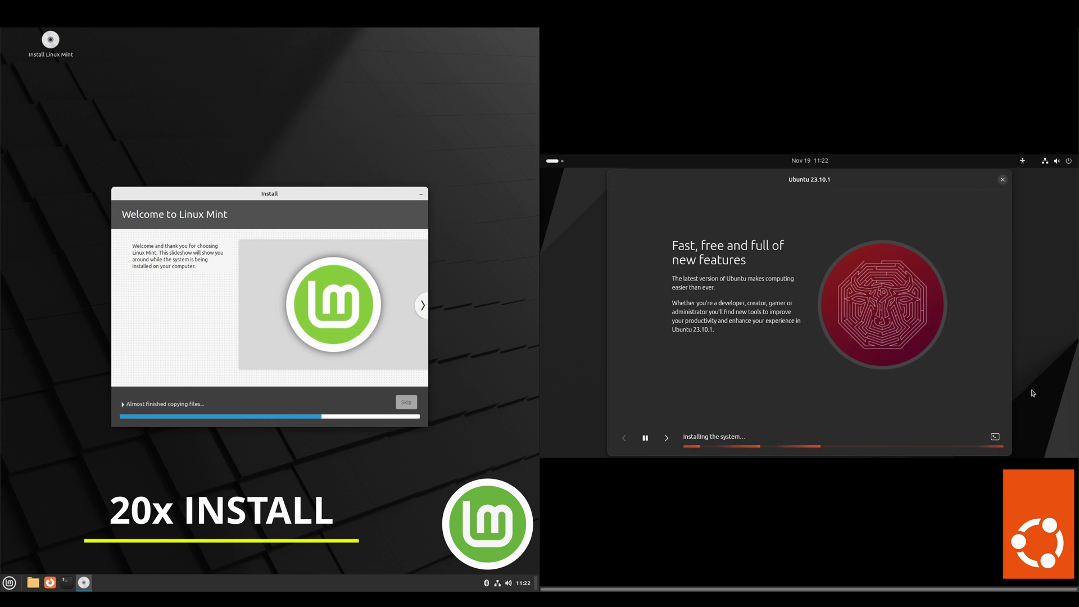
Let both installers copy files and restart into the newly installed systems.
{"action": "left_click", "coordinate": [422, 304]}
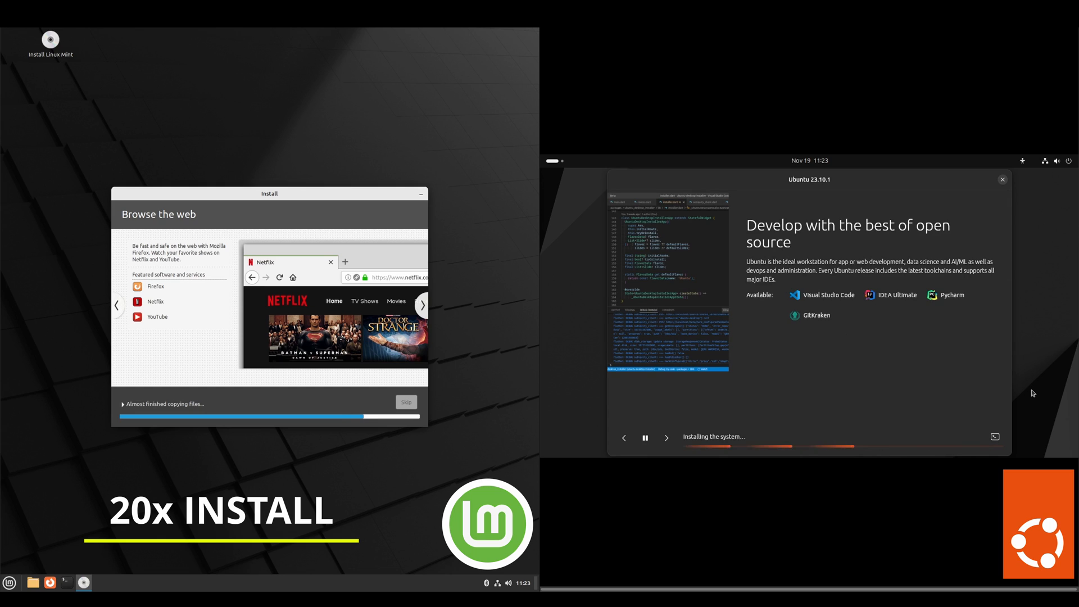
{"action": "left_click", "coordinate": [422, 305]}
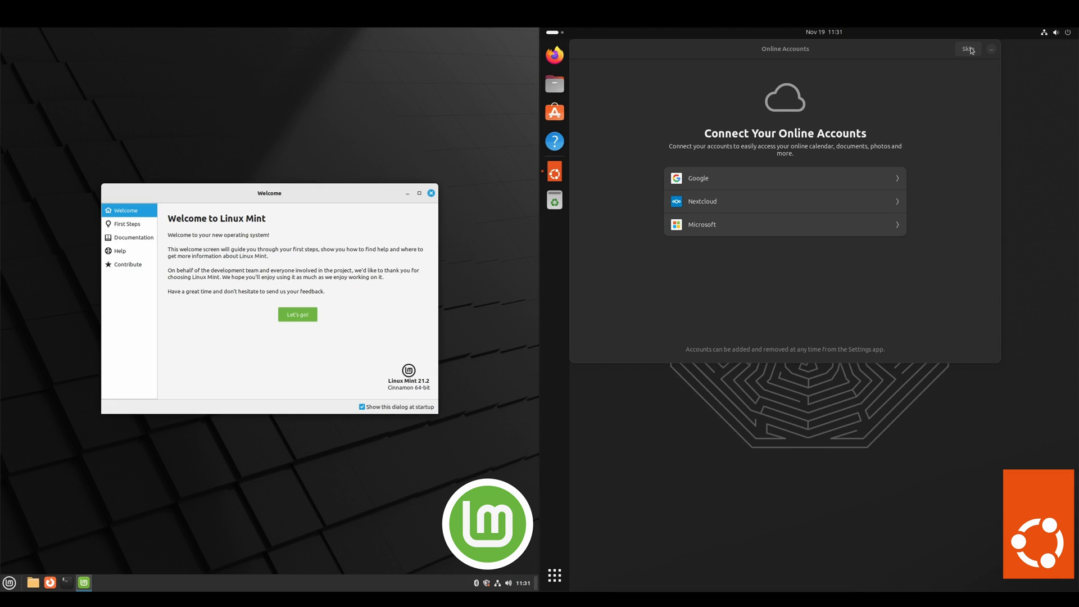
{"action": "left_click", "coordinate": [967, 48]}
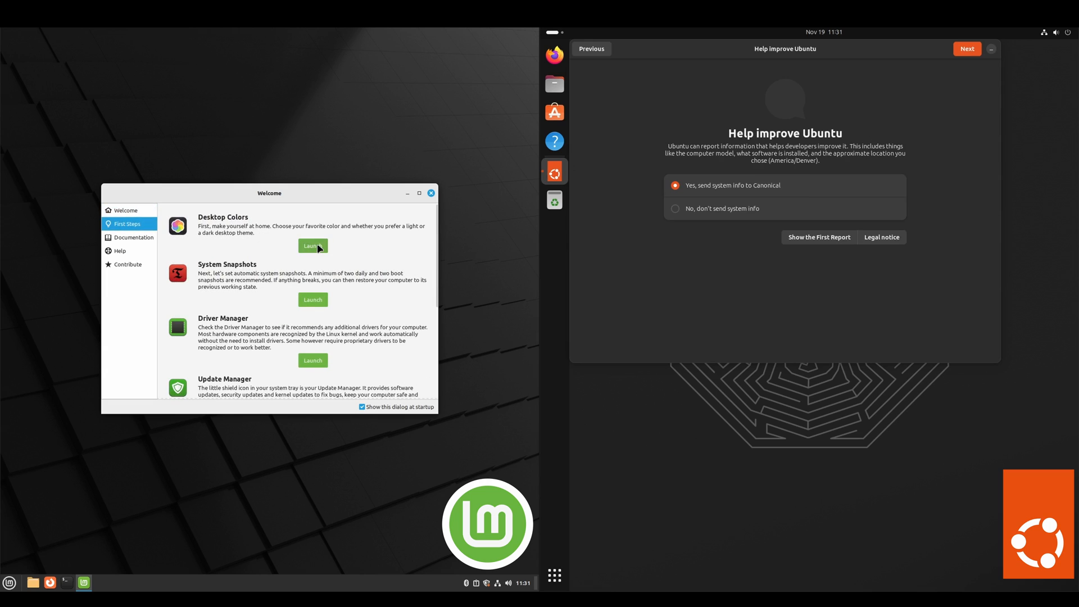
{"action": "left_click", "coordinate": [311, 246]}
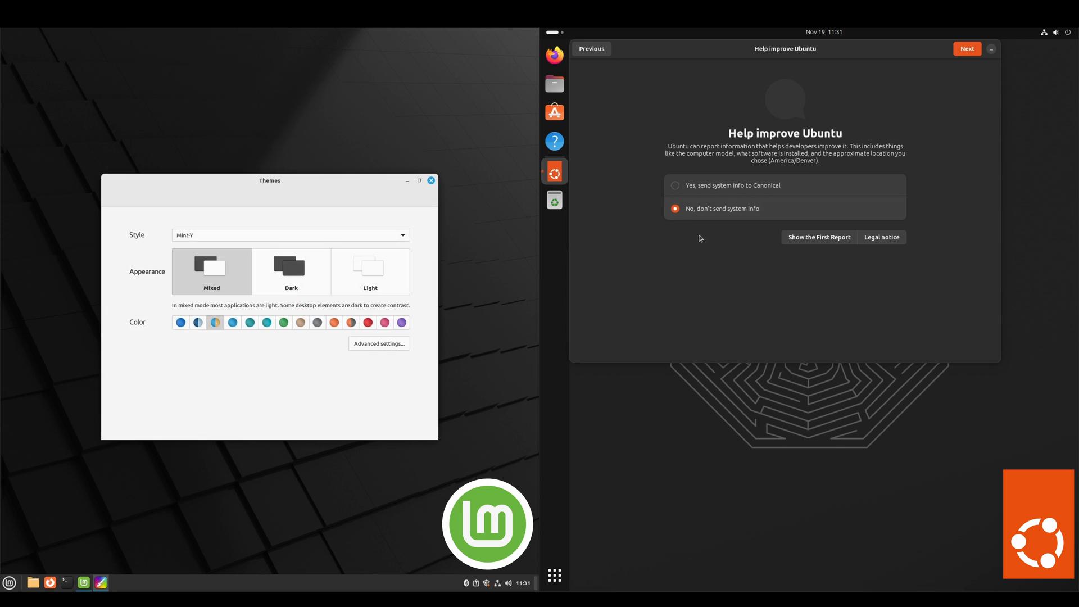
{"action": "mouse_move", "coordinate": [290, 268]}
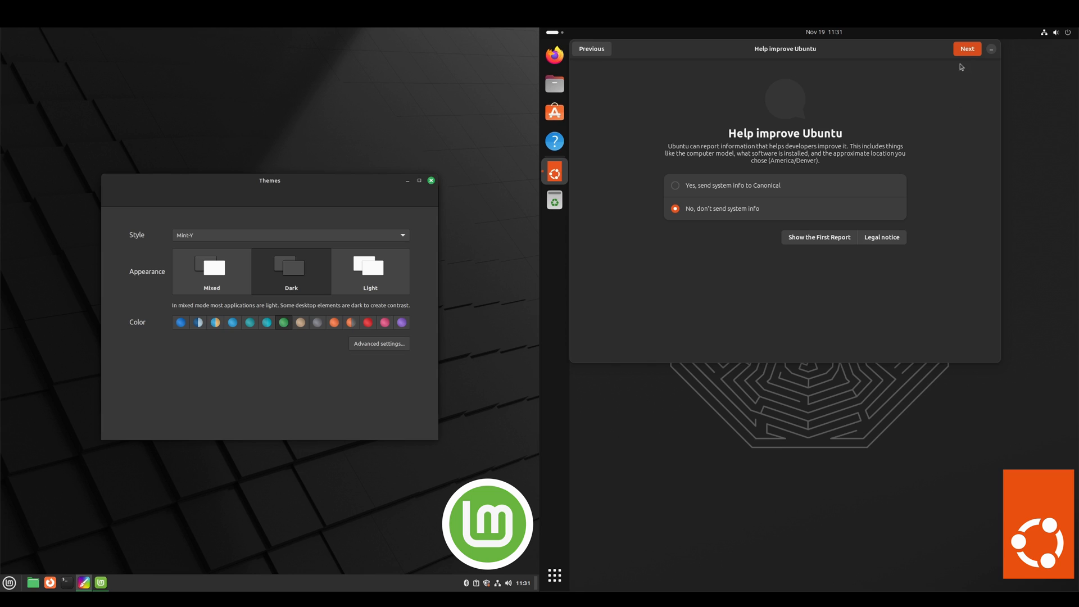
{"action": "left_click", "coordinate": [966, 48]}
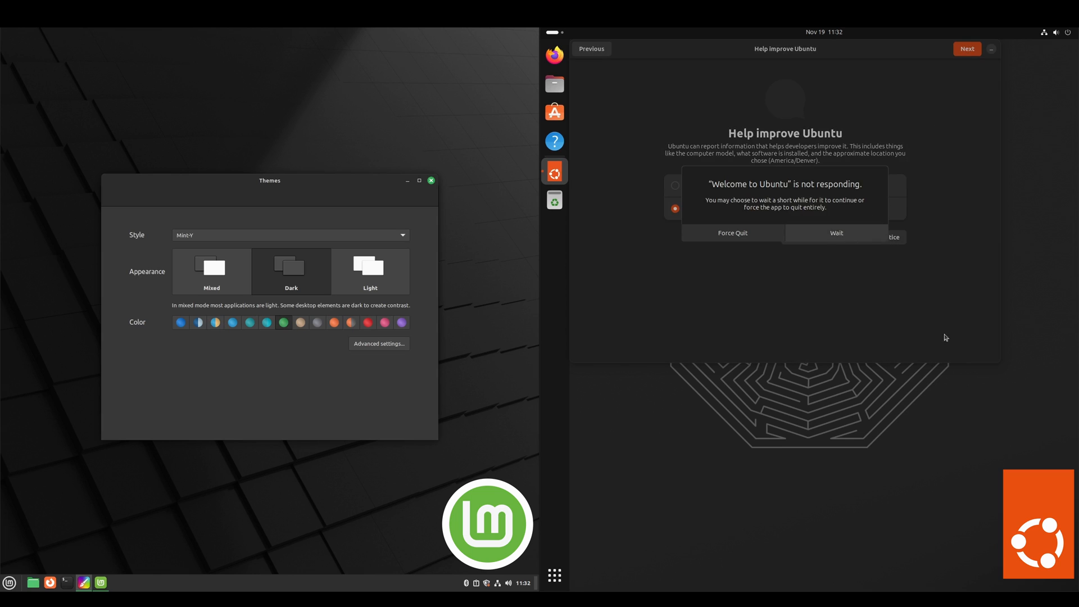
{"action": "left_click", "coordinate": [836, 233]}
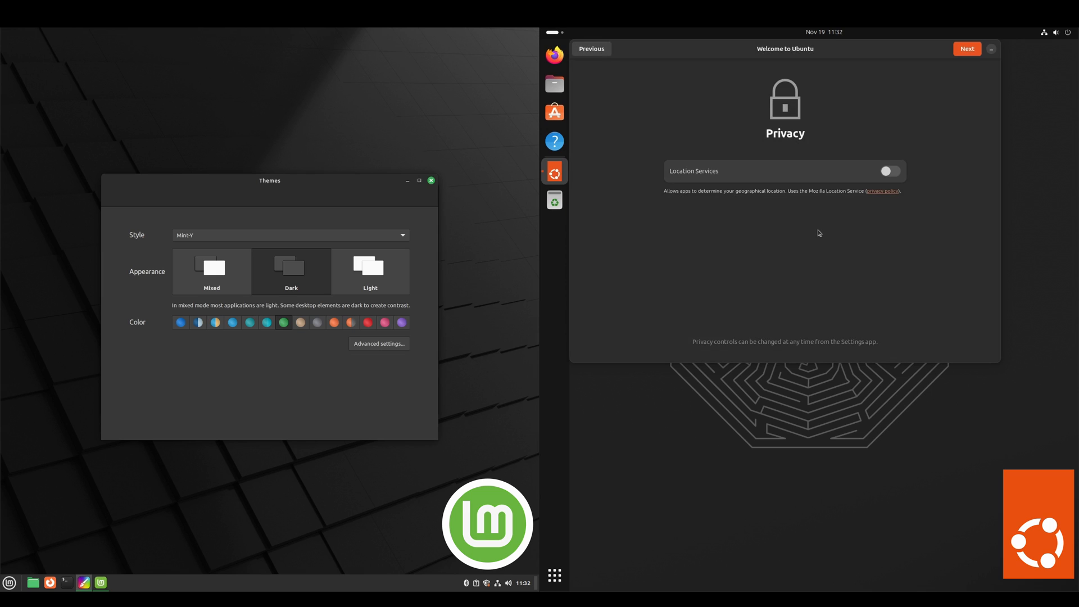
{"action": "mouse_move", "coordinate": [978, 173]}
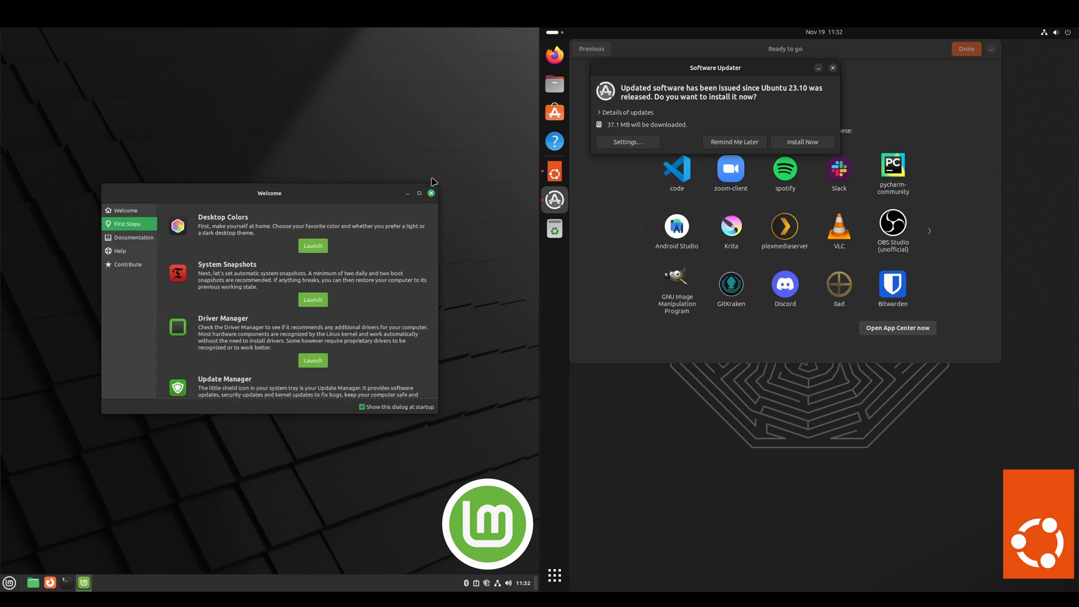
{"action": "left_click", "coordinate": [430, 194]}
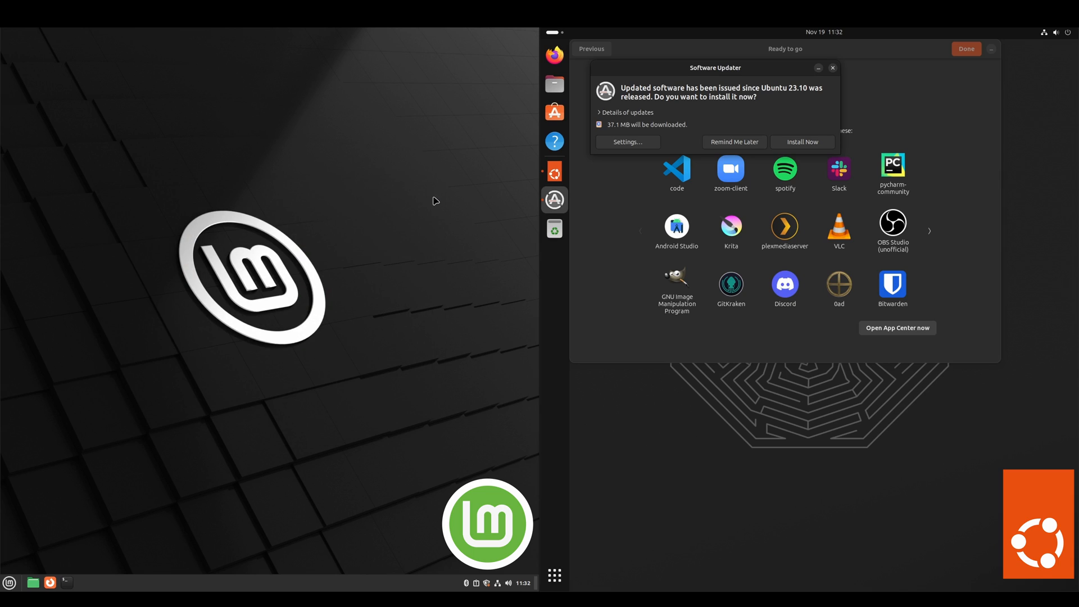
Finish Ubuntu Welcome, dismiss Mint's Update Manager intro and authenticate Ubuntu's Software Updater to install updates.
{"action": "left_click", "coordinate": [832, 67]}
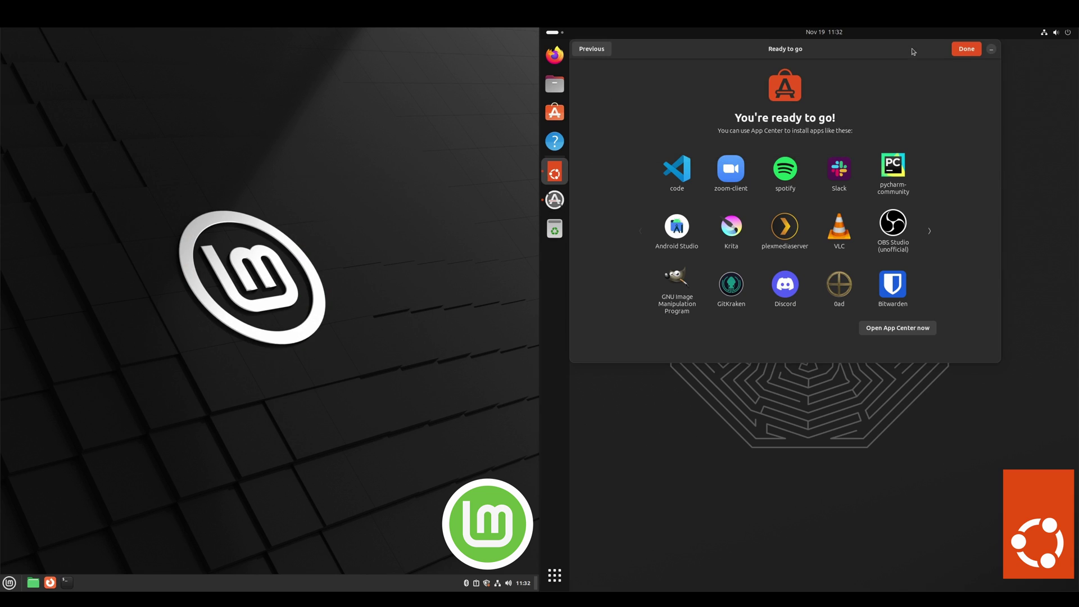
{"action": "mouse_move", "coordinate": [961, 81]}
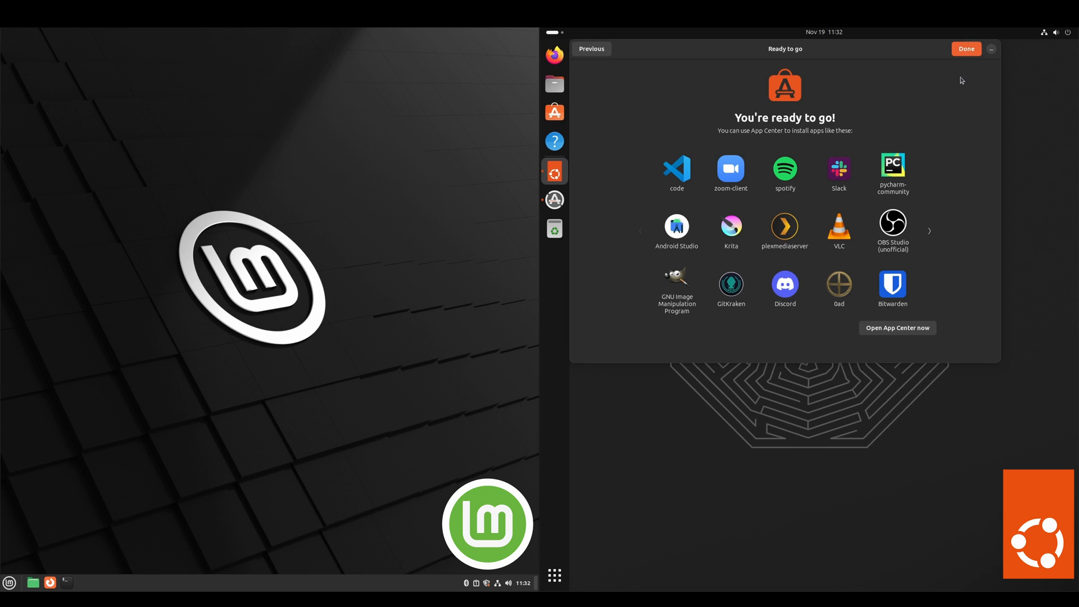
{"action": "left_click", "coordinate": [965, 48]}
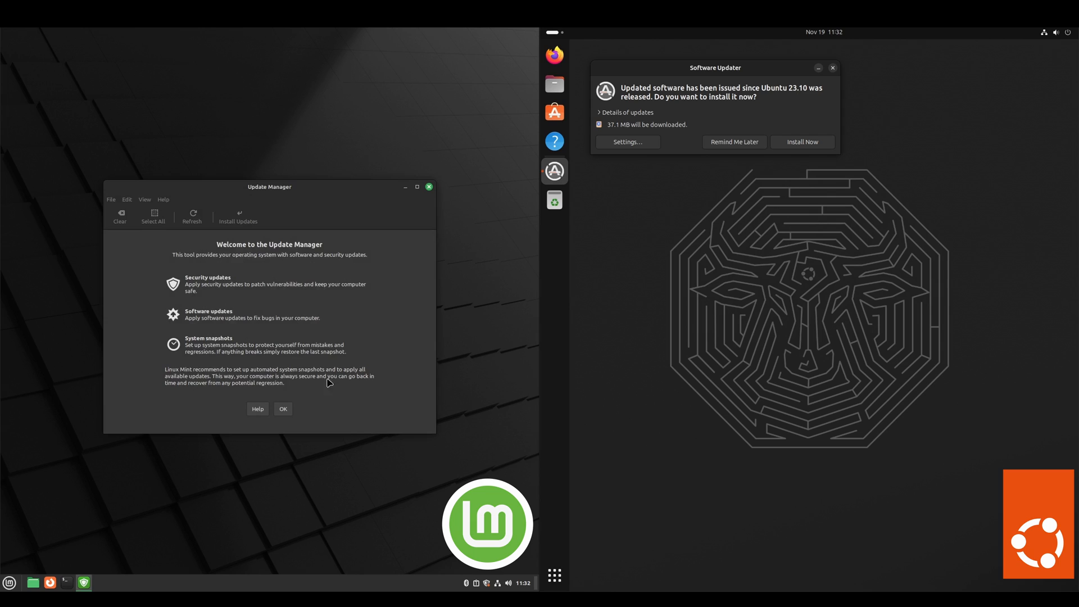
{"action": "left_click", "coordinate": [282, 407]}
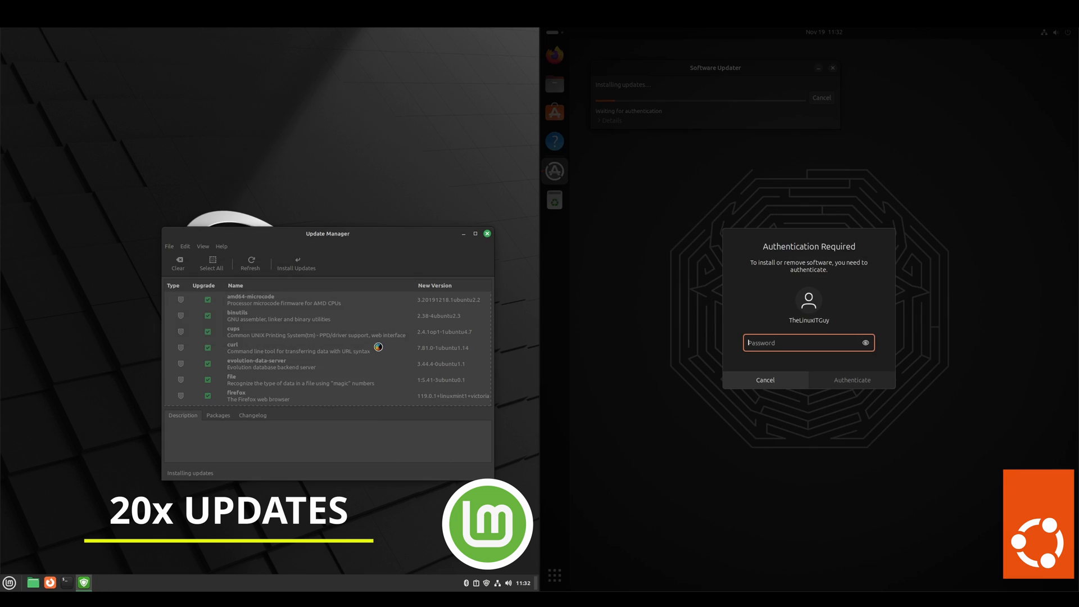
{"action": "left_click", "coordinate": [851, 379]}
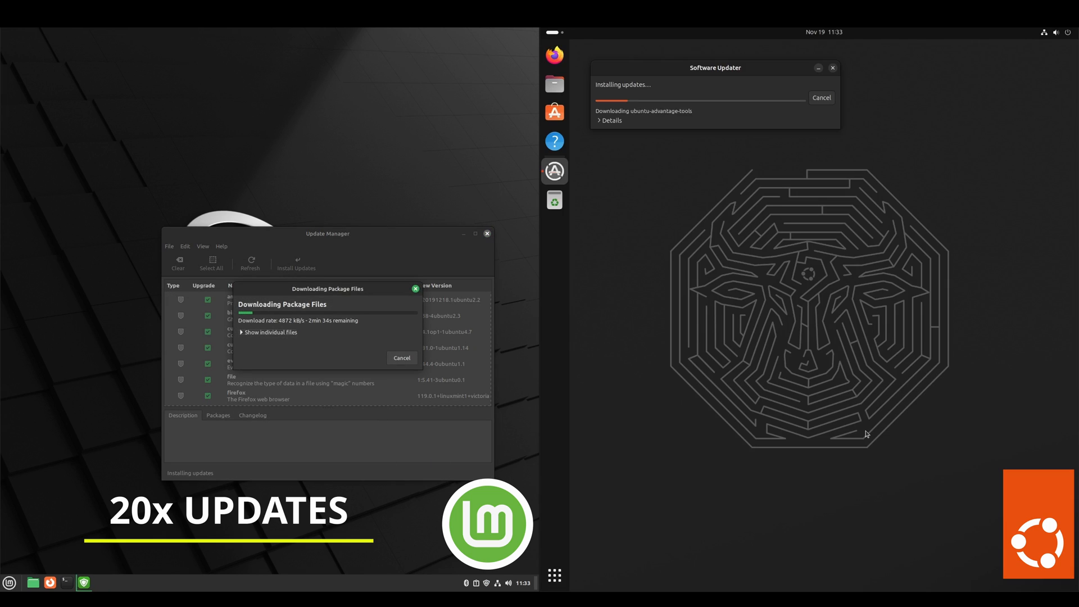
{"action": "mouse_move", "coordinate": [699, 506]}
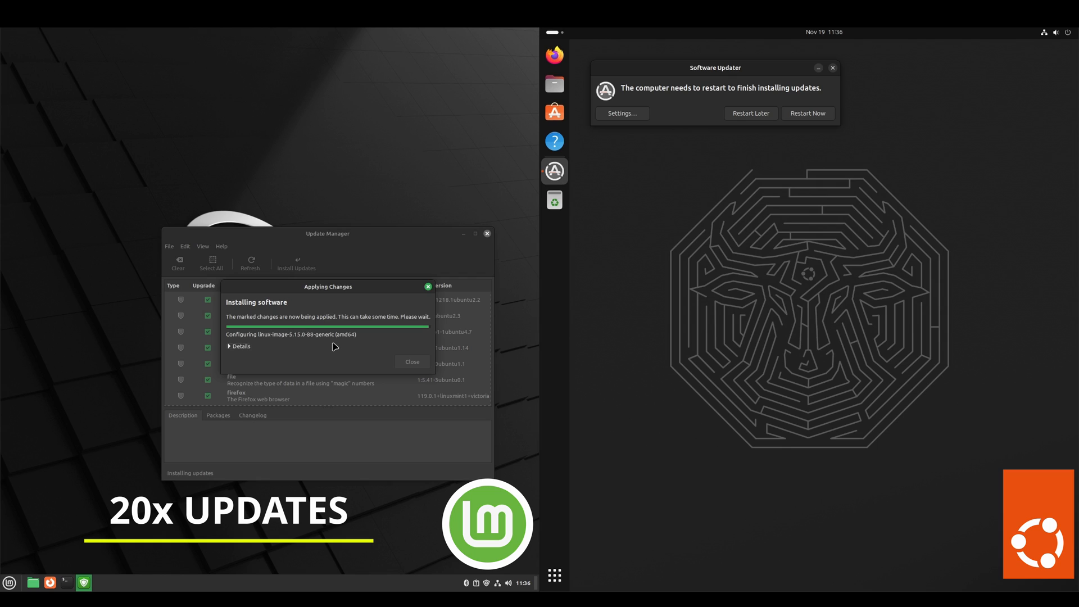
Run shutdown -r 11:53 in both terminals so each system reboots.
{"action": "left_click", "coordinate": [411, 361]}
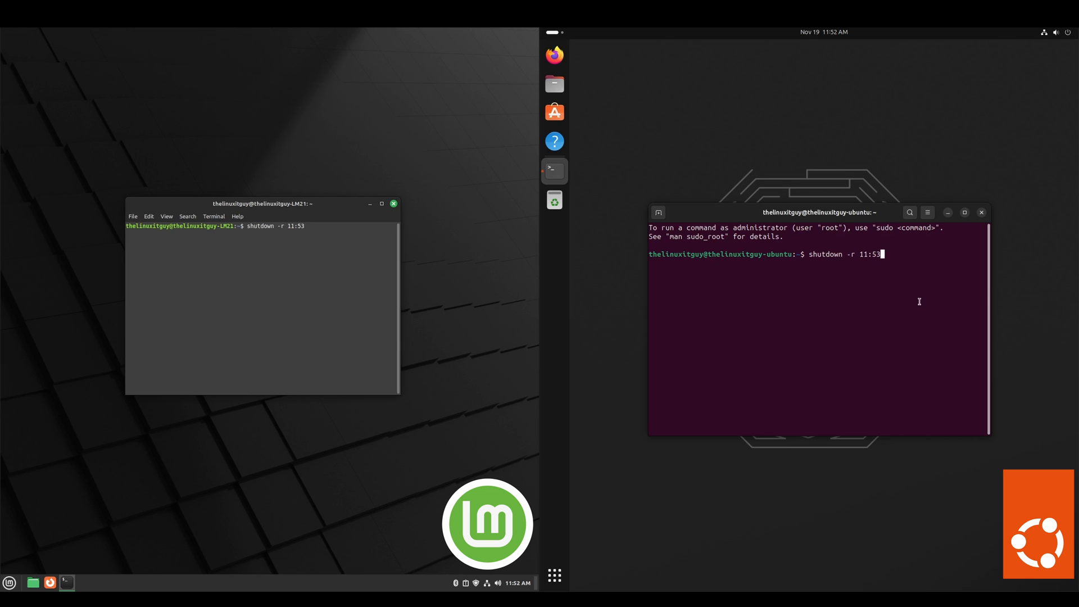
{"action": "key", "text": "Return"}
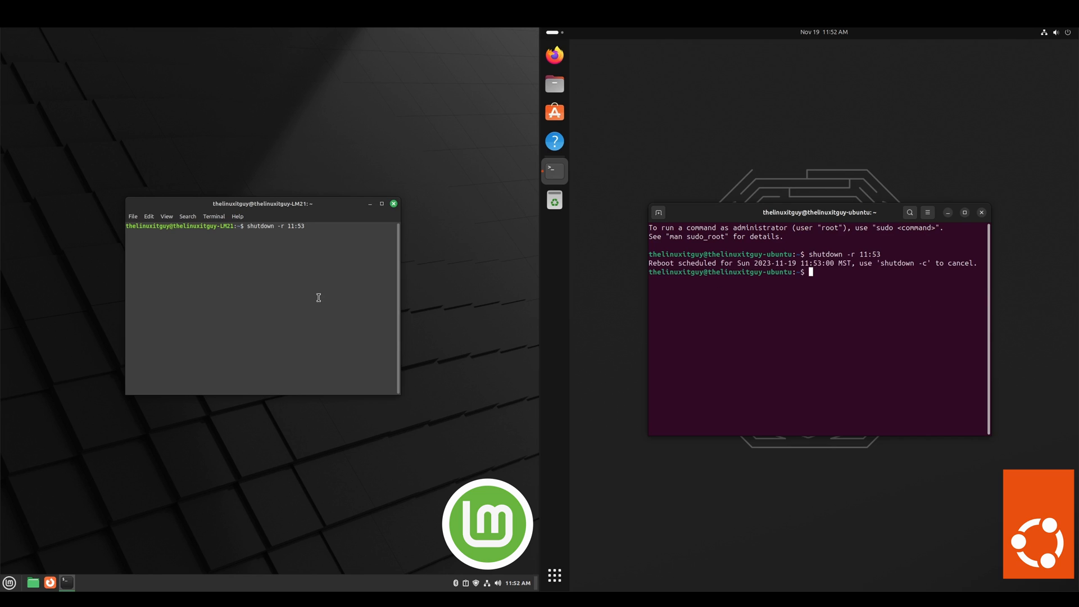
{"action": "key", "text": "Return"}
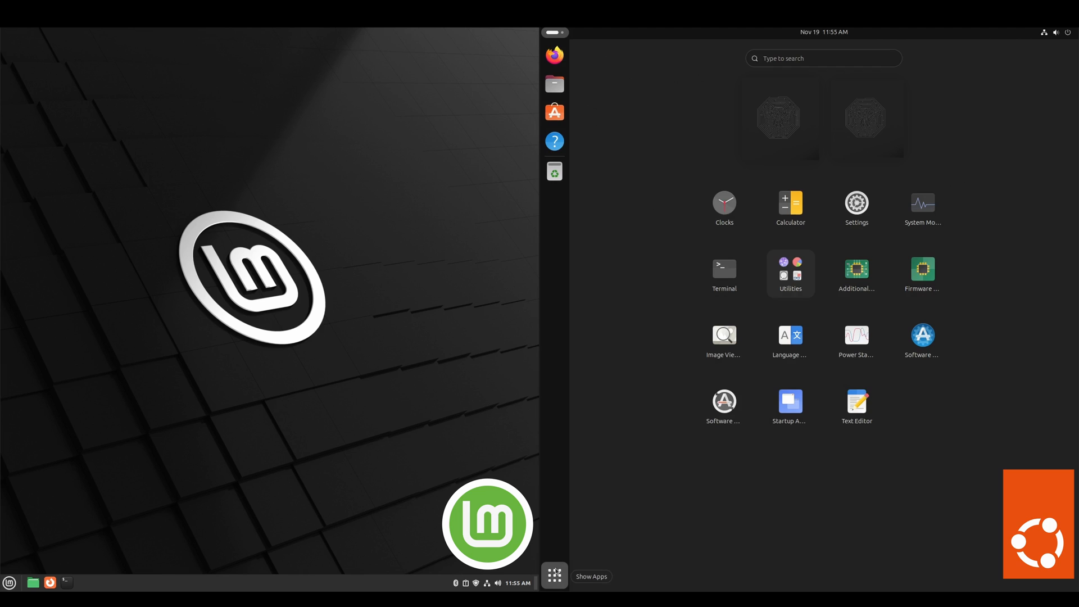
Search 'driver' to launch Driver Manager on Mint and Additional Drivers on Ubuntu.
{"action": "type", "text": "driver"}
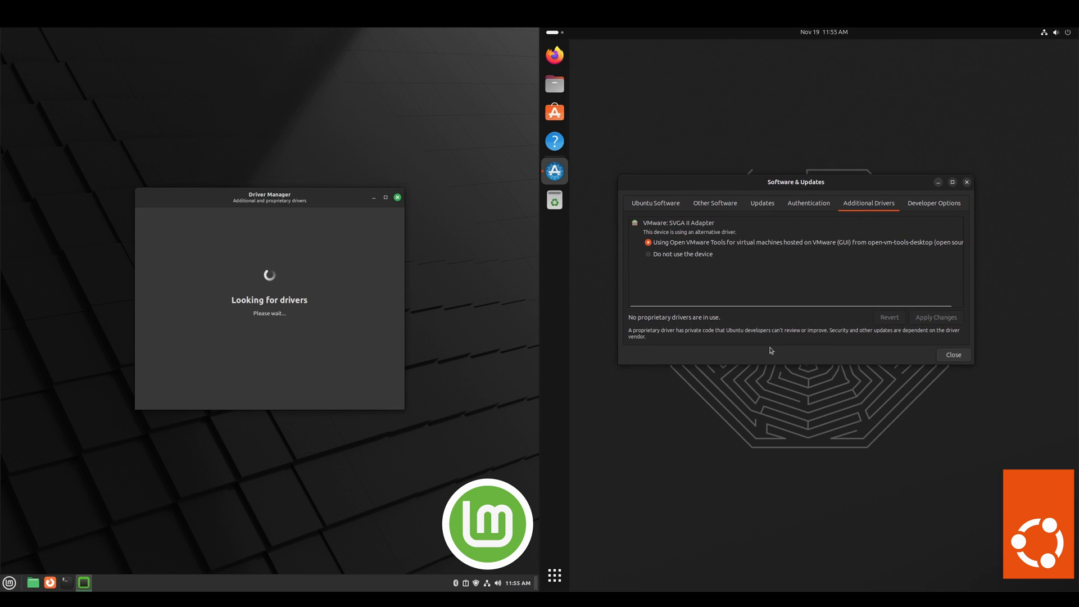
{"action": "mouse_move", "coordinate": [671, 357]}
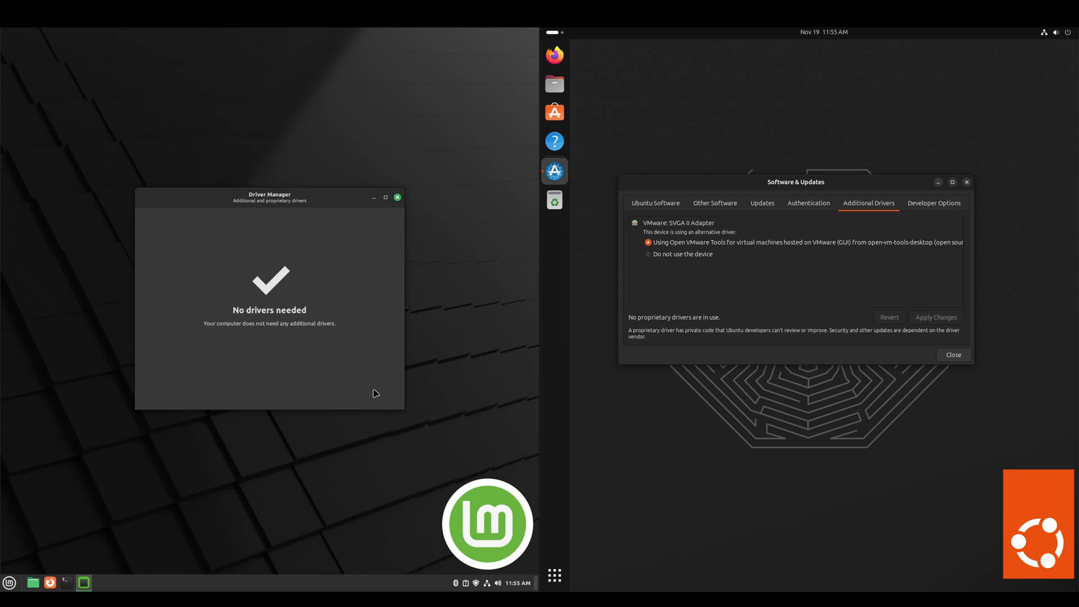
{"action": "mouse_move", "coordinate": [826, 328]}
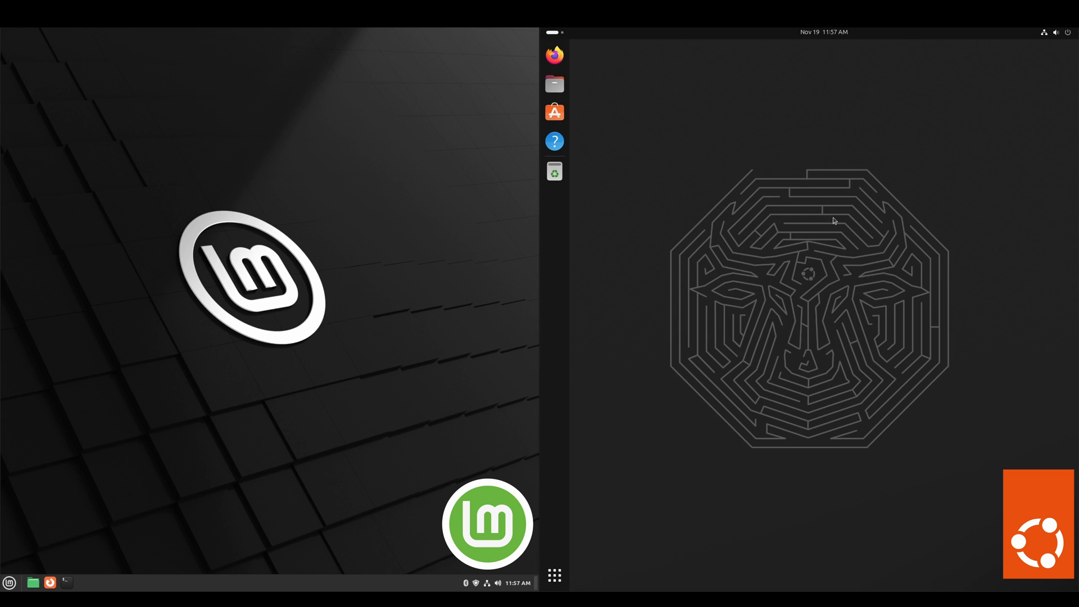
Launch System Monitor on Mint and on Ubuntu to review CPU, memory and network usage.
{"action": "left_click", "coordinate": [10, 583]}
{"action": "type", "text": "sys"}
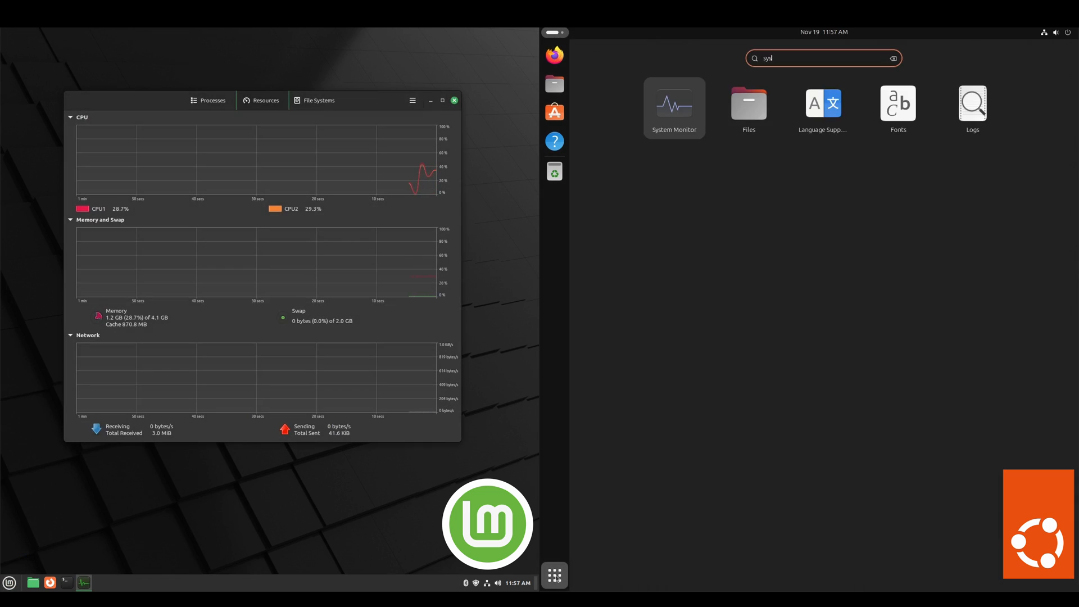
{"action": "left_click", "coordinate": [673, 107]}
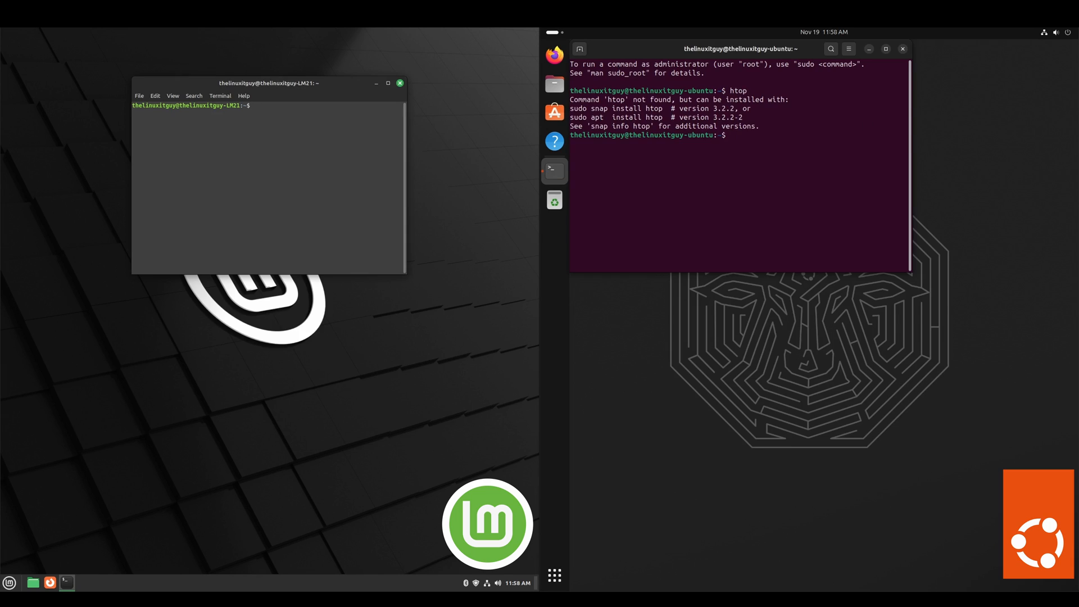
Run htop, then install it with 'sudo apt install htop' on Mint and 'sudo snap install htop' on Ubuntu.
{"action": "type", "text": "htop"}
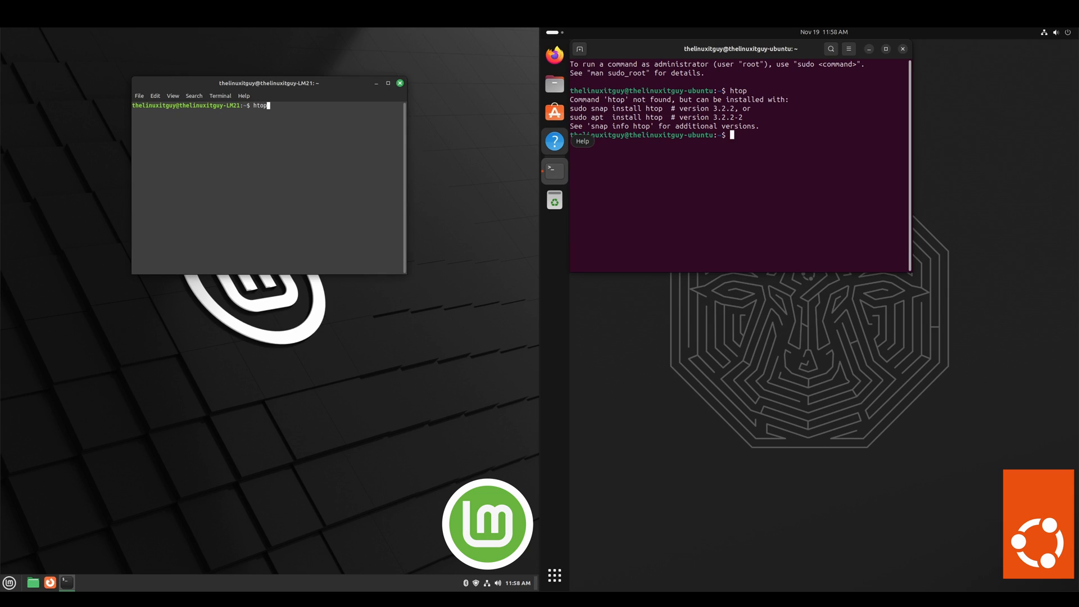
{"action": "key", "text": "Return"}
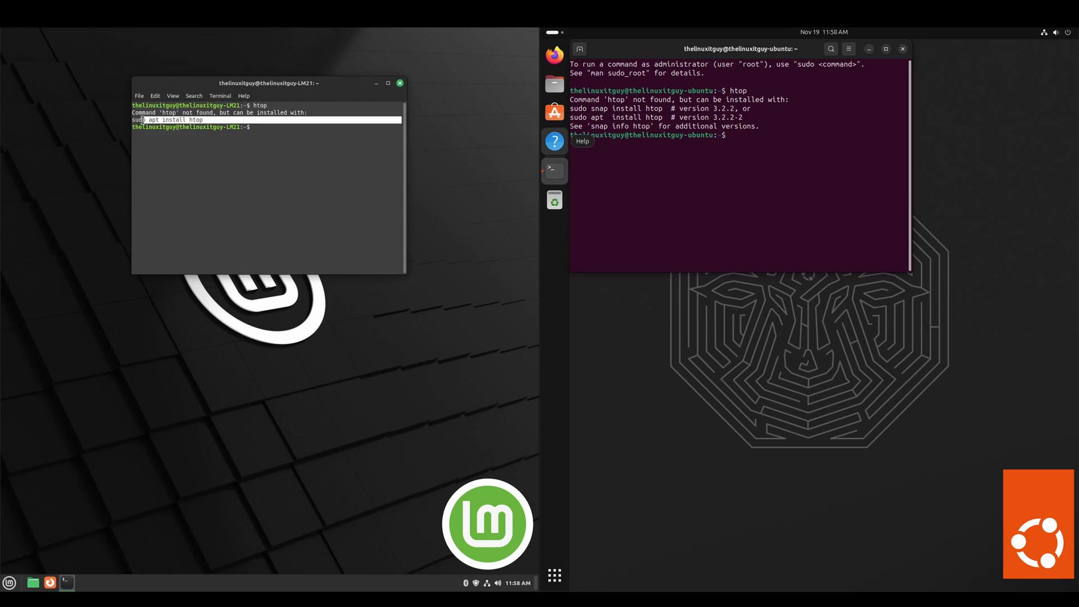
{"action": "right_click", "coordinate": [168, 120]}
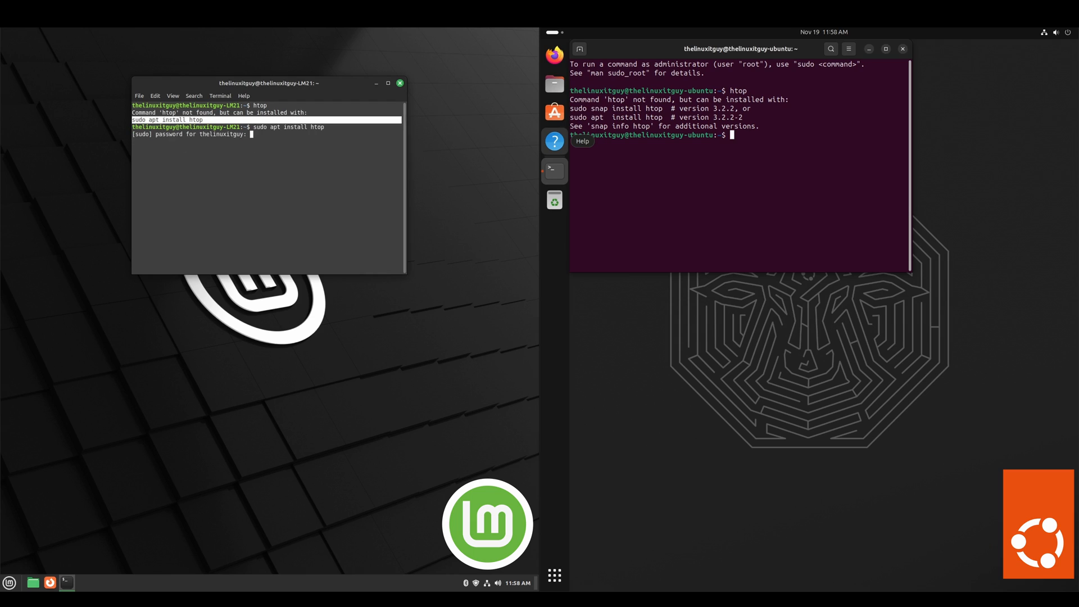
{"action": "key", "text": "Return"}
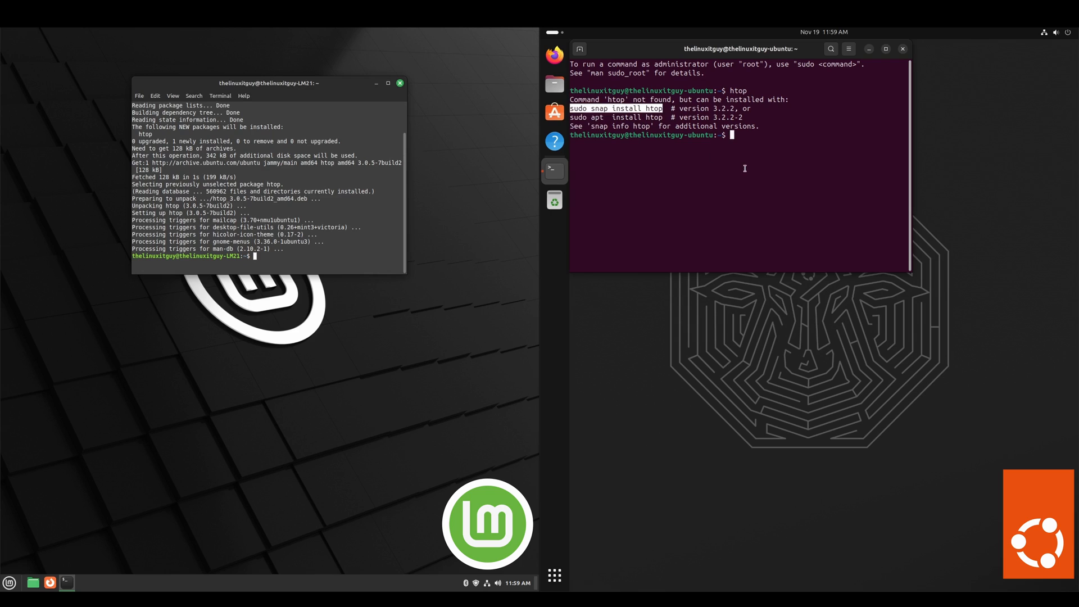
{"action": "key", "text": "Return"}
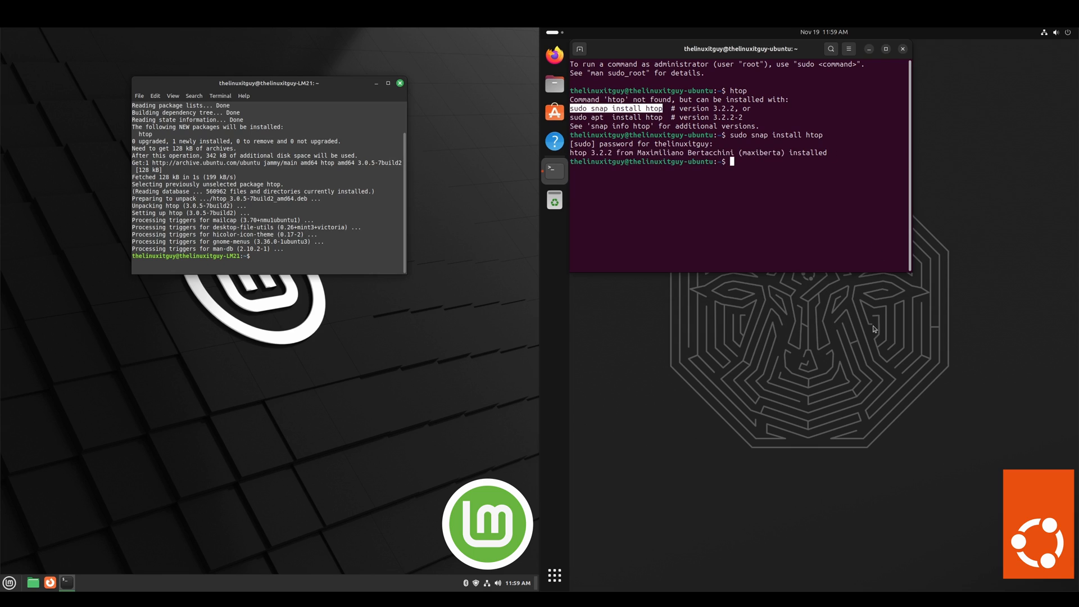
{"action": "key", "text": "Return"}
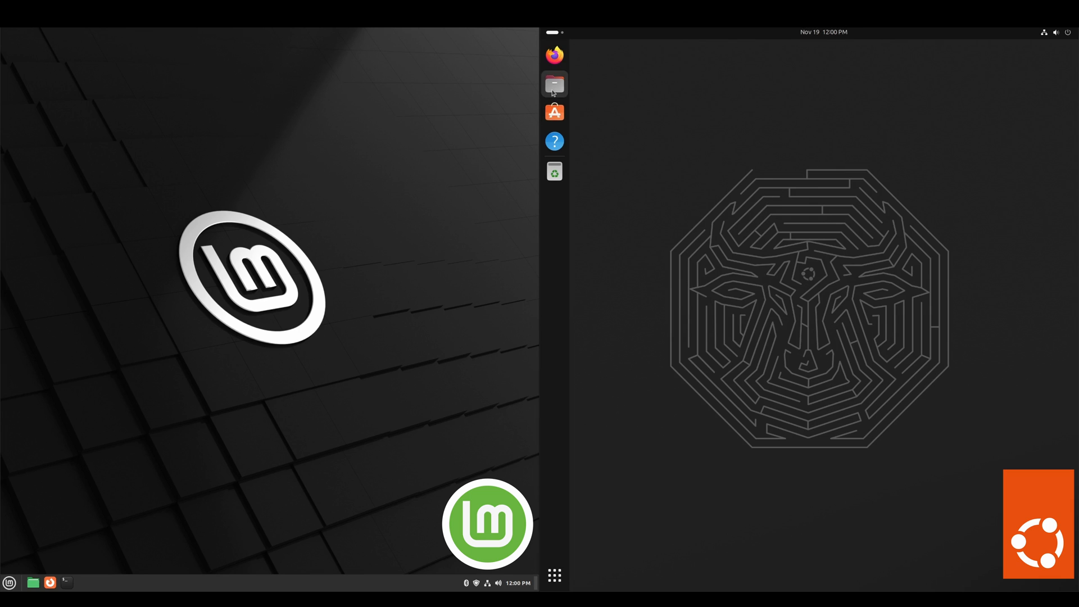
Show the About windows for Nemo 5.8.5 on Mint and GNOME Files 45.rc on Ubuntu.
{"action": "left_click", "coordinate": [554, 84]}
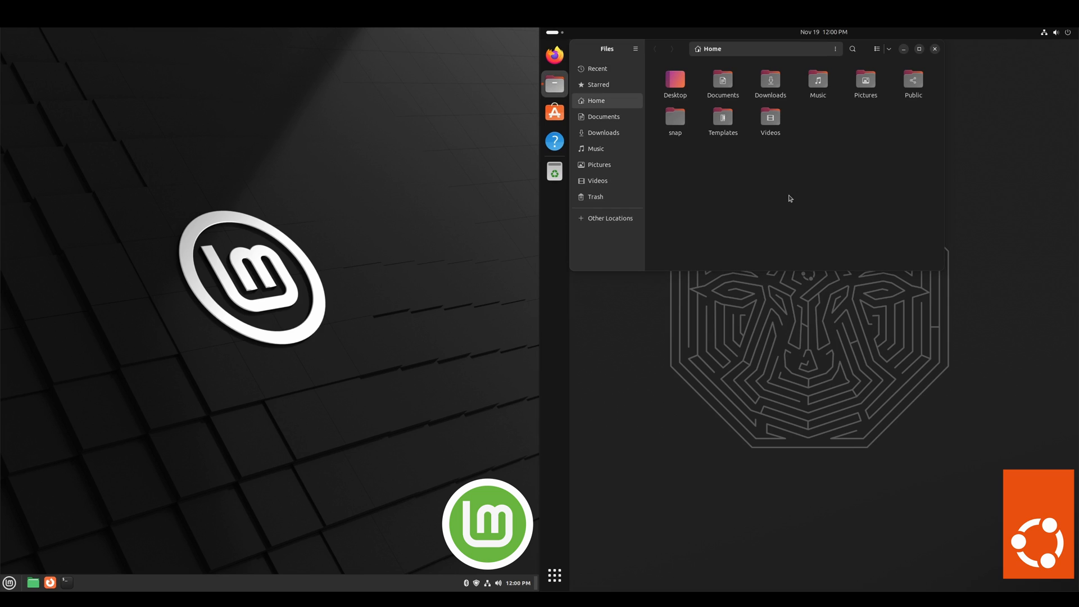
{"action": "mouse_move", "coordinate": [342, 339]}
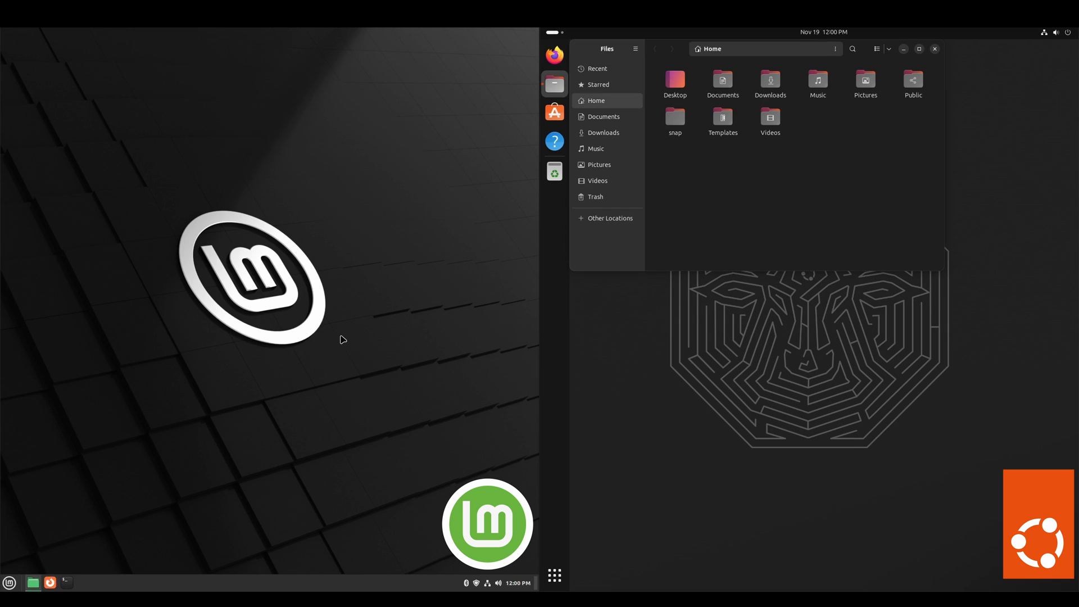
{"action": "left_click", "coordinate": [32, 583]}
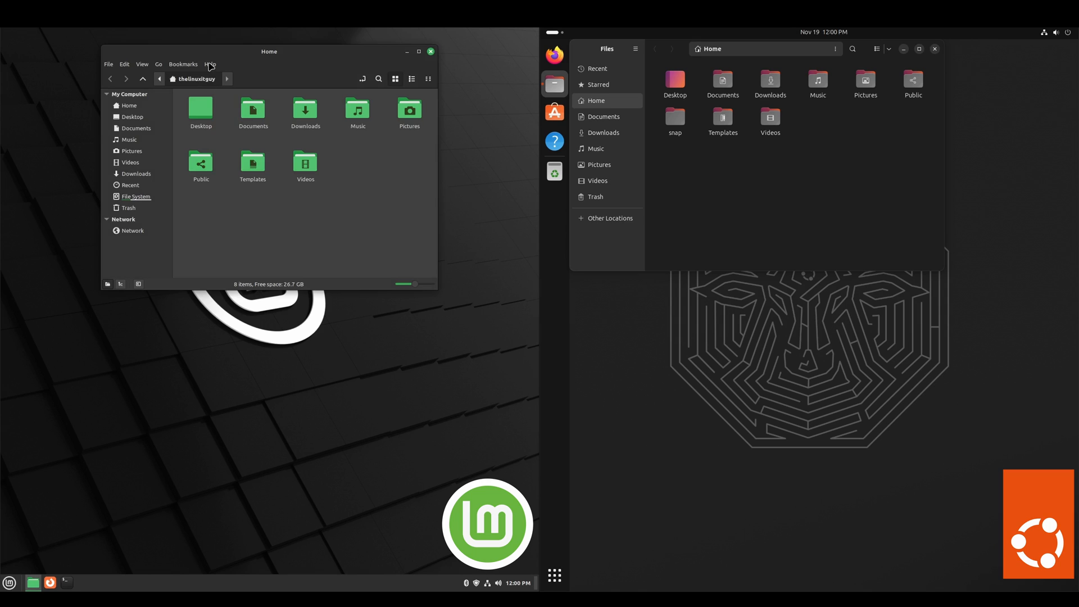
{"action": "left_click", "coordinate": [210, 64]}
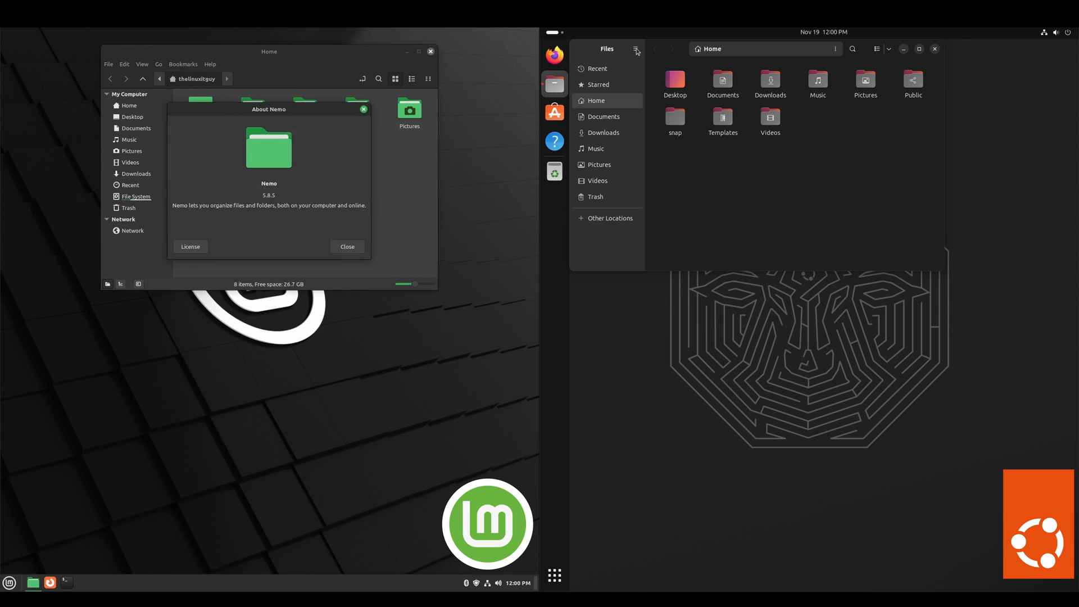
{"action": "left_click", "coordinate": [634, 48]}
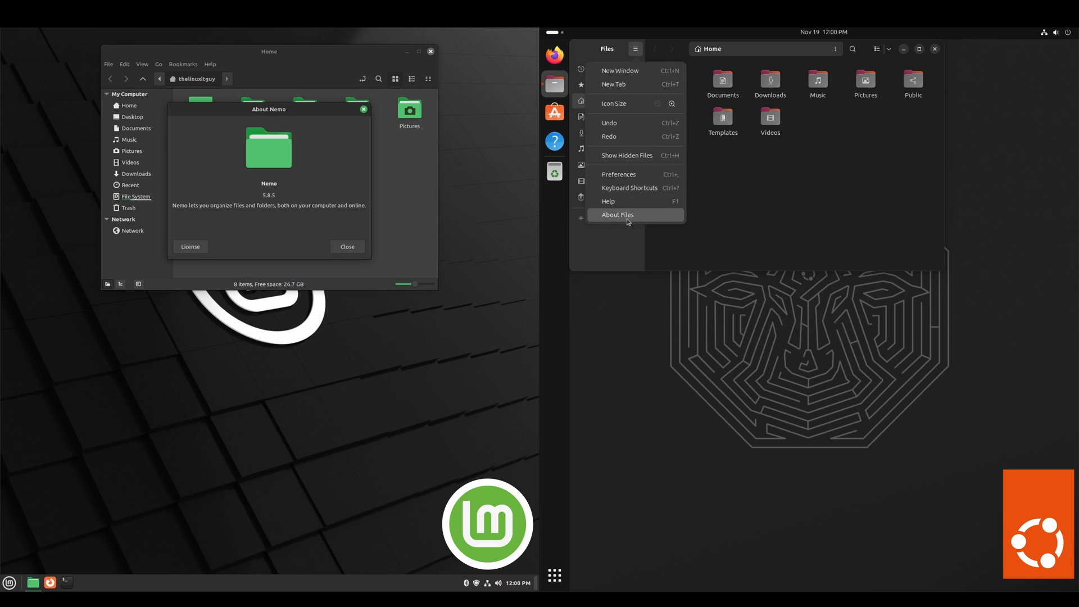
{"action": "left_click", "coordinate": [617, 214]}
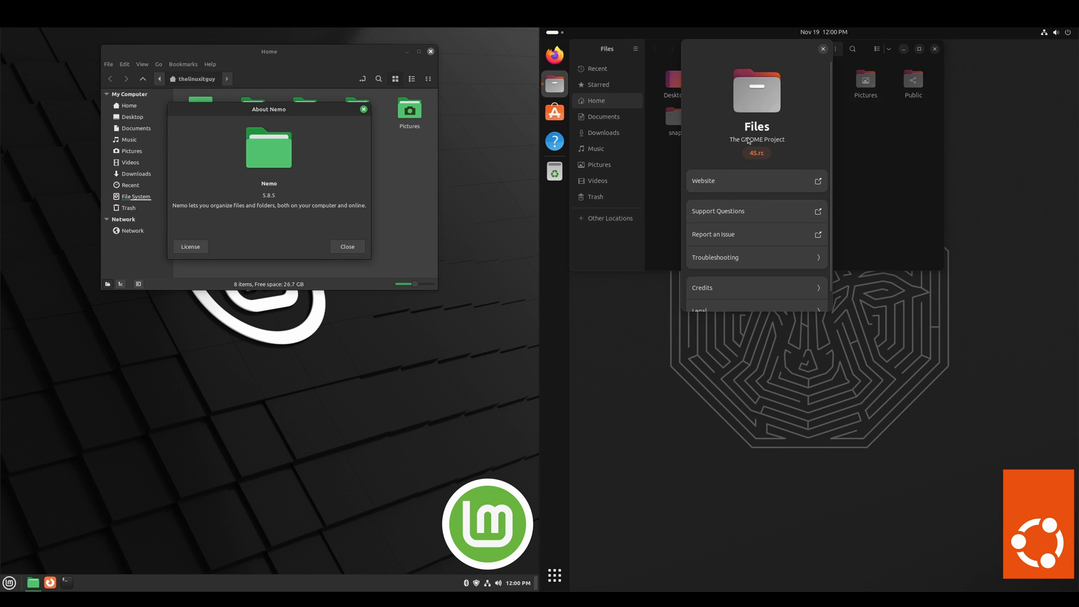
{"action": "mouse_move", "coordinate": [810, 165]}
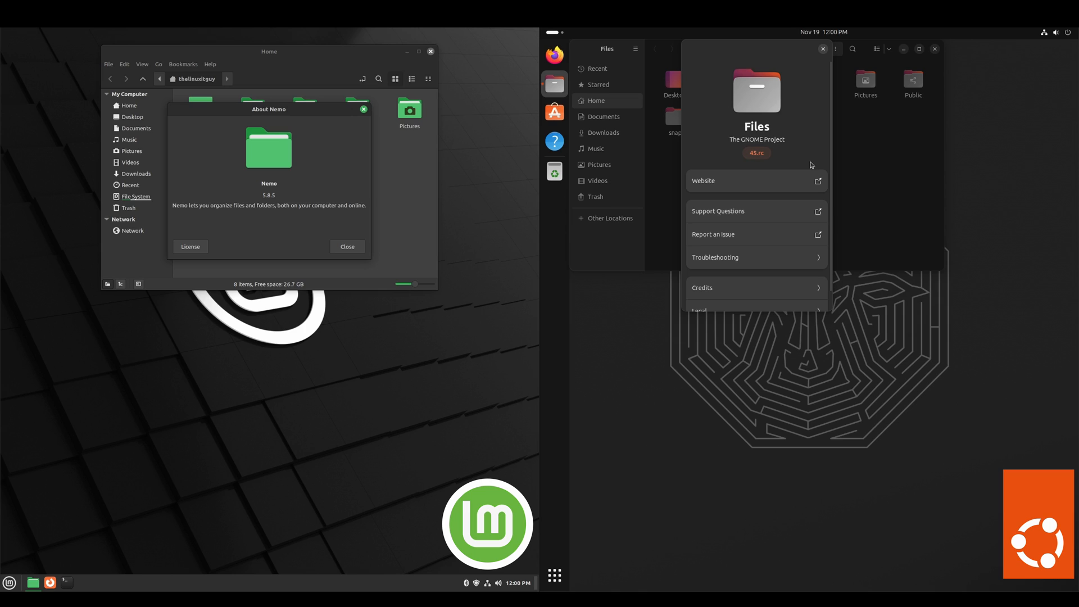
{"action": "scroll", "scroll_direction": "up", "scroll_amount": 3}
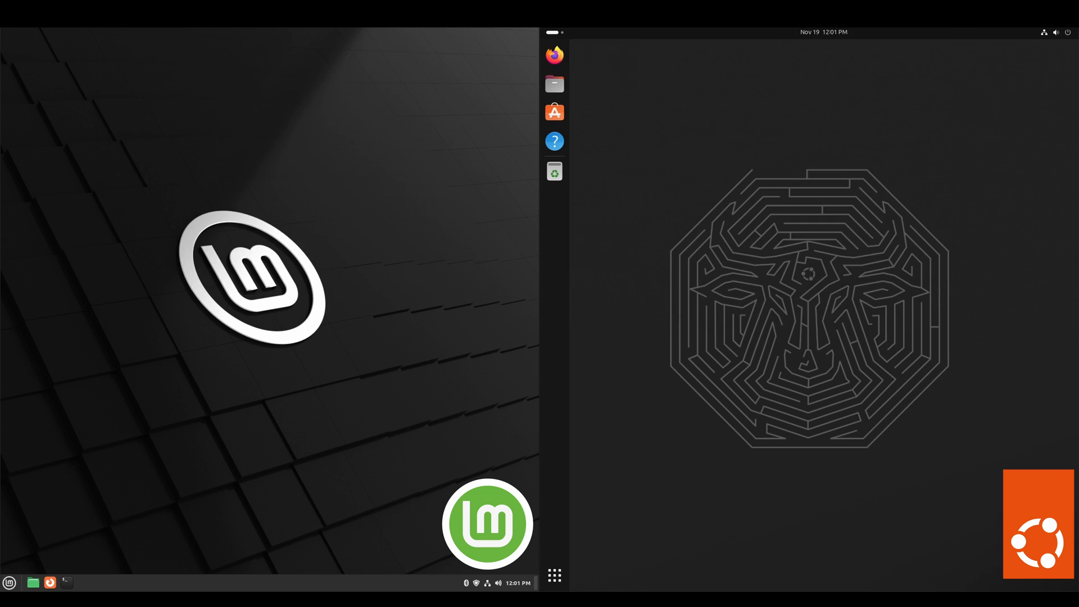
Show Ubuntu's Settings > About system details and launch Mint's System Settings for System Info.
{"action": "left_click", "coordinate": [554, 575]}
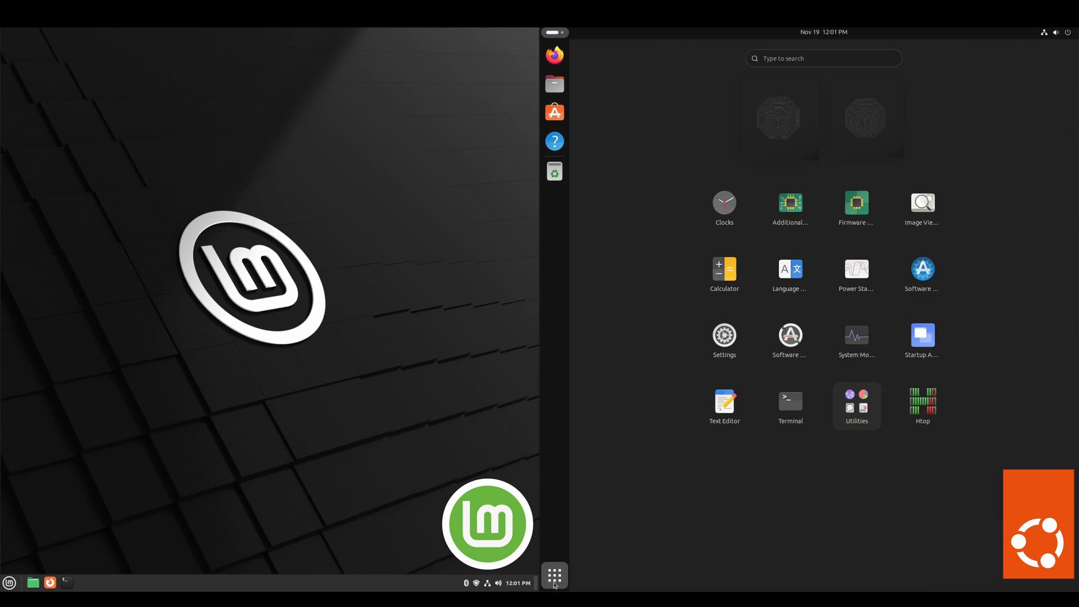
{"action": "left_click", "coordinate": [722, 340]}
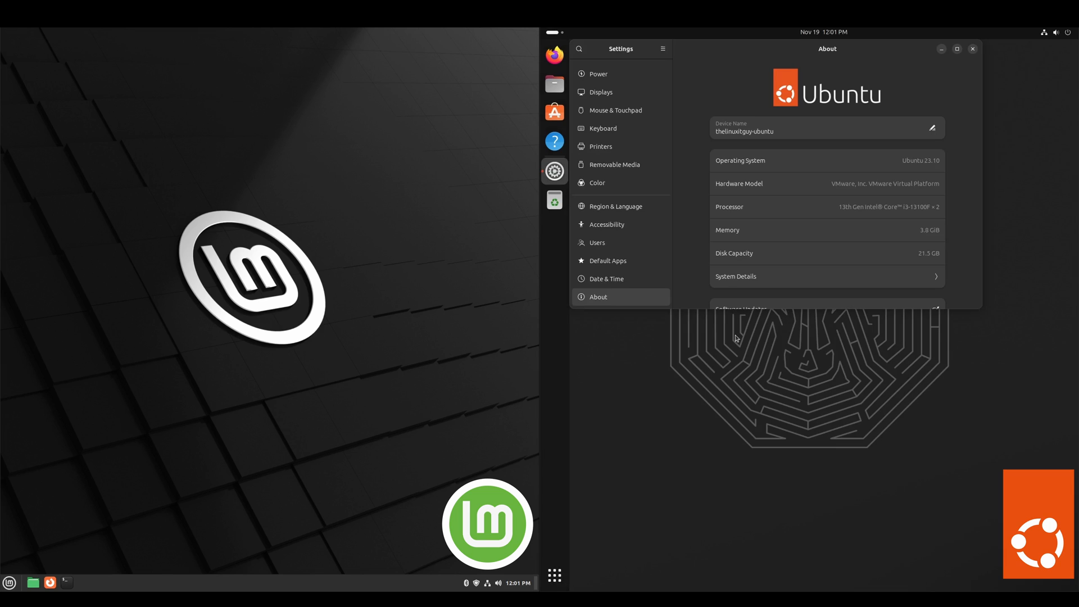
{"action": "scroll", "scroll_direction": "up", "scroll_amount": 3}
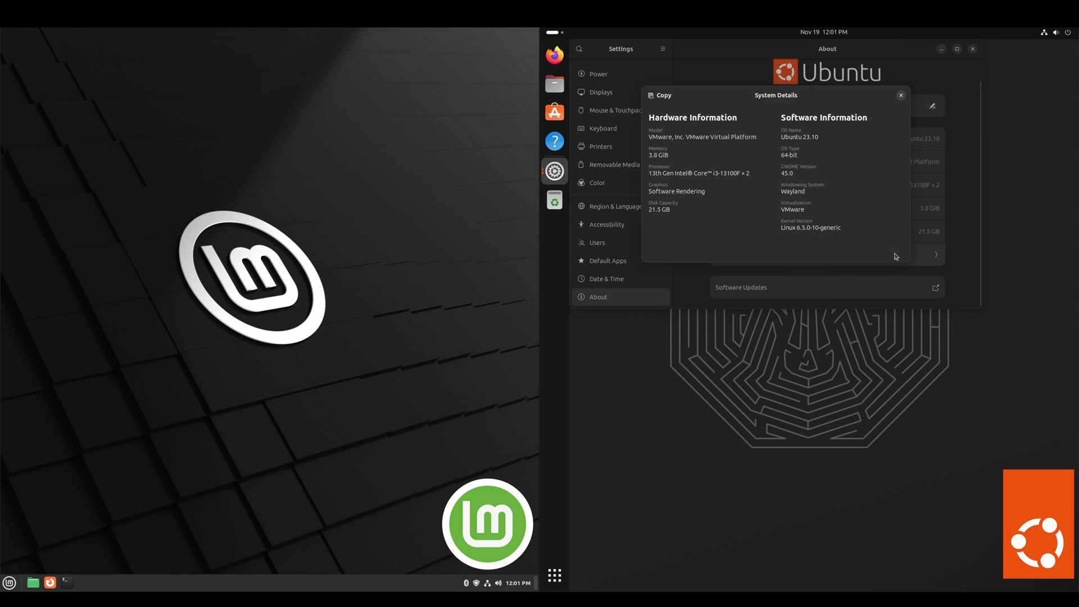
{"action": "left_click", "coordinate": [9, 582]}
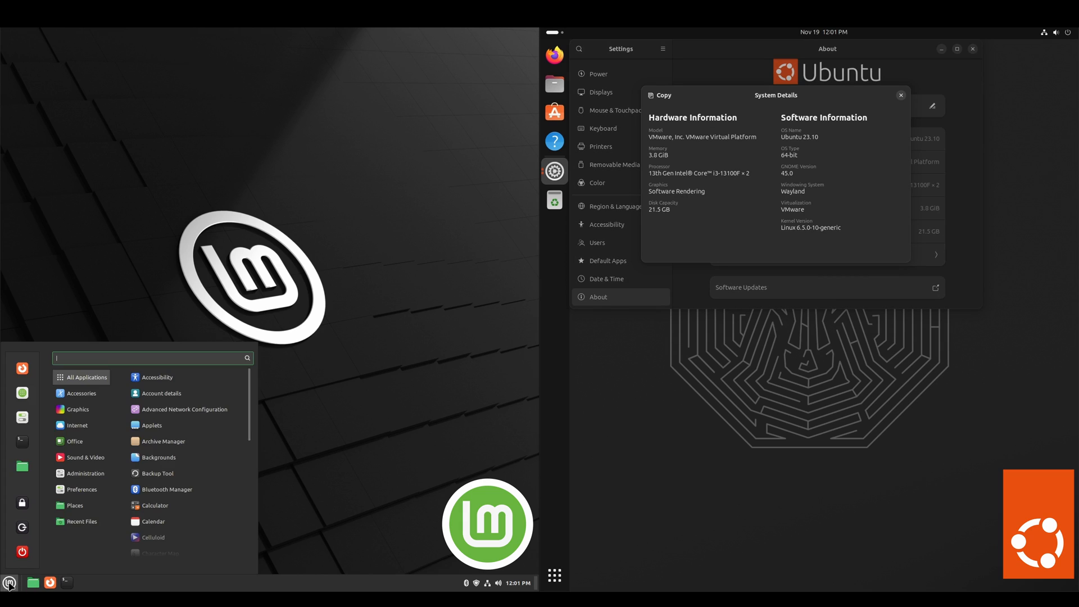
{"action": "left_click", "coordinate": [80, 489]}
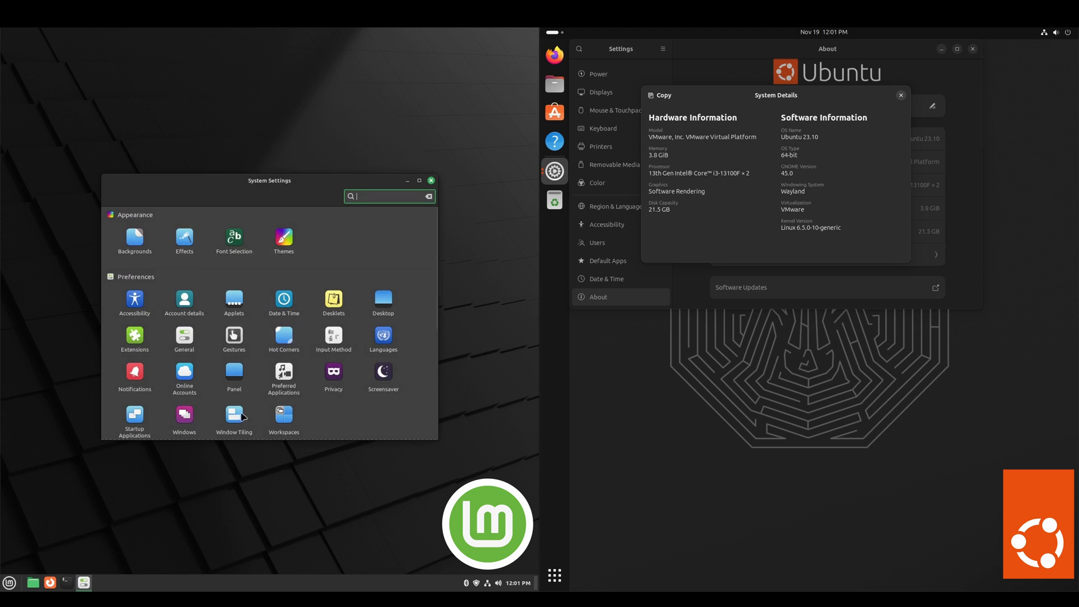
{"action": "mouse_move", "coordinate": [434, 414]}
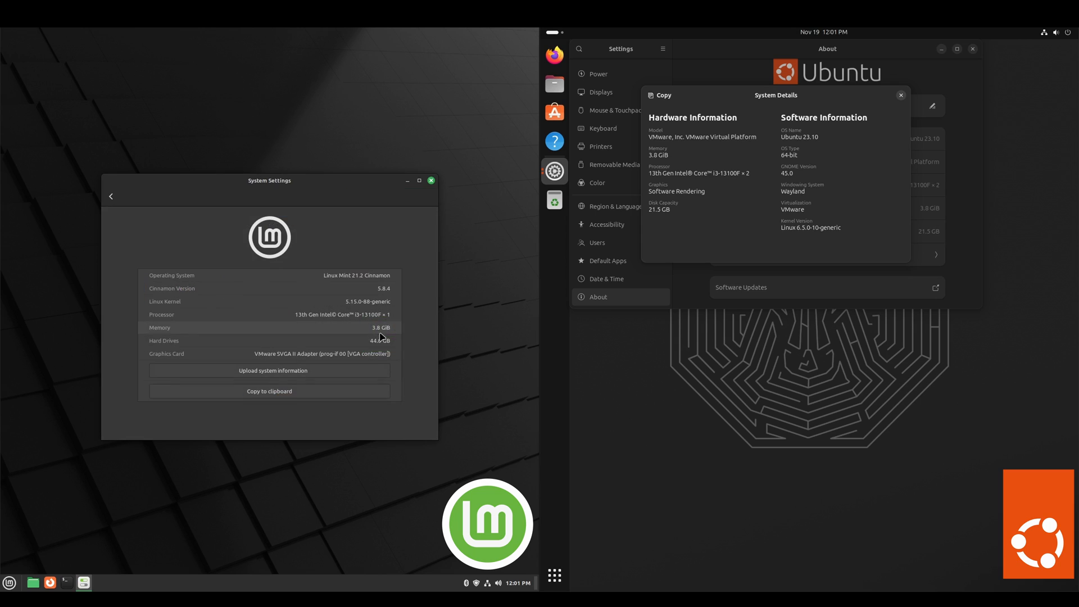
{"action": "mouse_move", "coordinate": [338, 305]}
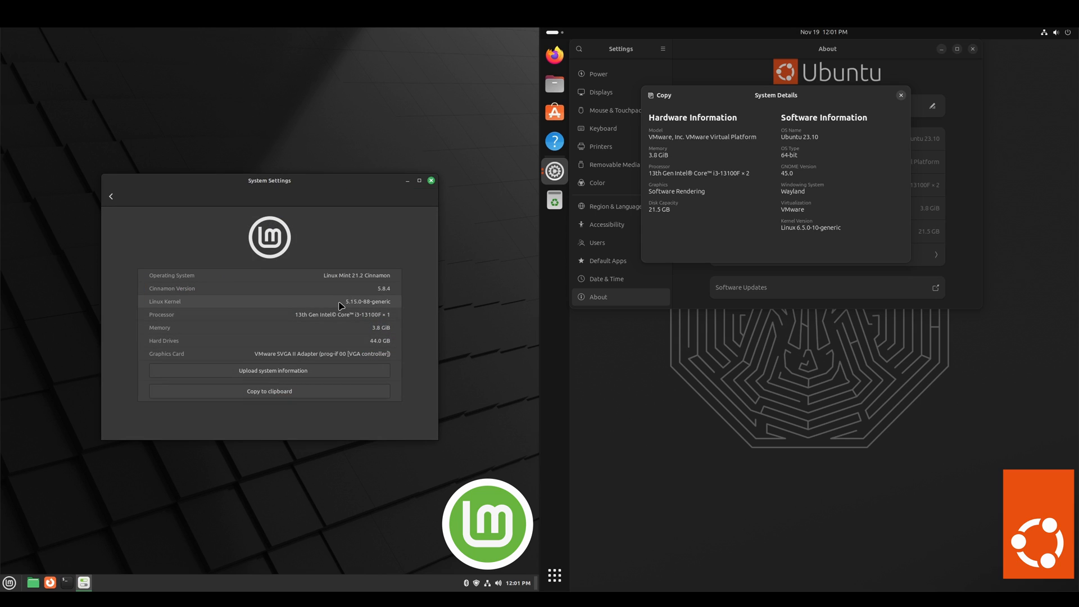
{"action": "mouse_move", "coordinate": [394, 303]}
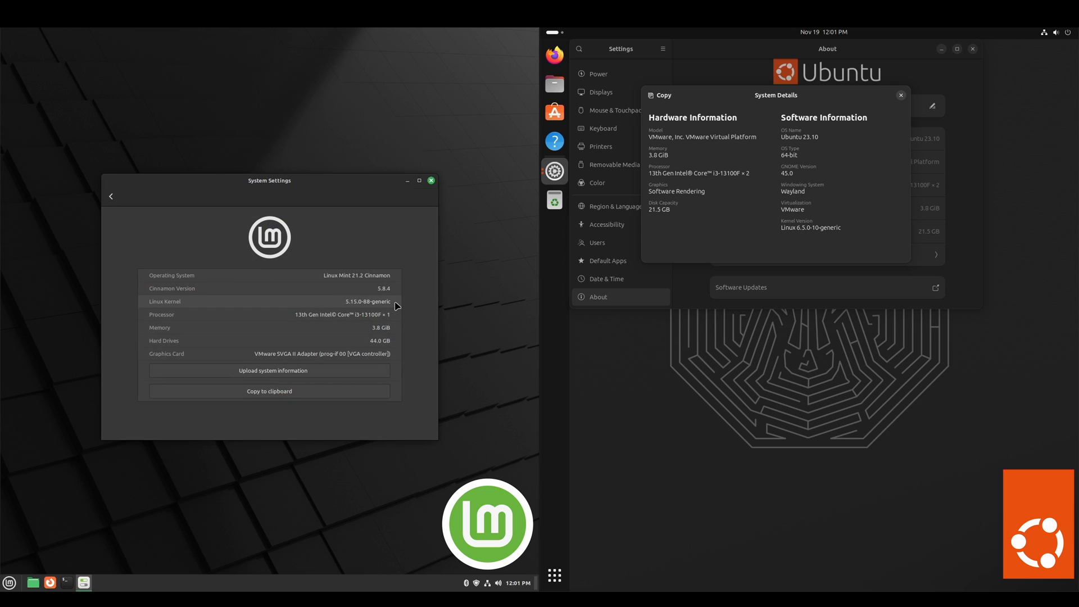
{"action": "mouse_move", "coordinate": [805, 237]}
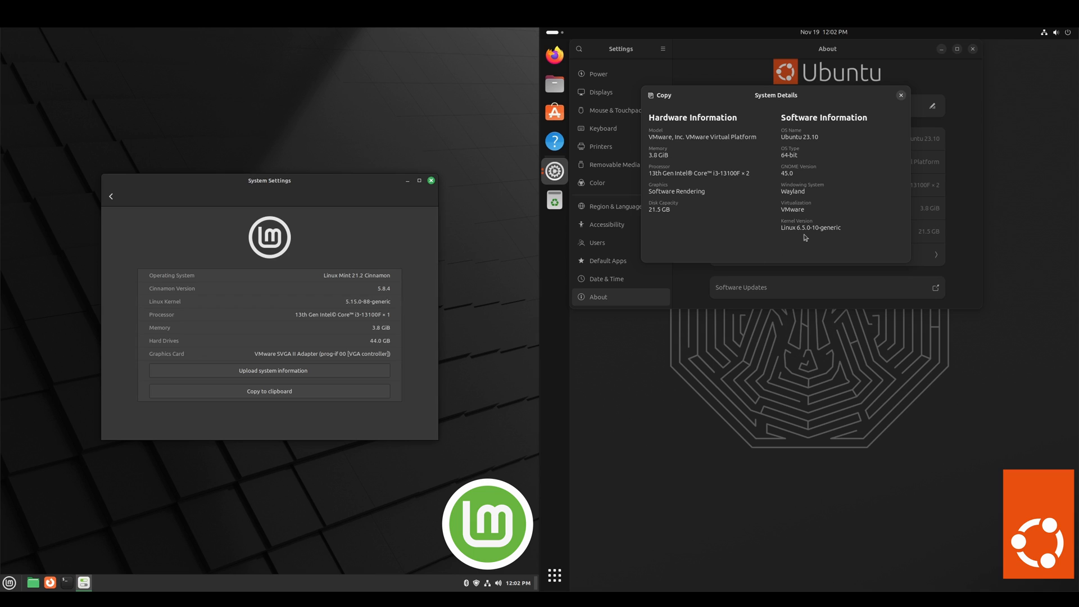
{"action": "mouse_move", "coordinate": [781, 232]}
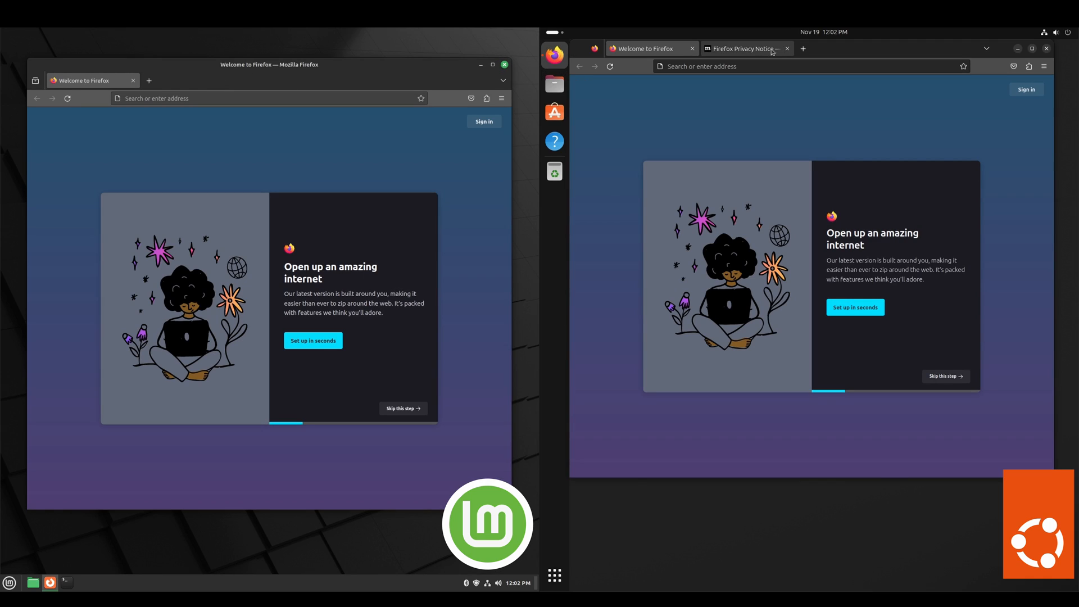
Show About Firefox on both systems: 119.0.1 on Mint versus 118.0.1 snap on Ubuntu.
{"action": "left_click", "coordinate": [1043, 66]}
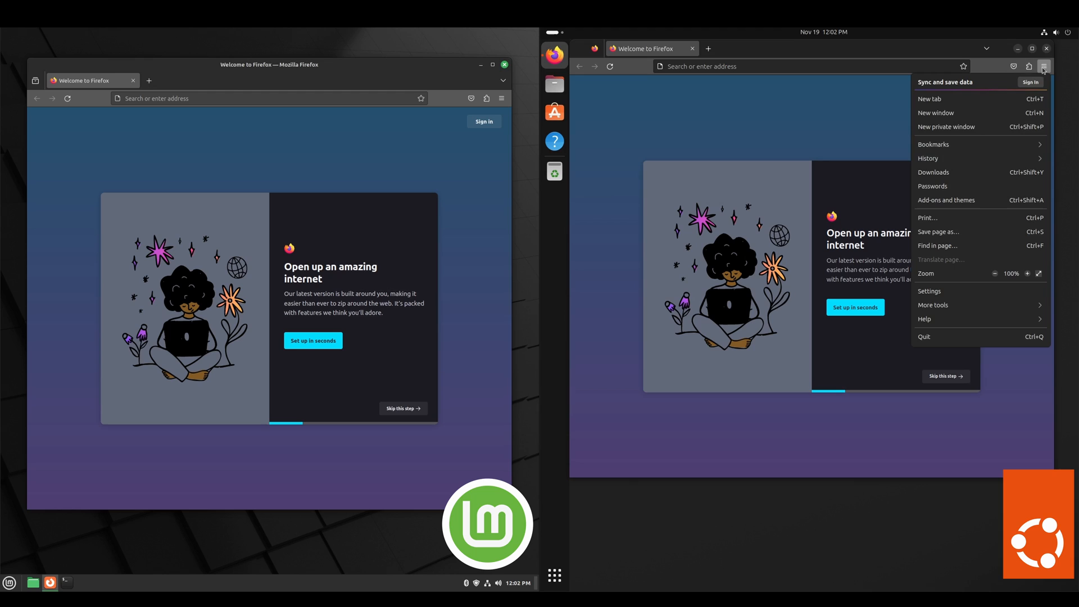
{"action": "left_click", "coordinate": [925, 318]}
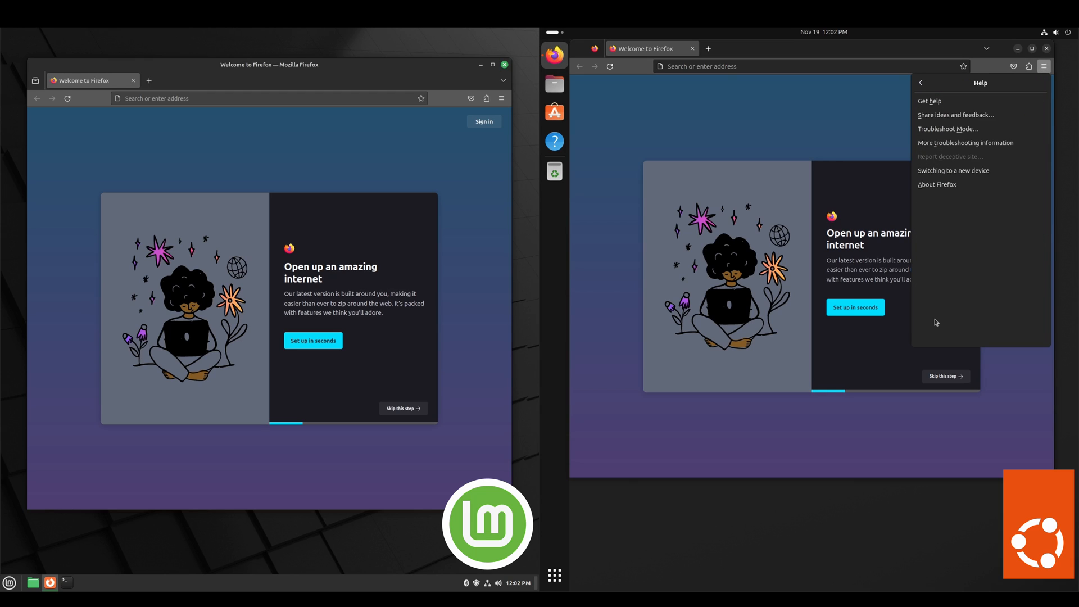
{"action": "left_click", "coordinate": [936, 185]}
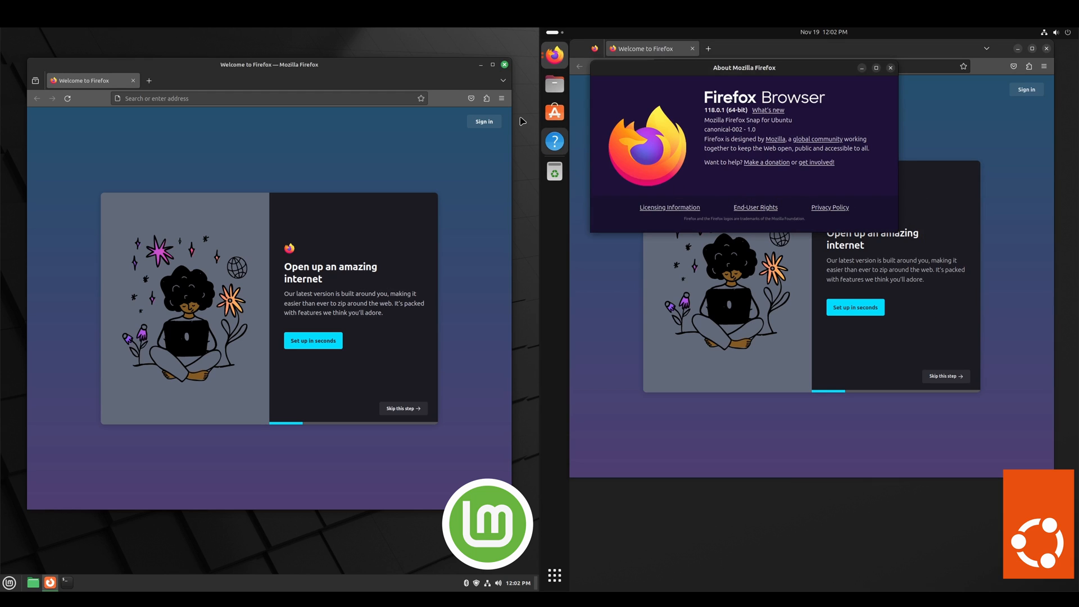
{"action": "left_click", "coordinate": [501, 98]}
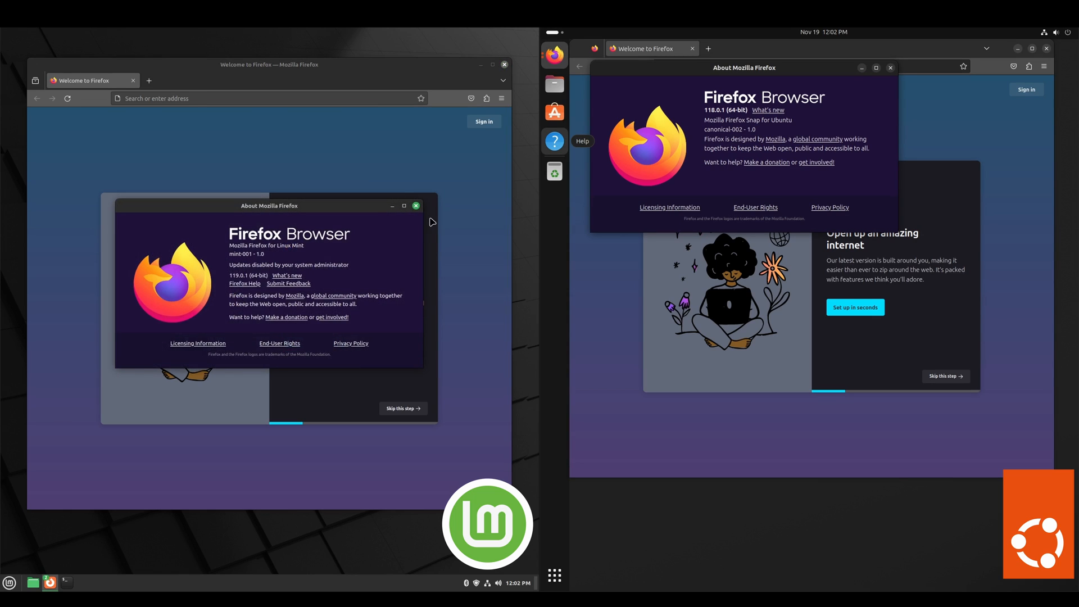
{"action": "mouse_move", "coordinate": [372, 258]}
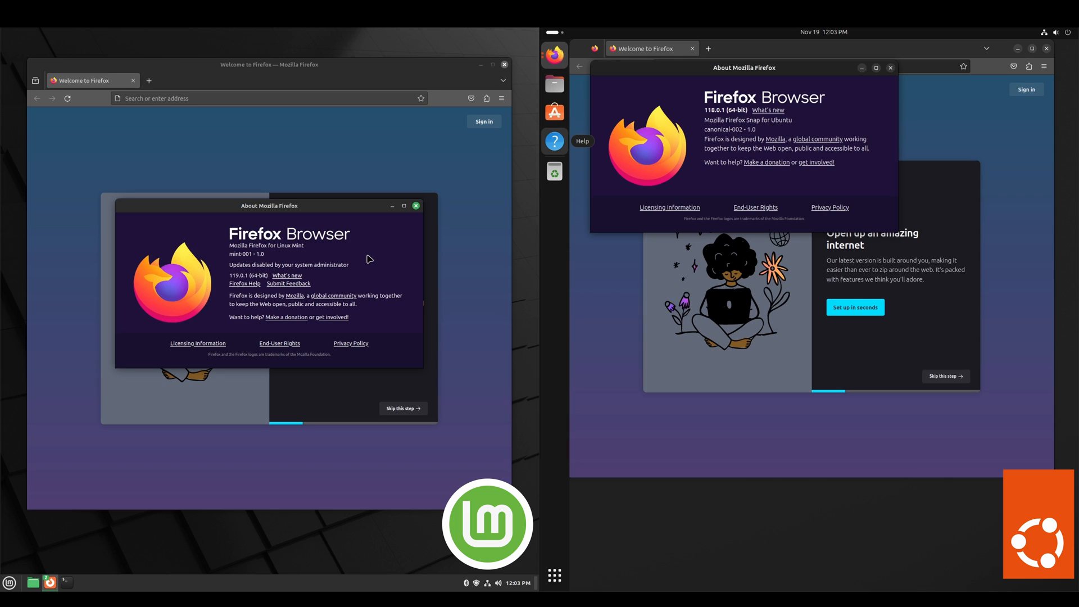
{"action": "mouse_move", "coordinate": [250, 264]}
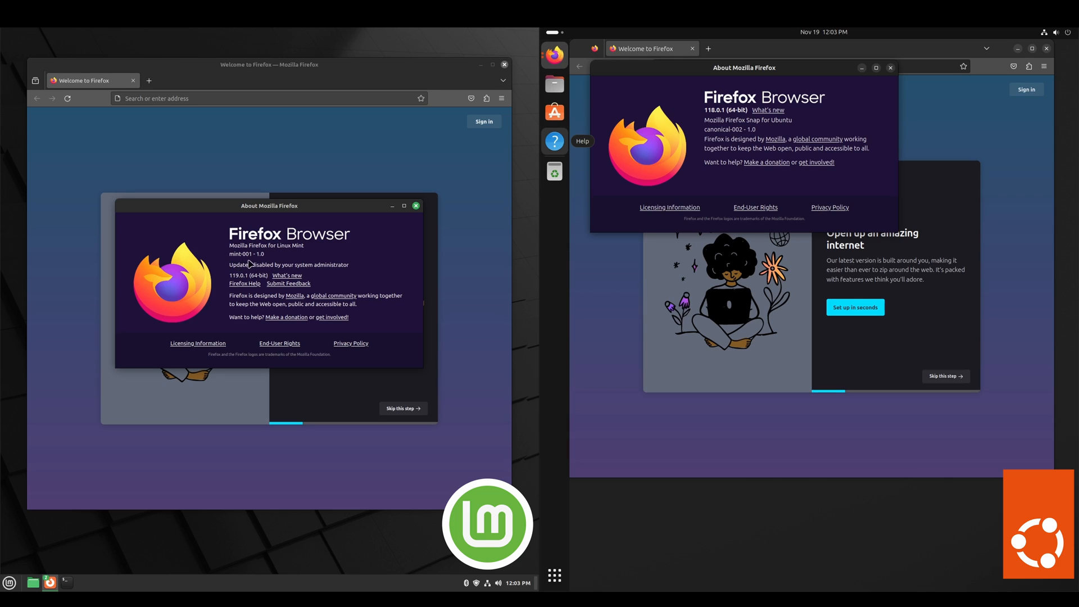
{"action": "mouse_move", "coordinate": [518, 200]}
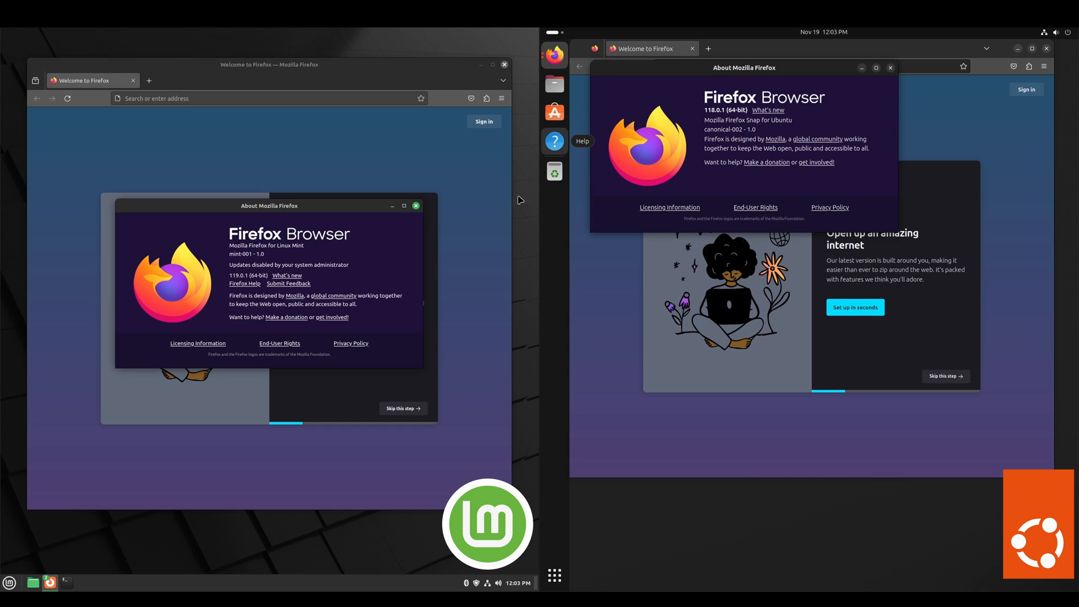
{"action": "mouse_move", "coordinate": [707, 111]}
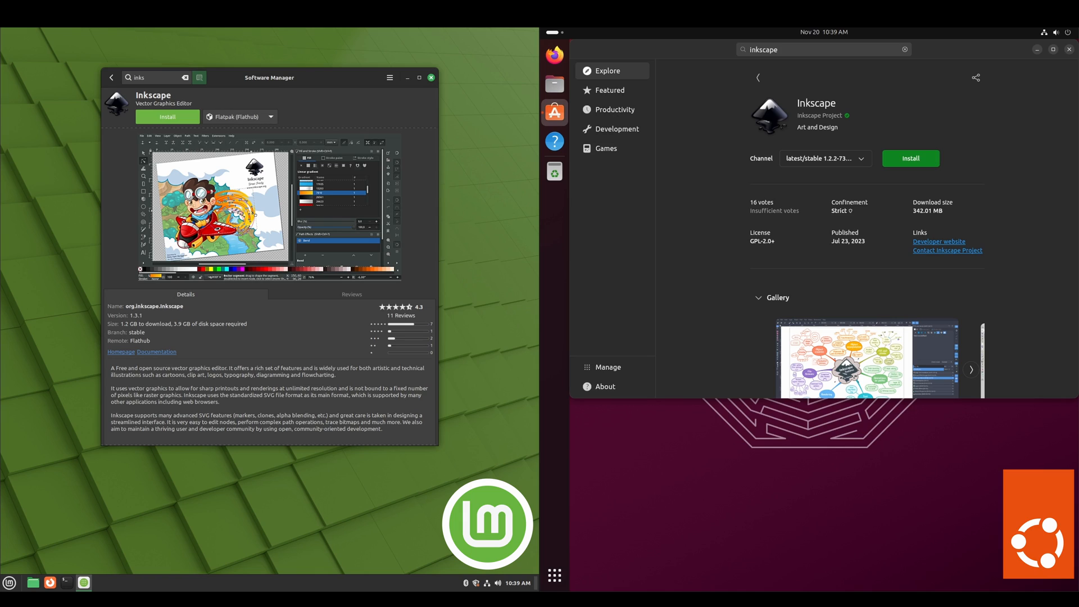
{"action": "mouse_move", "coordinate": [690, 182]}
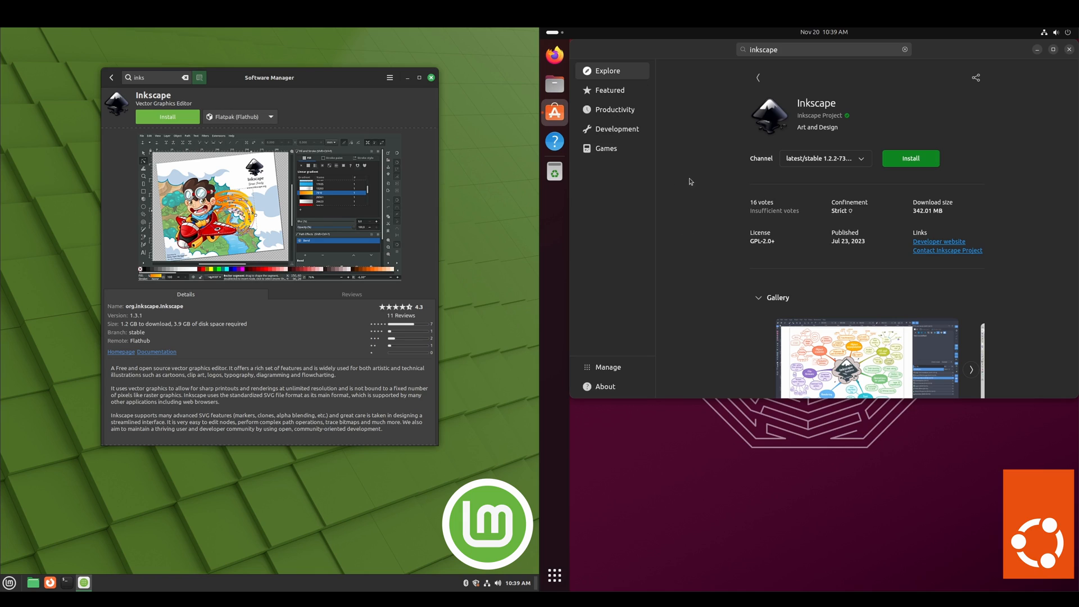
{"action": "mouse_move", "coordinate": [684, 217]}
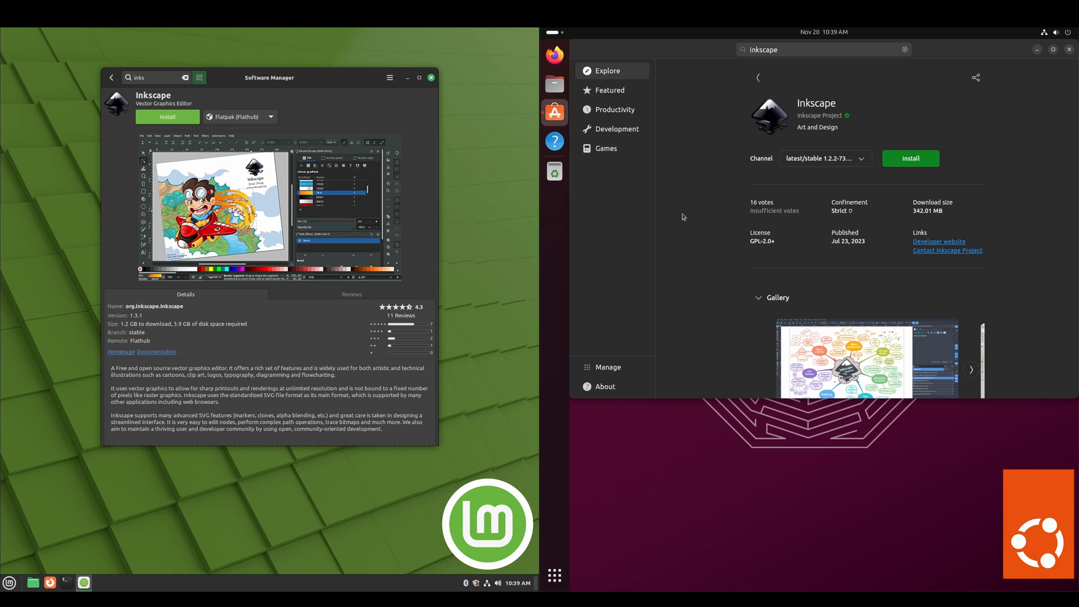
{"action": "mouse_move", "coordinate": [643, 258]}
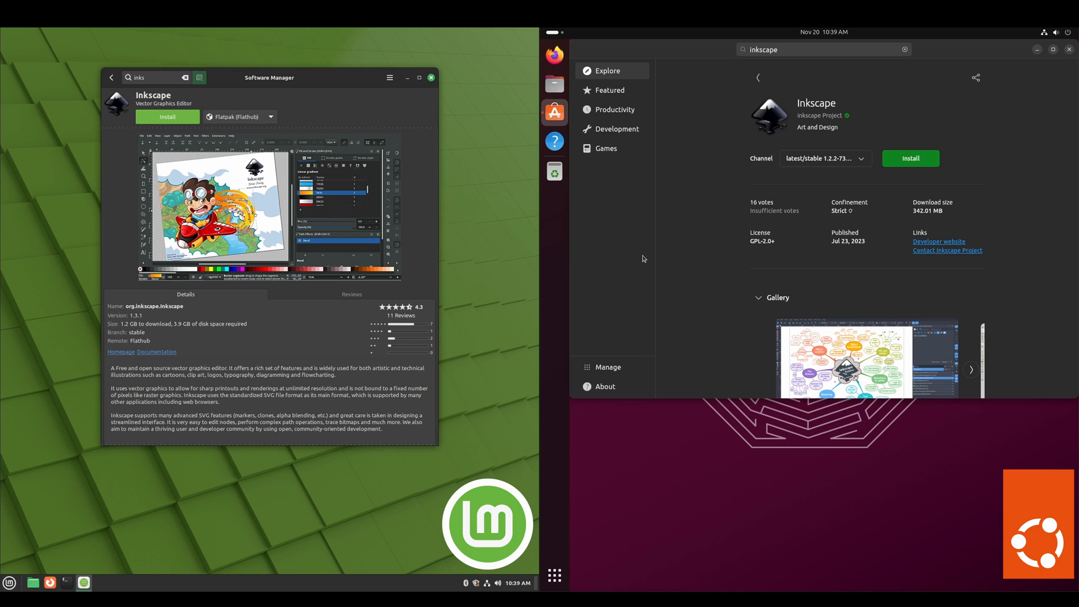
{"action": "mouse_move", "coordinate": [637, 270]}
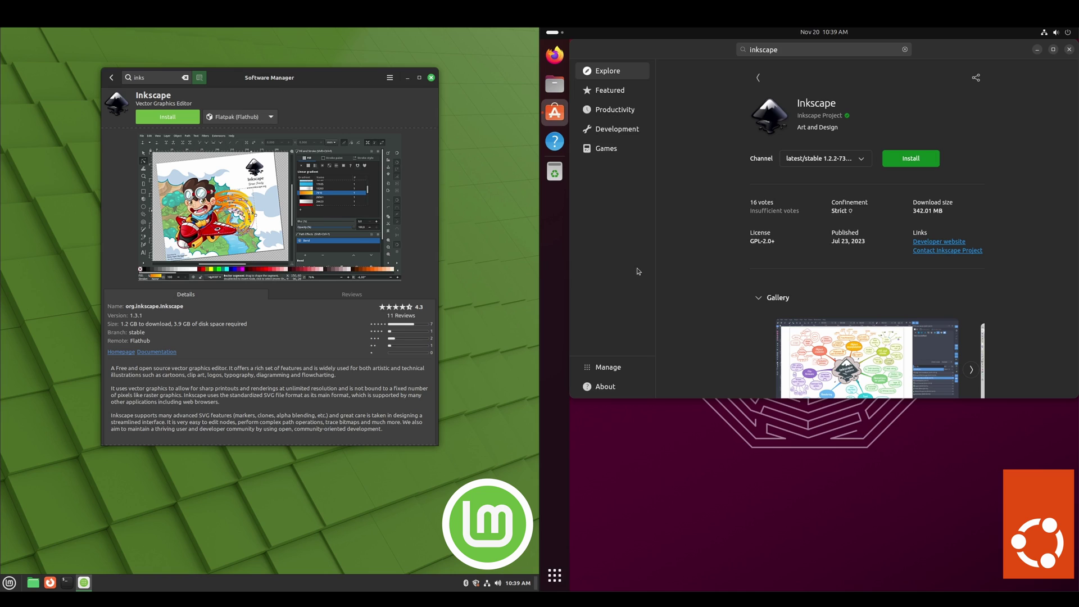
{"action": "mouse_move", "coordinate": [758, 68]}
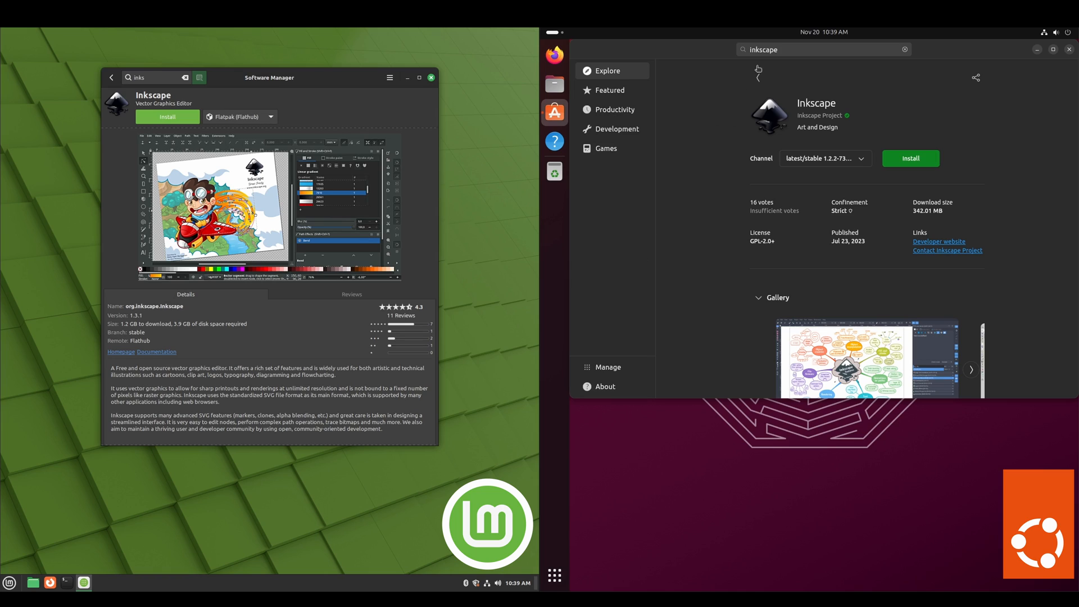
{"action": "mouse_move", "coordinate": [732, 236]}
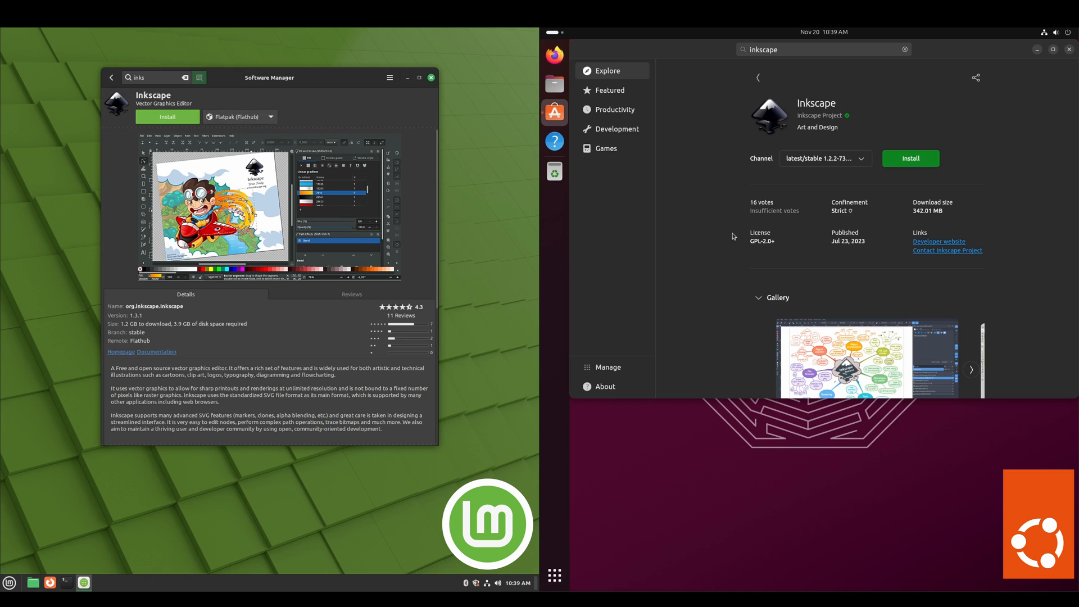
{"action": "mouse_move", "coordinate": [709, 249]}
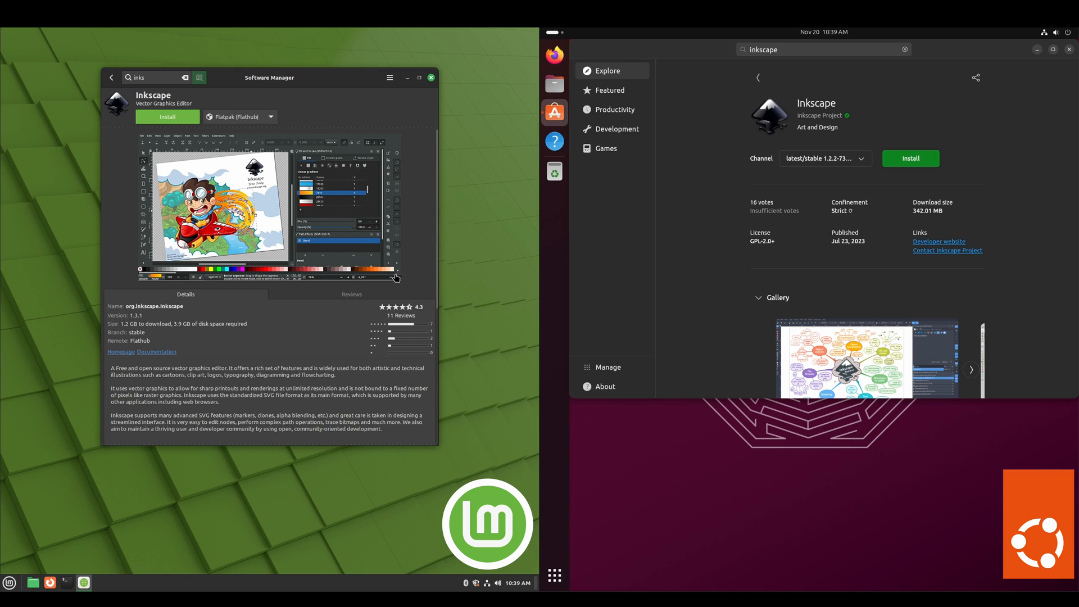
{"action": "mouse_move", "coordinate": [748, 315]}
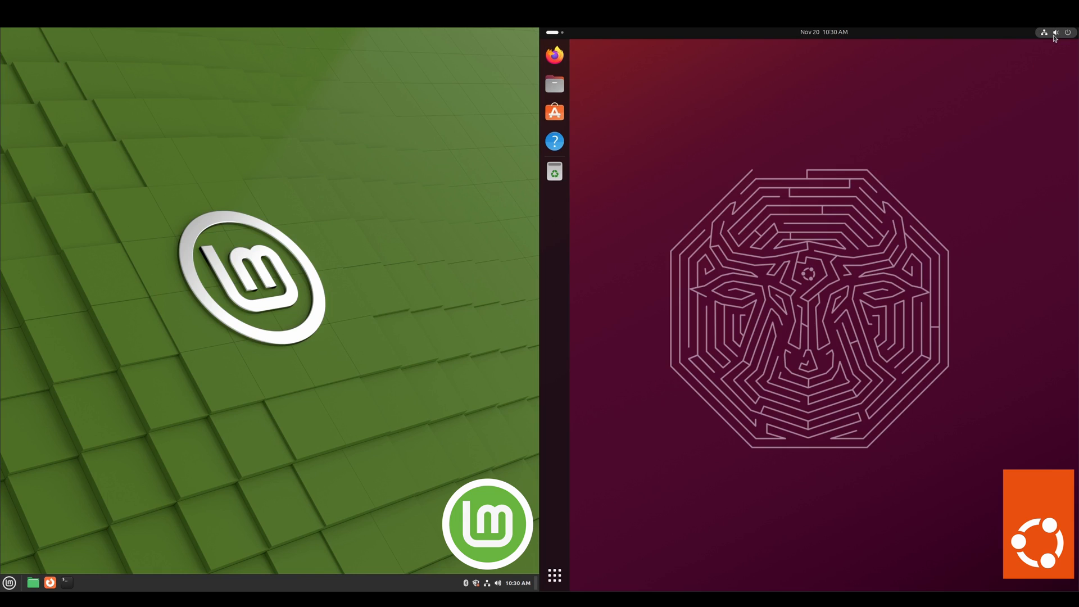
View Ubuntu's quick settings panel and the notifications-and-calendar panel from the top bar.
{"action": "left_click", "coordinate": [1053, 32]}
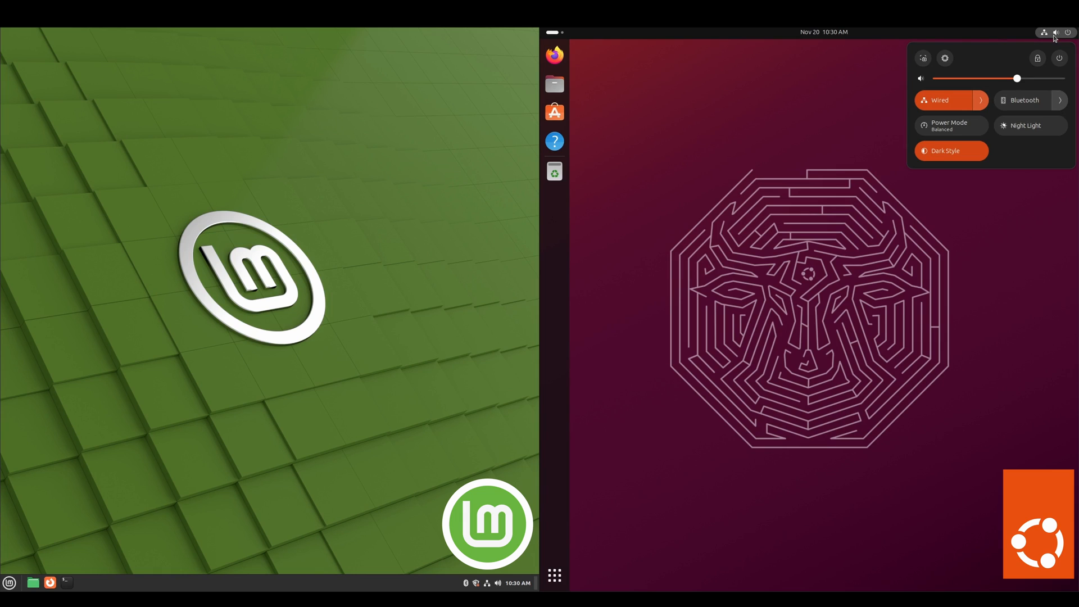
{"action": "left_click", "coordinate": [824, 31]}
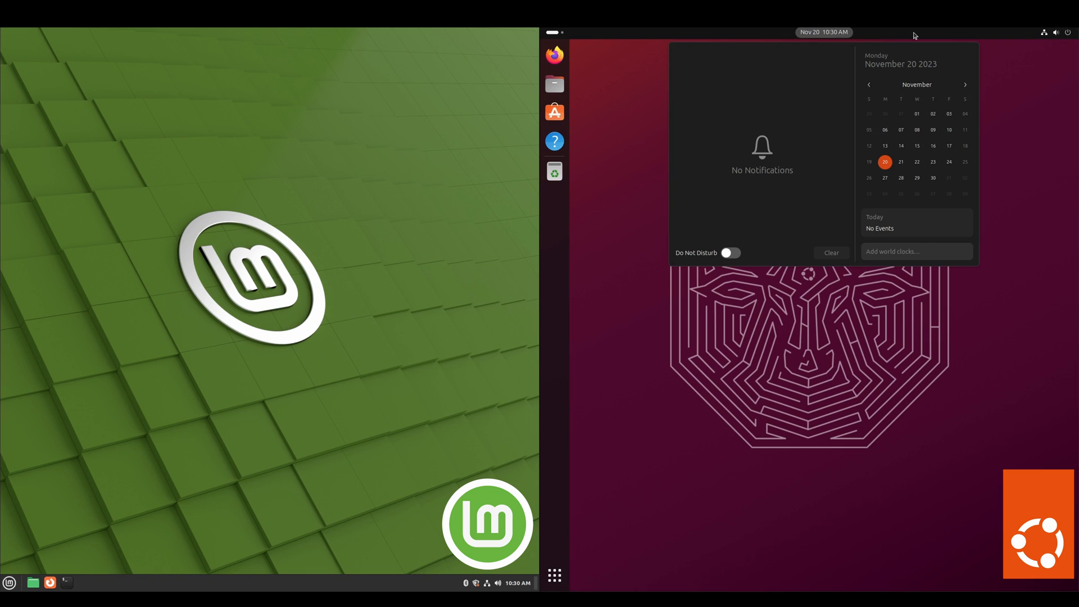
{"action": "mouse_move", "coordinate": [813, 43]}
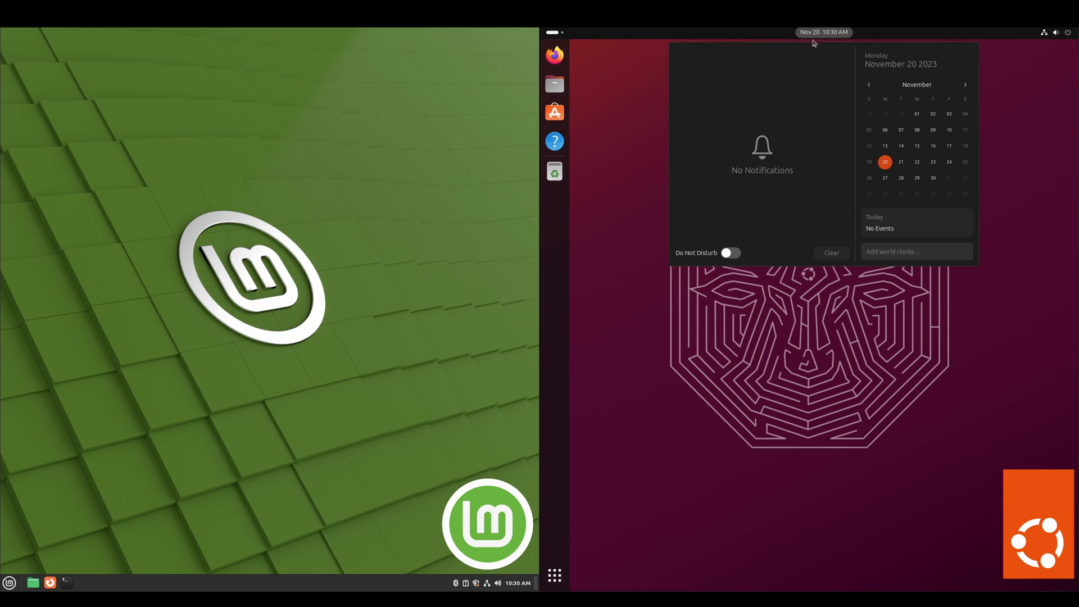
{"action": "mouse_move", "coordinate": [915, 114]}
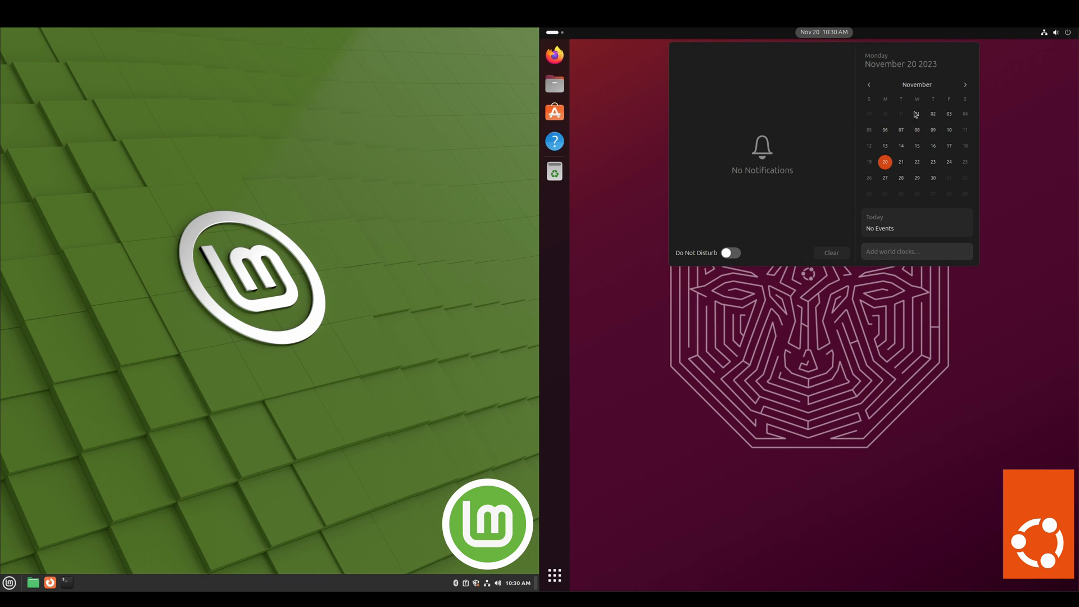
{"action": "left_click", "coordinate": [1054, 32]}
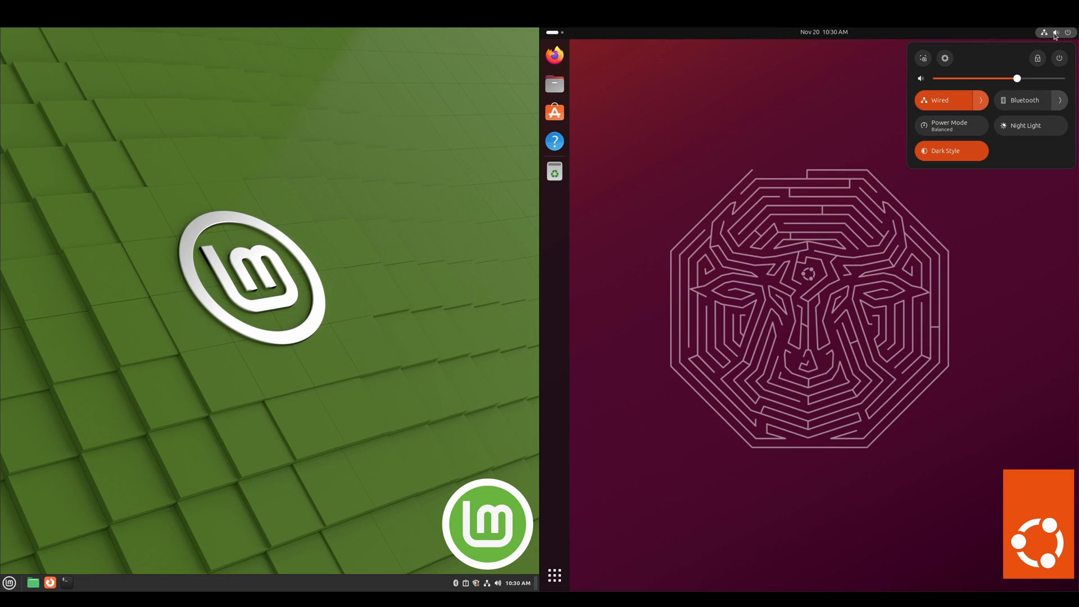
{"action": "mouse_move", "coordinate": [950, 62]}
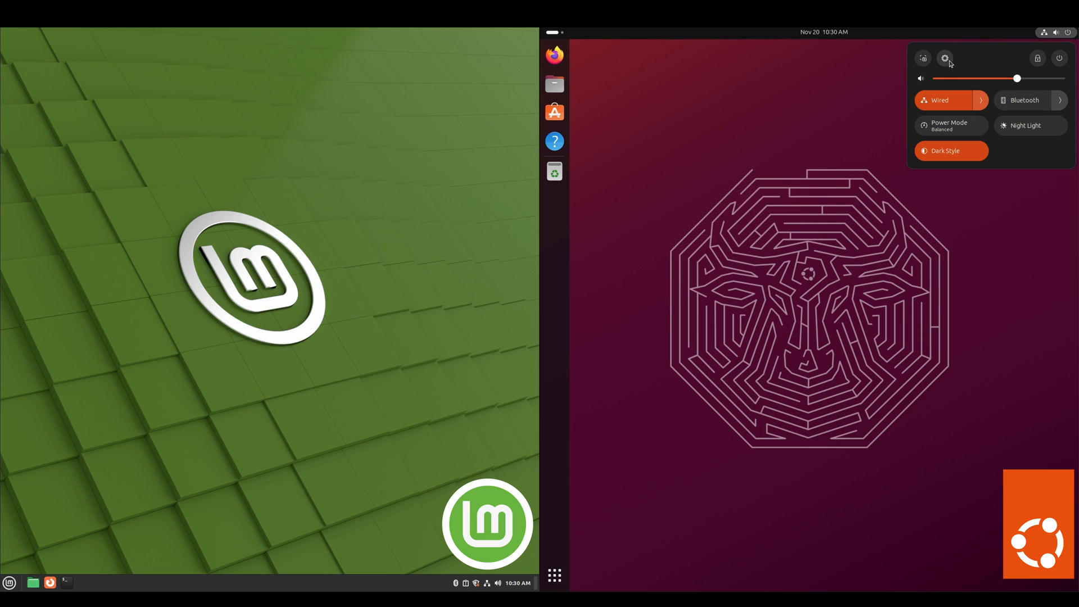
{"action": "mouse_move", "coordinate": [925, 79]}
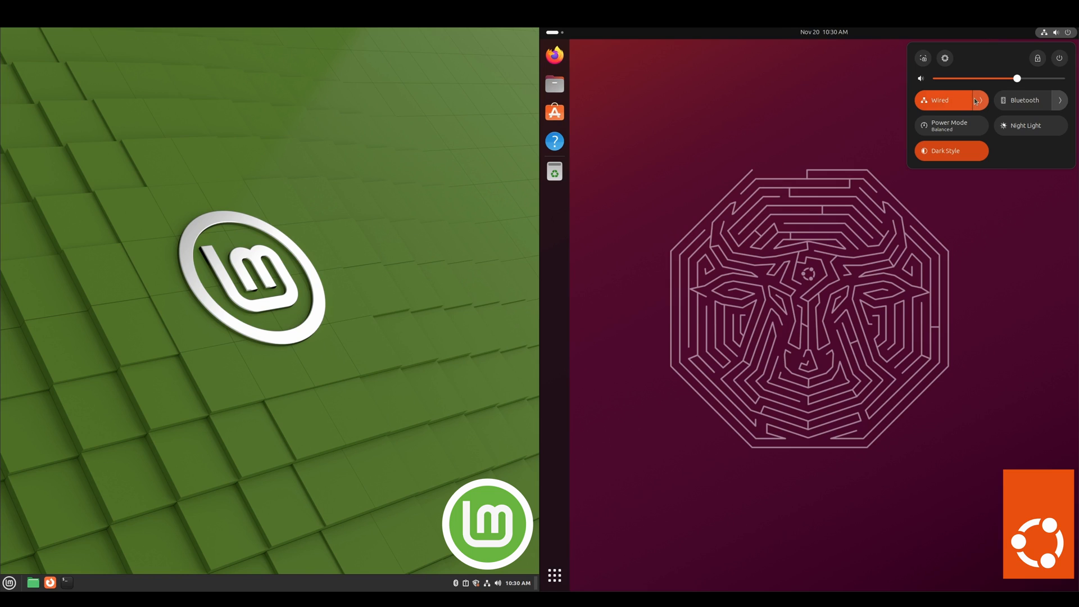
{"action": "mouse_move", "coordinate": [1025, 100]}
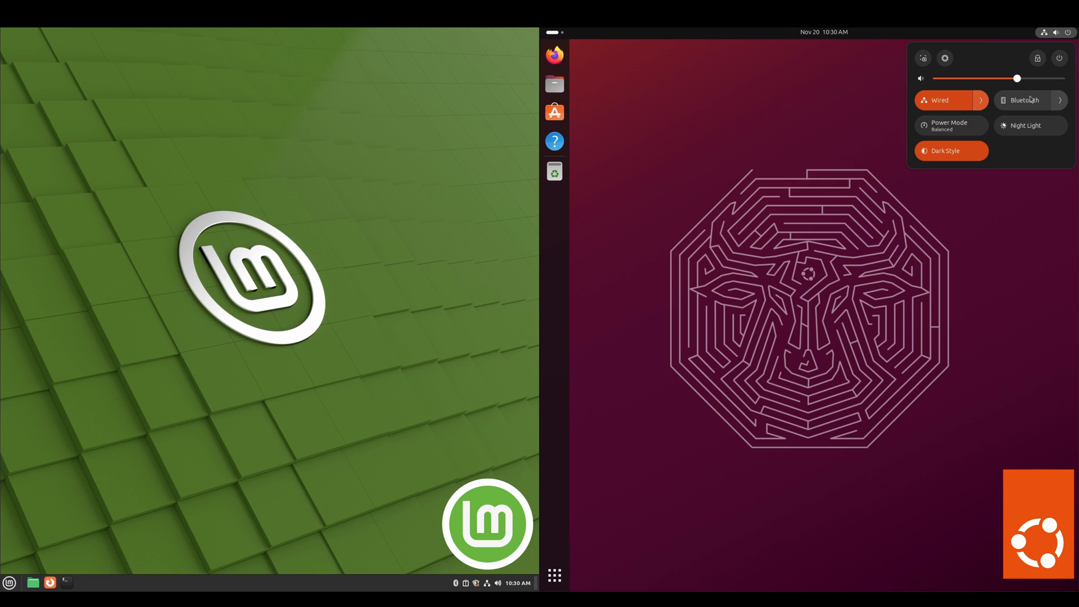
{"action": "mouse_move", "coordinate": [1028, 104]}
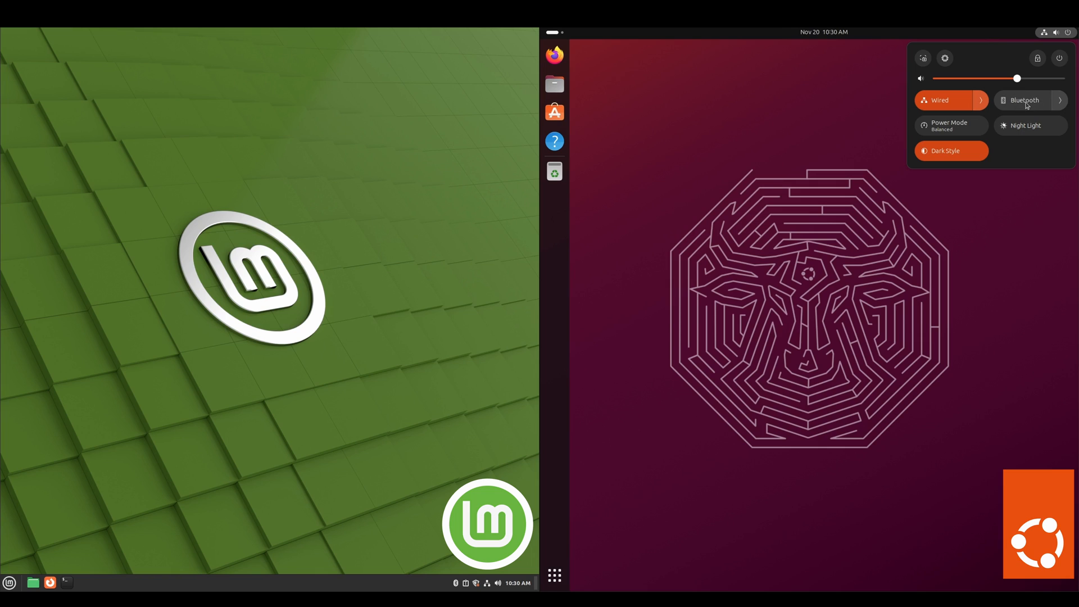
{"action": "mouse_move", "coordinate": [963, 131]}
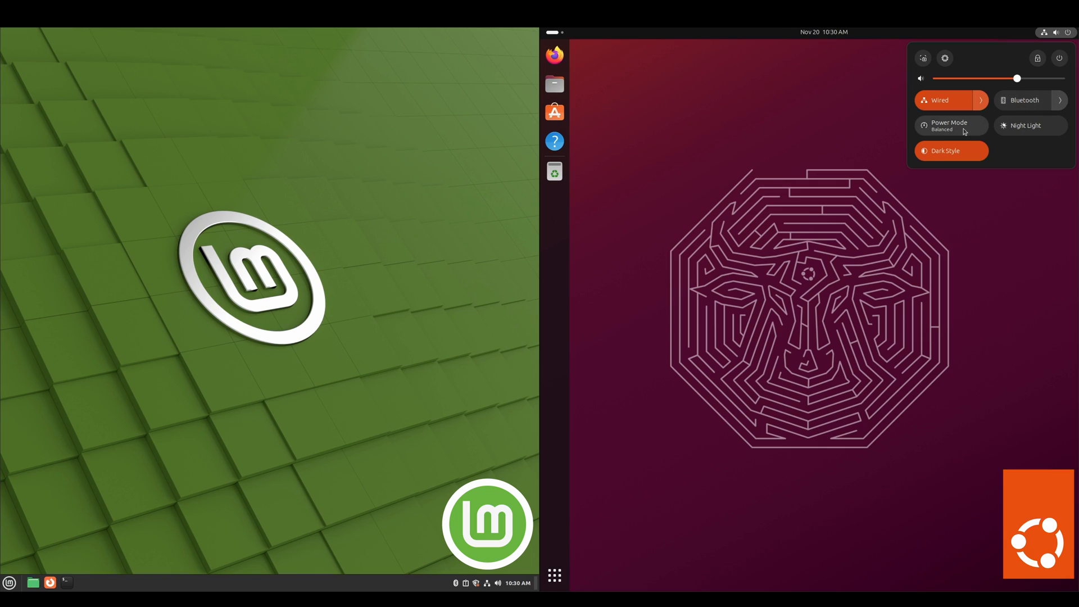
{"action": "mouse_move", "coordinate": [1025, 125]}
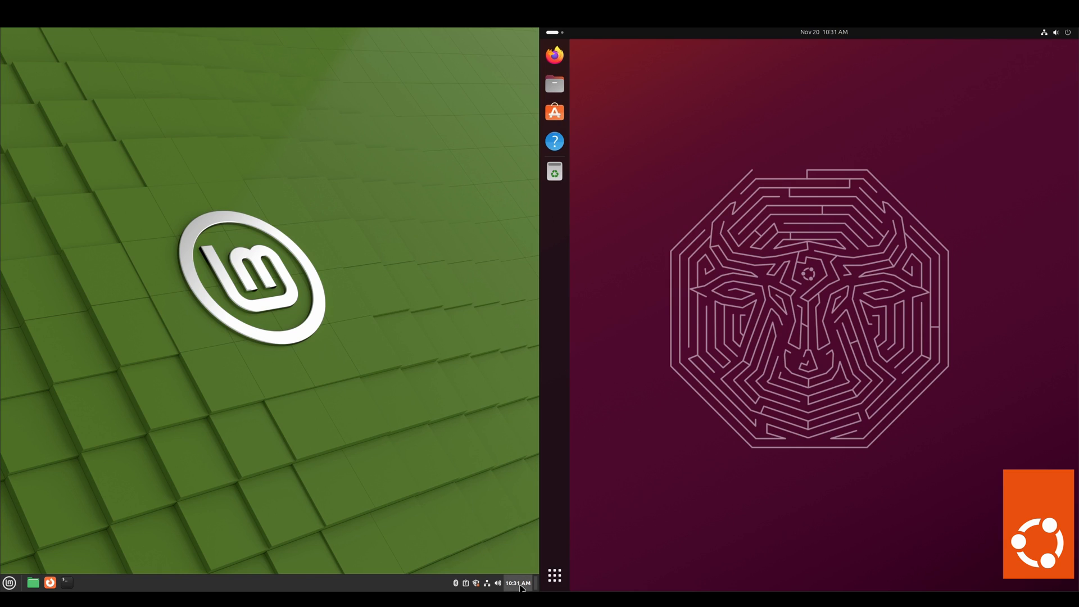
{"action": "left_click", "coordinate": [517, 583]}
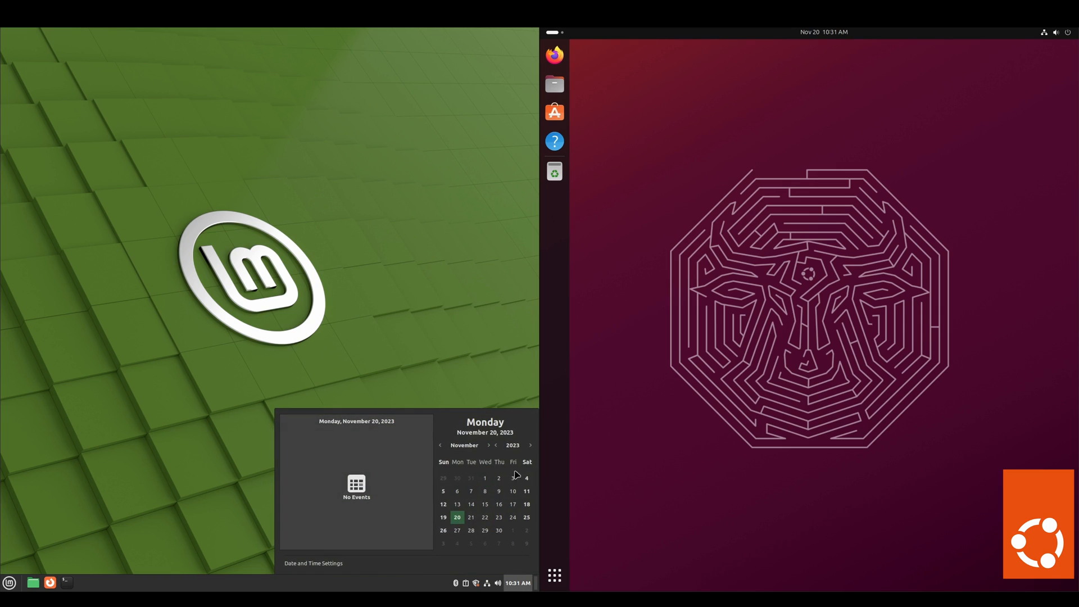
{"action": "mouse_move", "coordinate": [397, 510]}
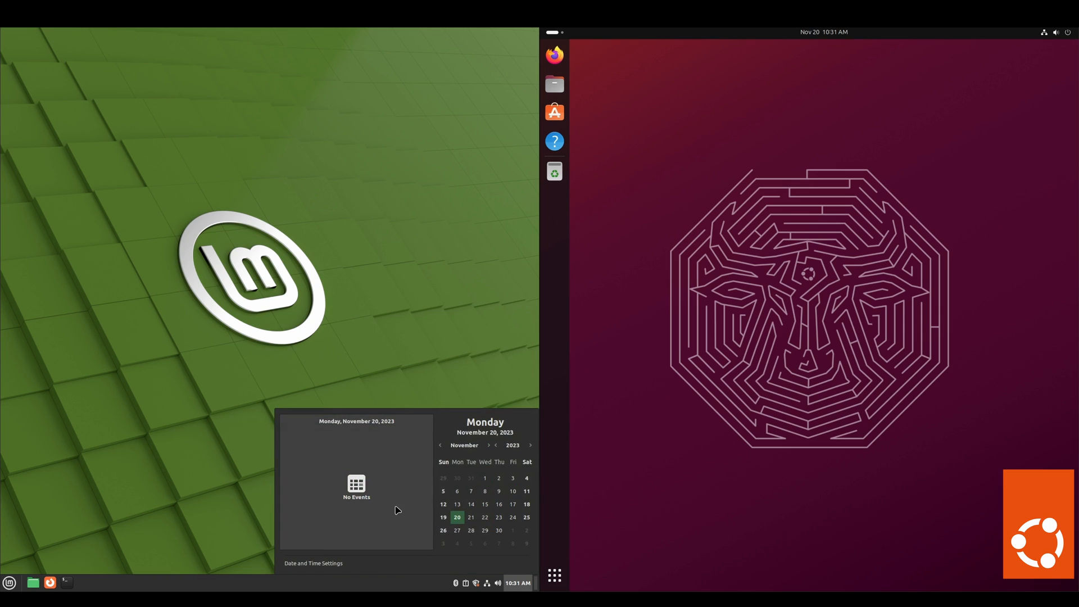
{"action": "mouse_move", "coordinate": [356, 566]}
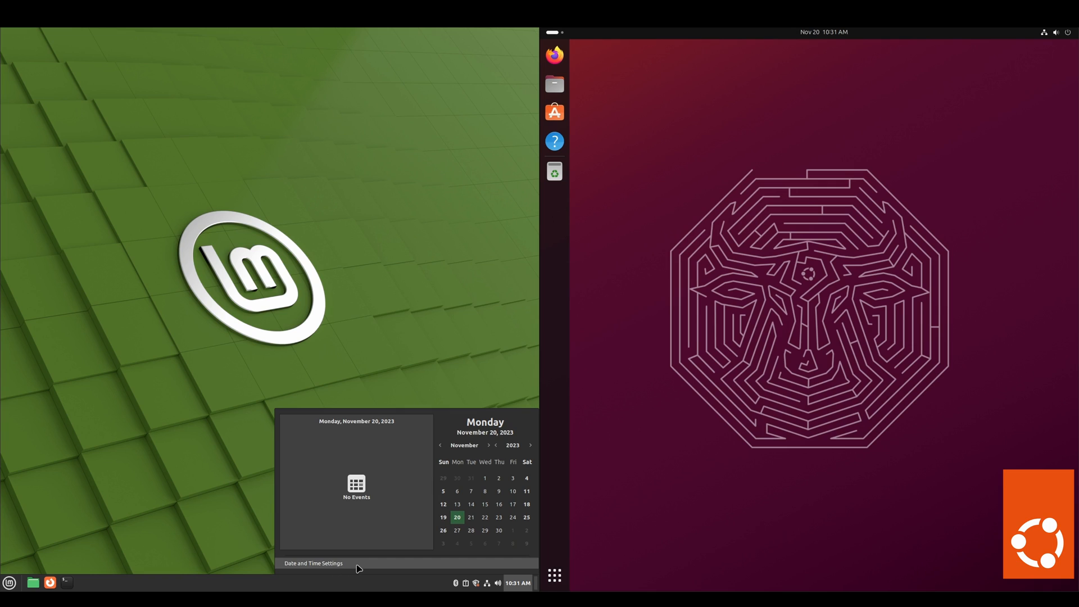
{"action": "left_click", "coordinate": [498, 583]}
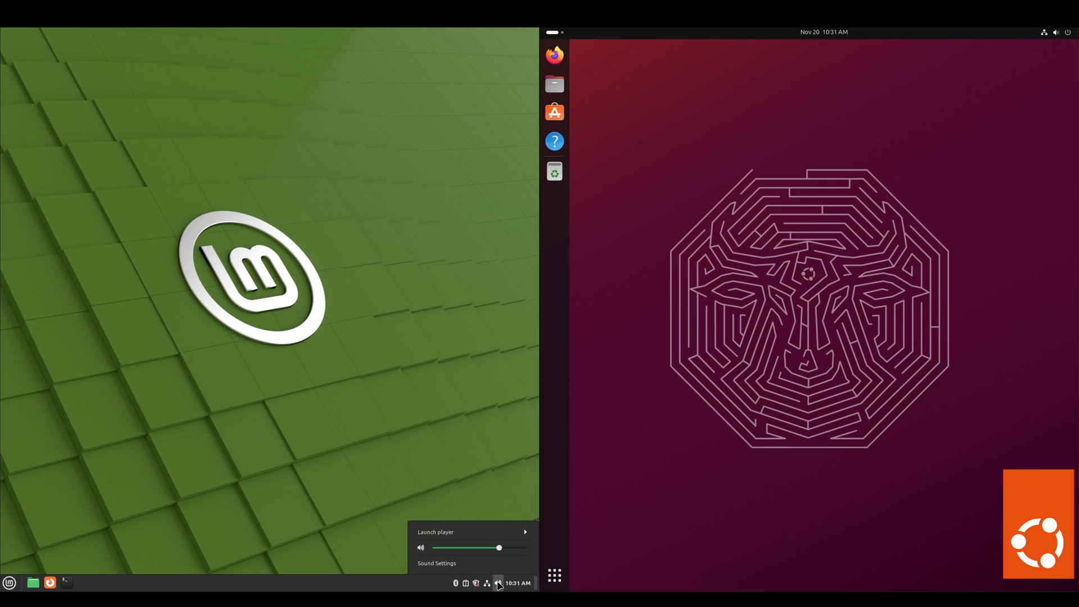
{"action": "left_click", "coordinate": [486, 583]}
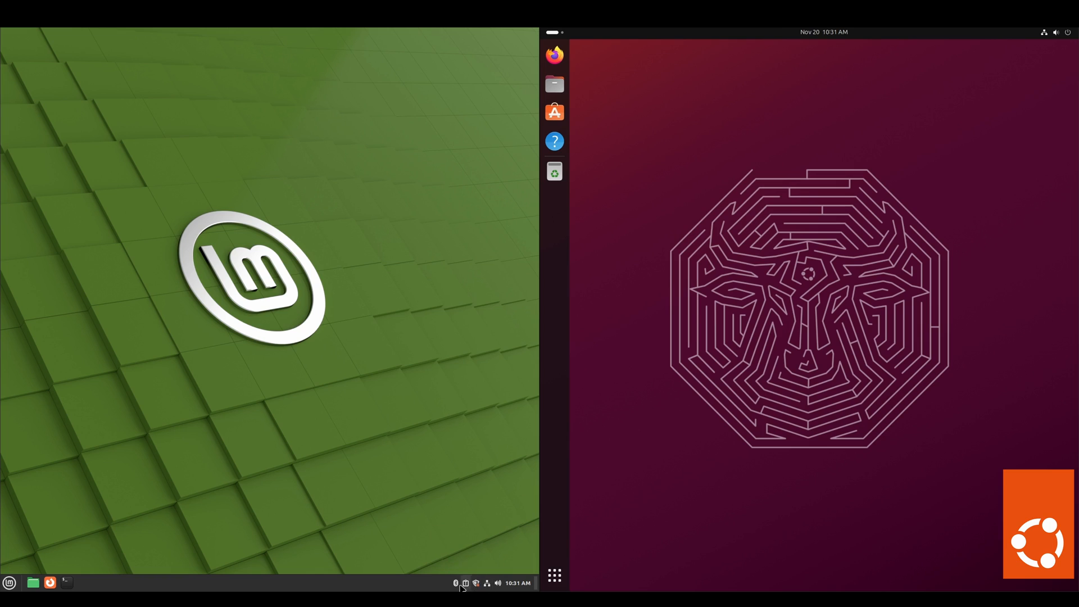
{"action": "mouse_move", "coordinate": [464, 583]}
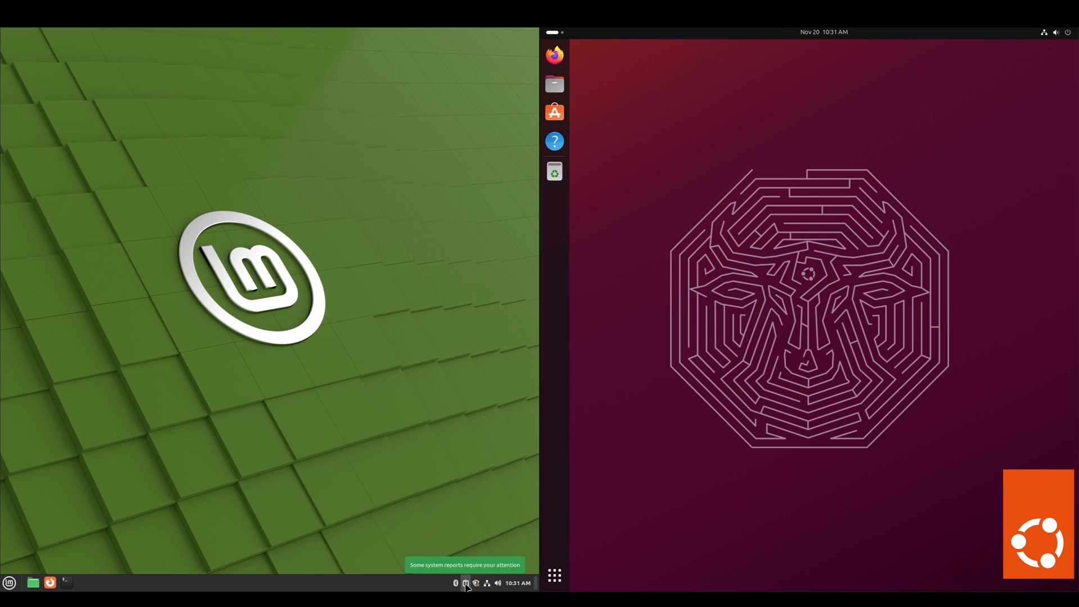
{"action": "left_click", "coordinate": [465, 583]}
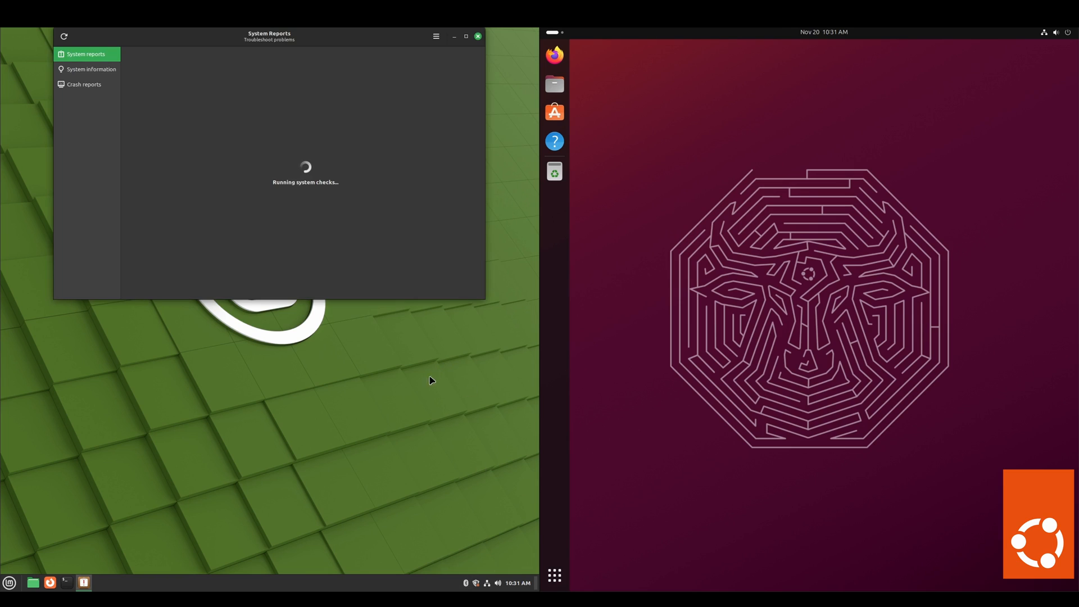
{"action": "mouse_move", "coordinate": [317, 201]}
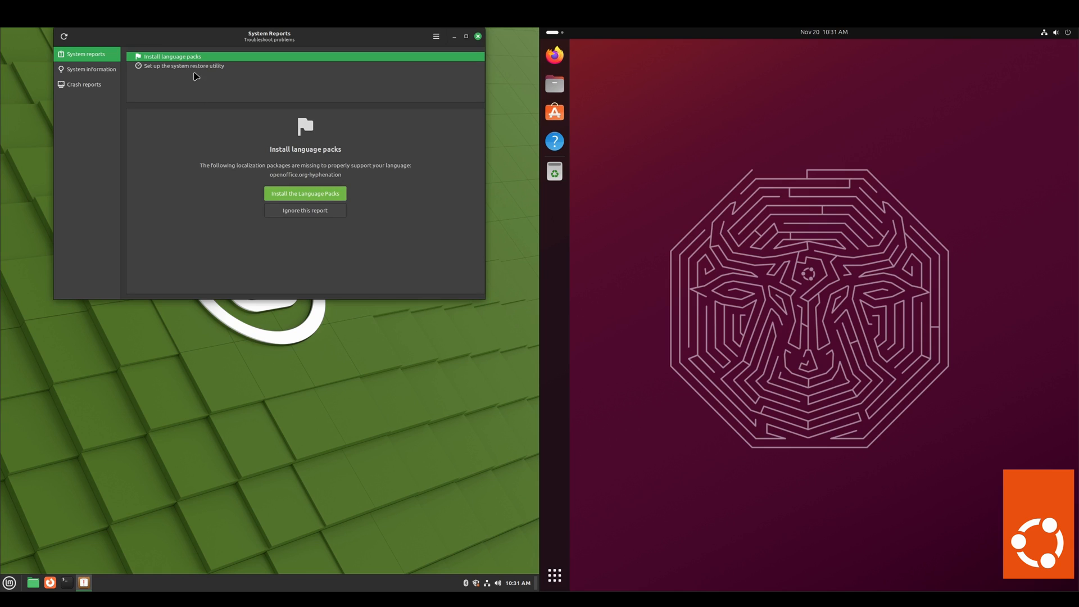
{"action": "left_click", "coordinate": [478, 36]}
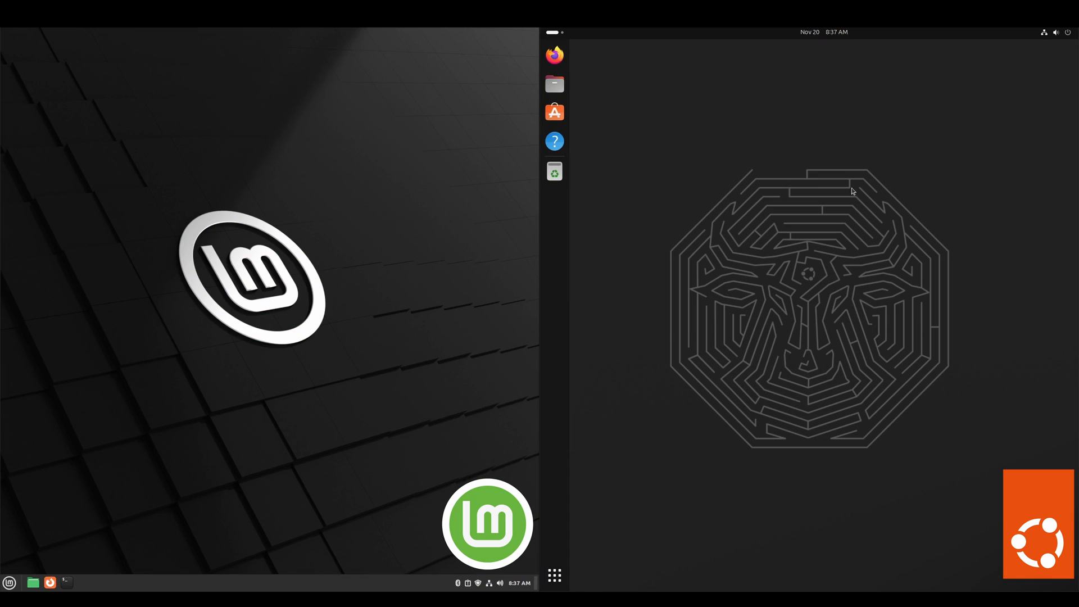
Launch a terminal on Ubuntu and try running neofetch.
{"action": "left_click", "coordinate": [554, 575]}
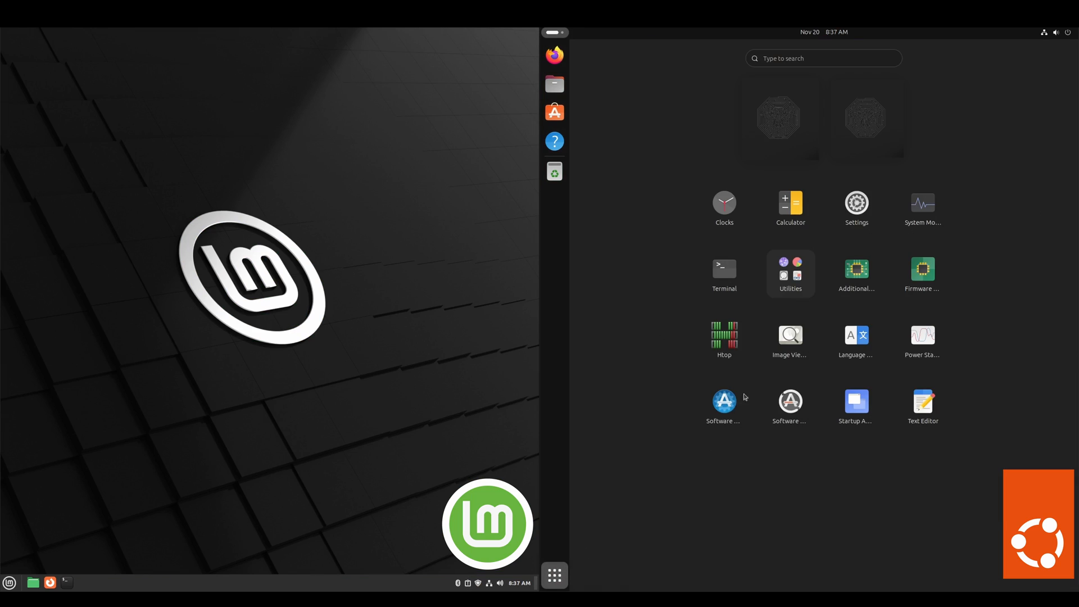
{"action": "left_click", "coordinate": [722, 267]}
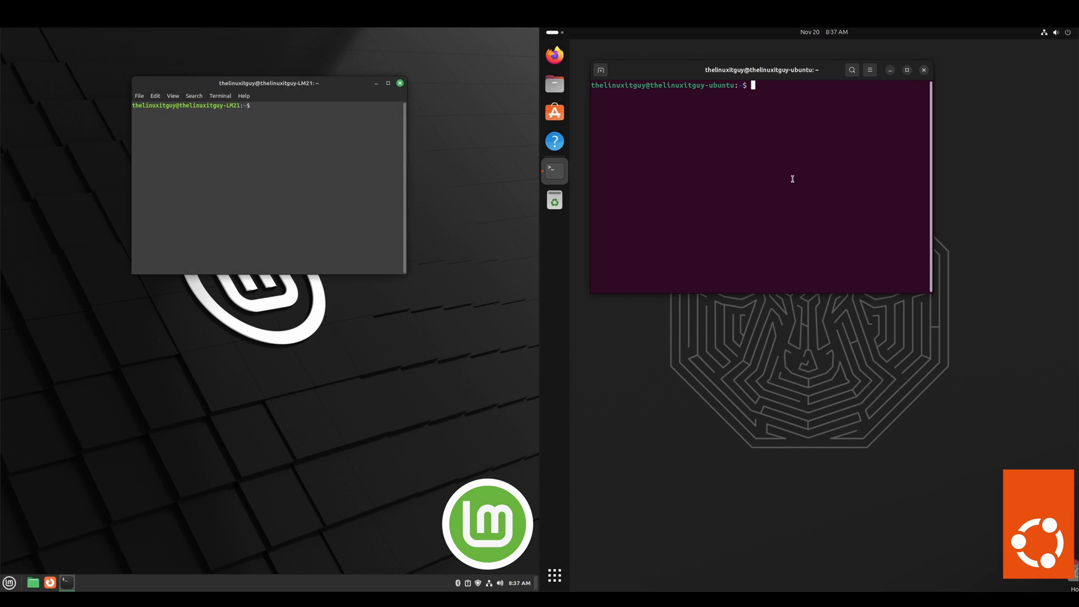
{"action": "type", "text": "n"}
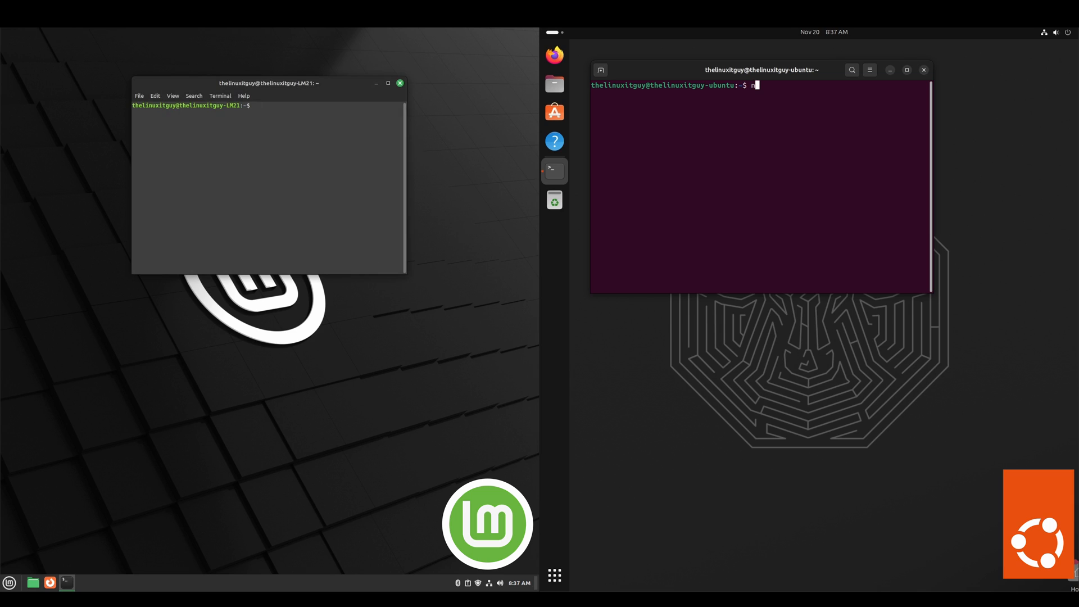
{"action": "key", "text": "Return"}
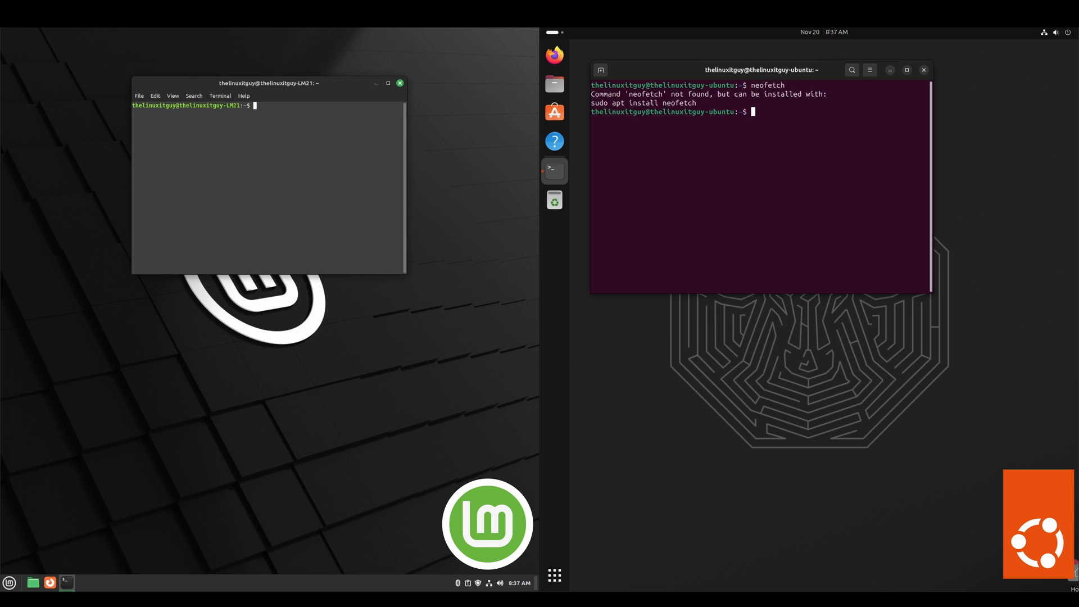
{"action": "mouse_move", "coordinate": [554, 171]}
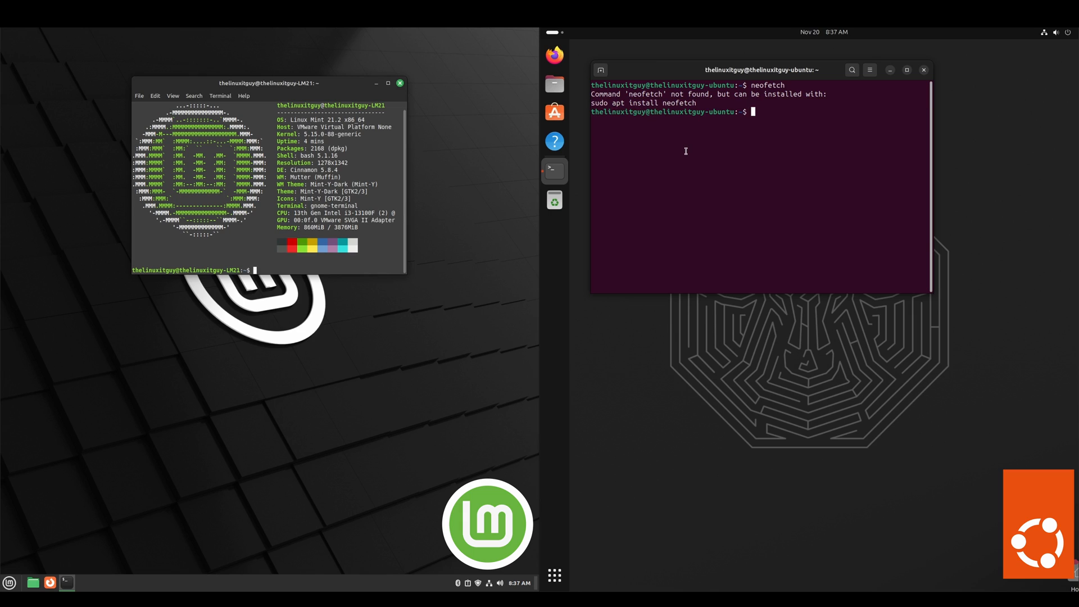
Install neofetch on Ubuntu with 'sudo apt install neofetch', confirming with Y.
{"action": "type", "text": "sudo apt install neofetch"}
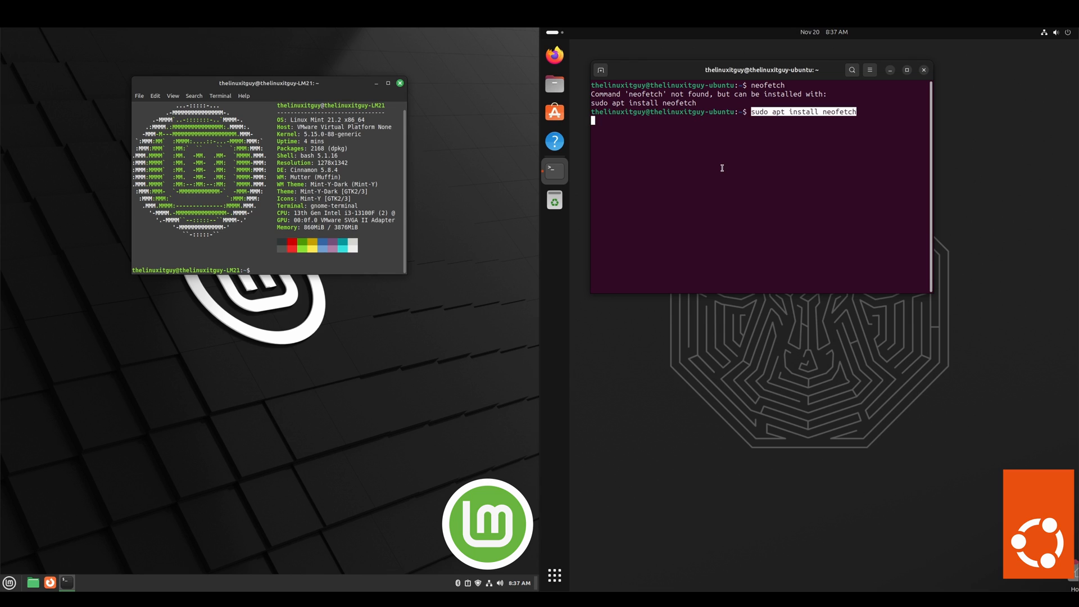
{"action": "key", "text": "Return"}
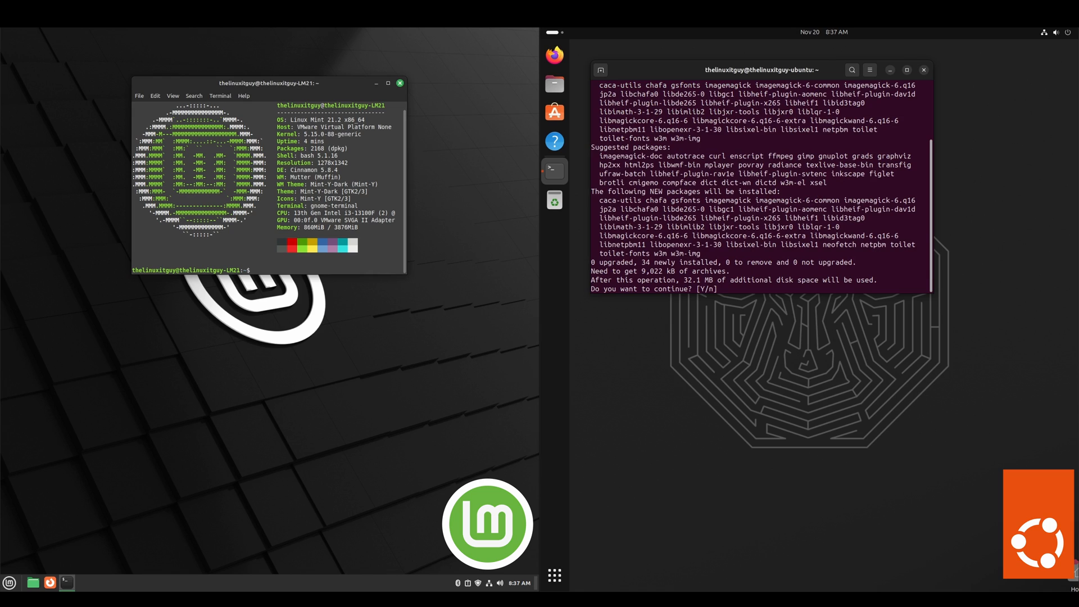
{"action": "type", "text": "Y"}
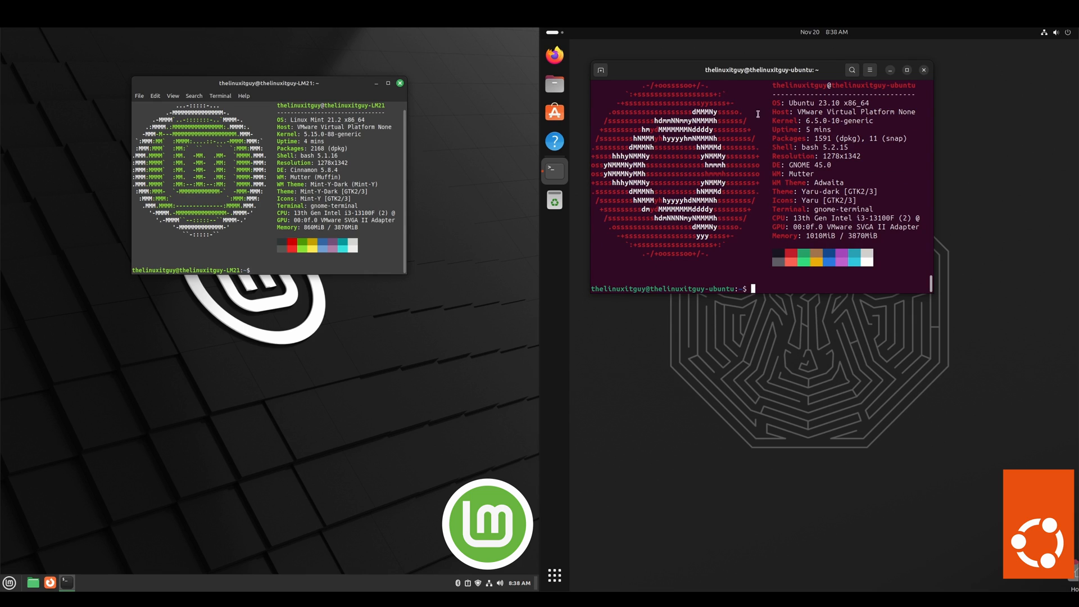
Highlight the kernel versions in both neofetch summaries: 5.15.0-88 on Mint, 6.5.0-10 on Ubuntu.
{"action": "double_click", "coordinate": [852, 120]}
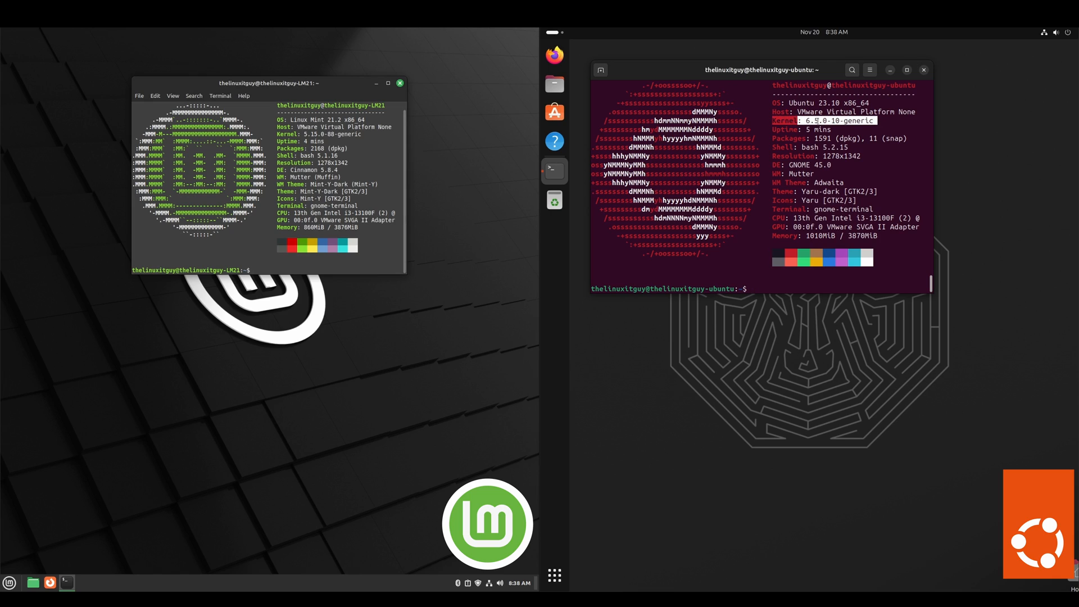
{"action": "mouse_move", "coordinate": [554, 141]}
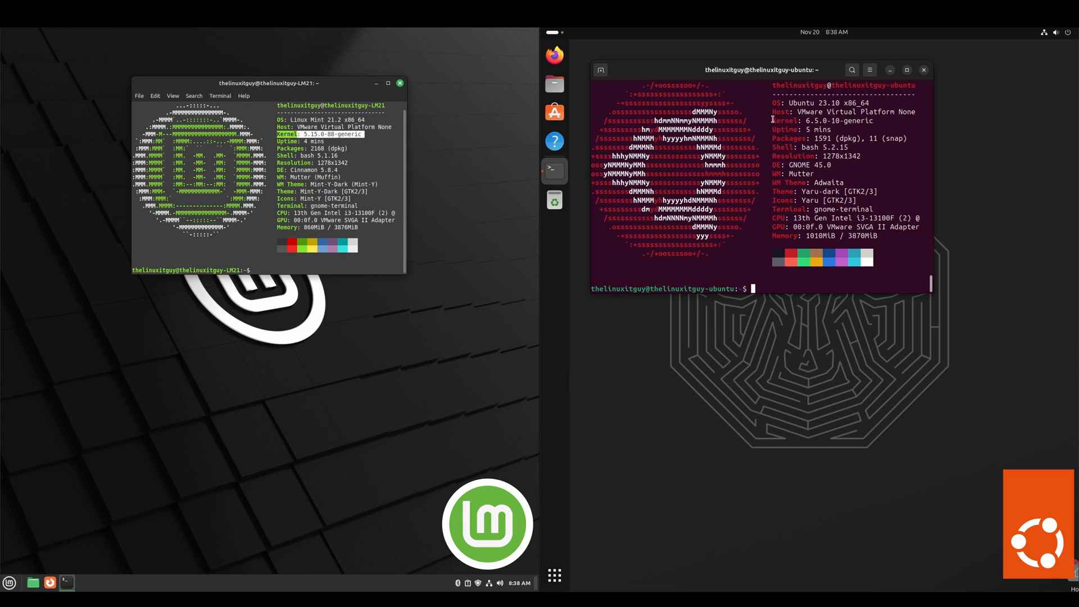
{"action": "double_click", "coordinate": [833, 120]}
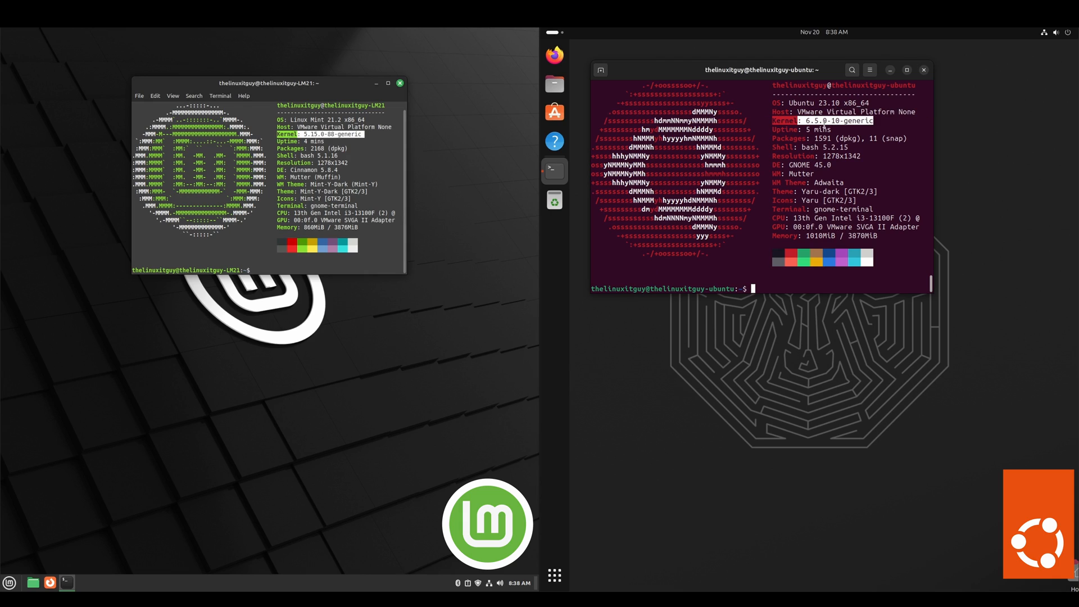
{"action": "mouse_move", "coordinate": [554, 170]}
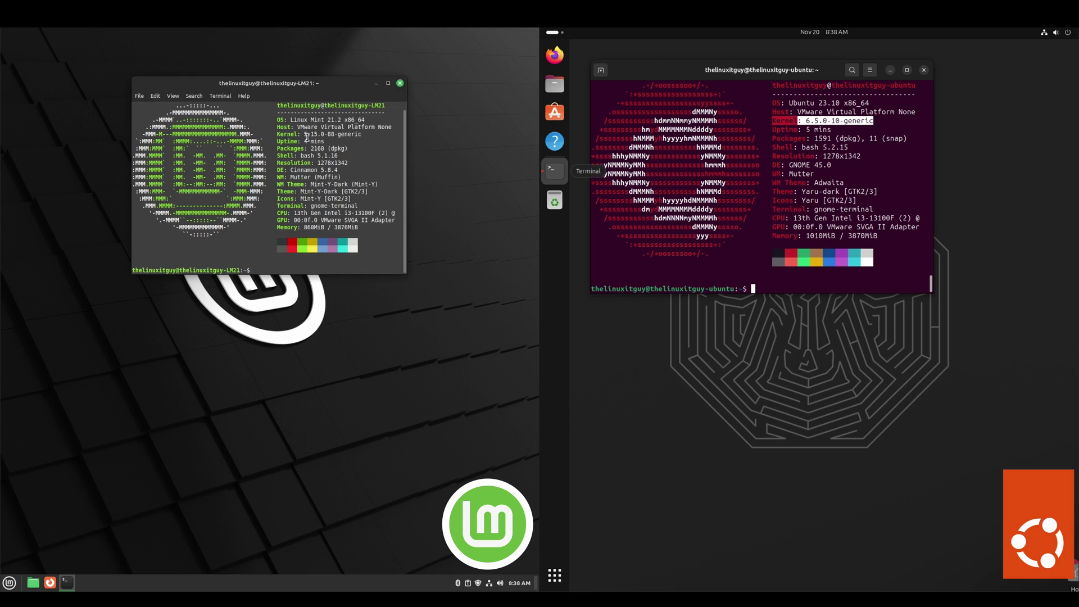
{"action": "double_click", "coordinate": [317, 134]}
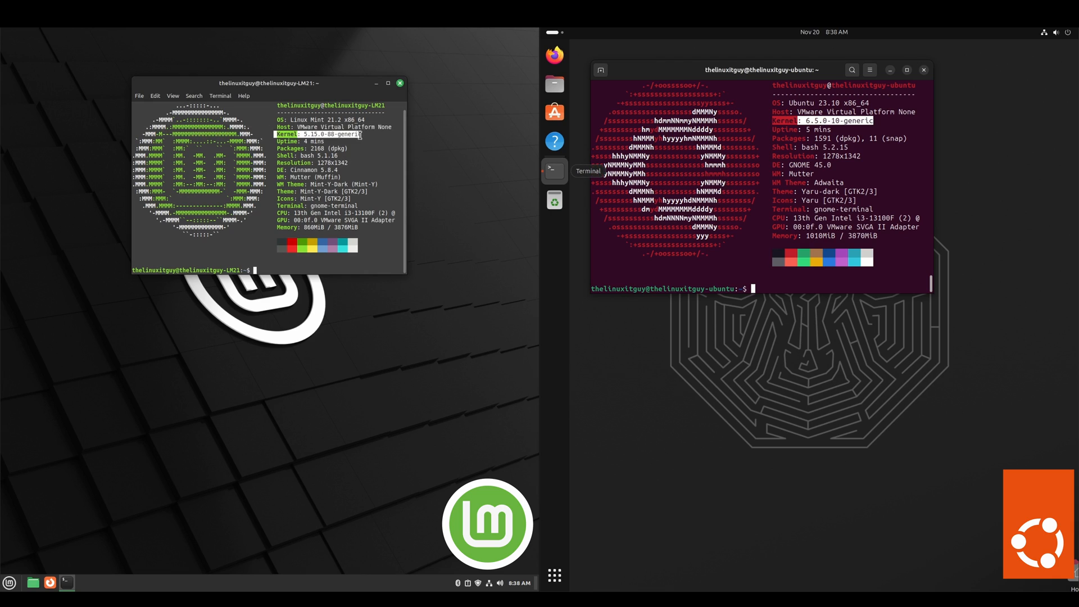
{"action": "mouse_move", "coordinate": [377, 142]}
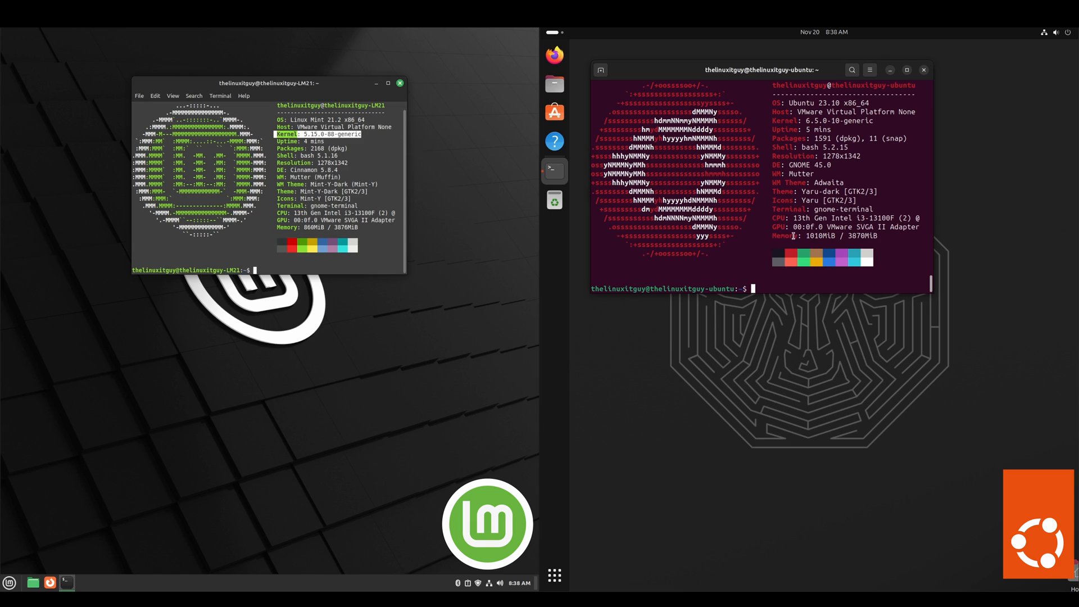
{"action": "mouse_move", "coordinate": [354, 232]}
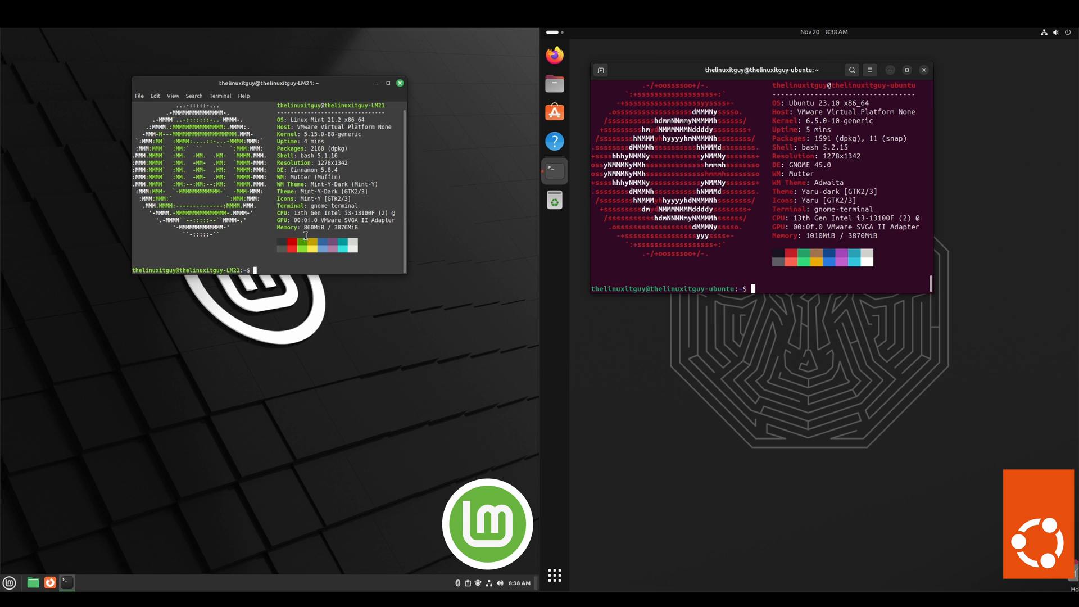
{"action": "mouse_move", "coordinate": [318, 233]}
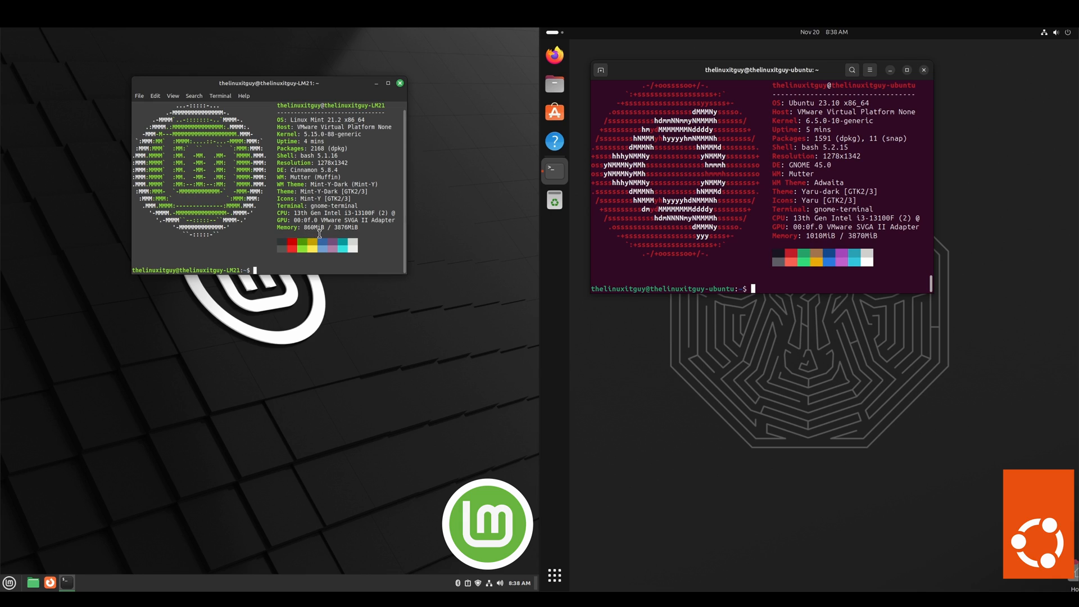
{"action": "mouse_move", "coordinate": [471, 268]}
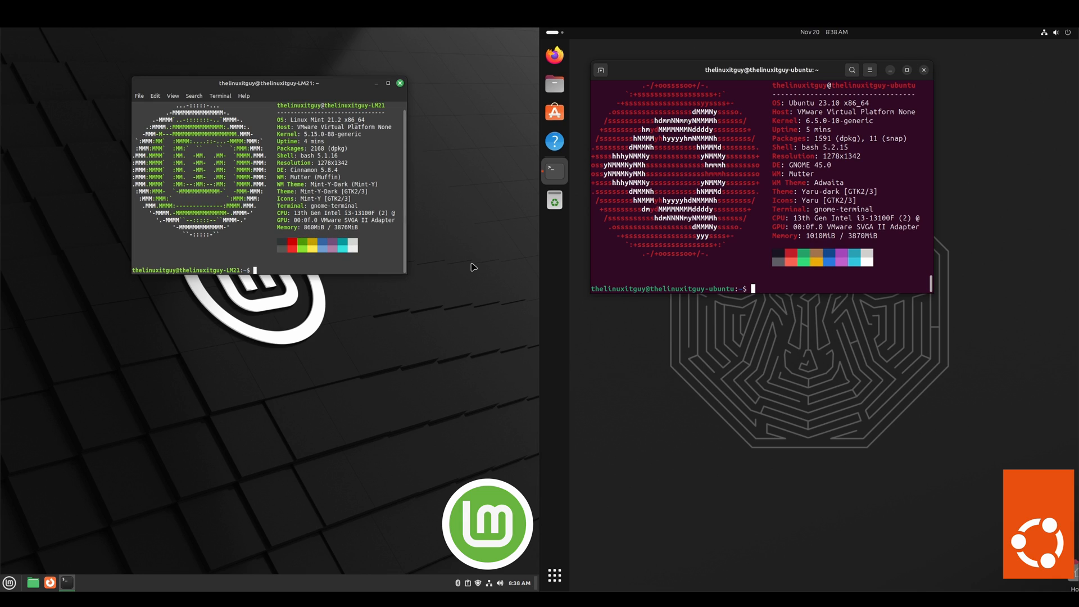
{"action": "mouse_move", "coordinate": [986, 283]}
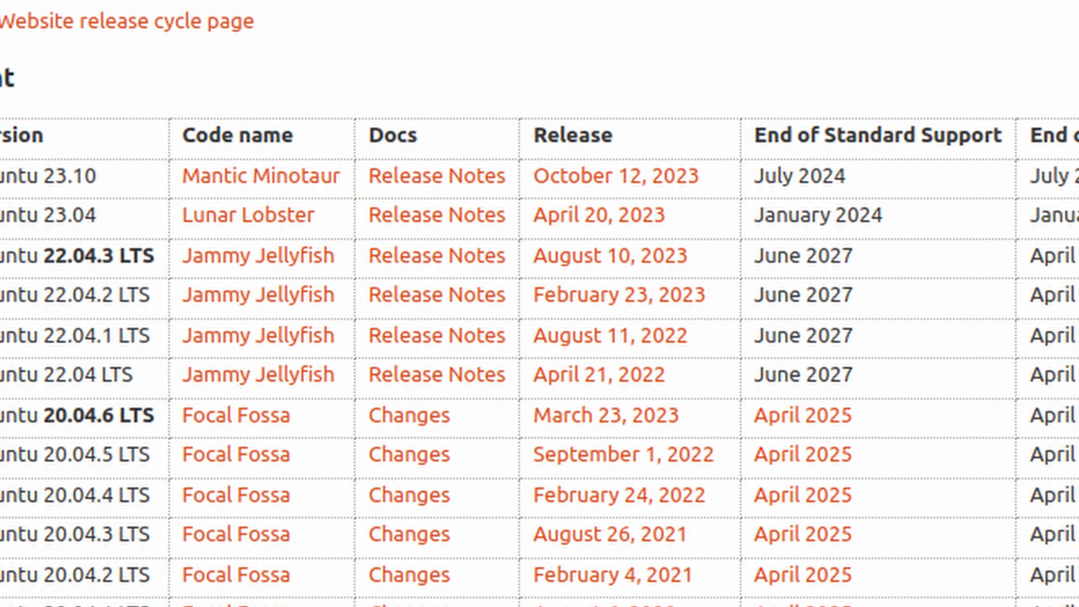
Scroll through the Ubuntu releases wiki table of code names, release and support end dates.
{"action": "scroll", "scroll_direction": "down", "scroll_amount": 3}
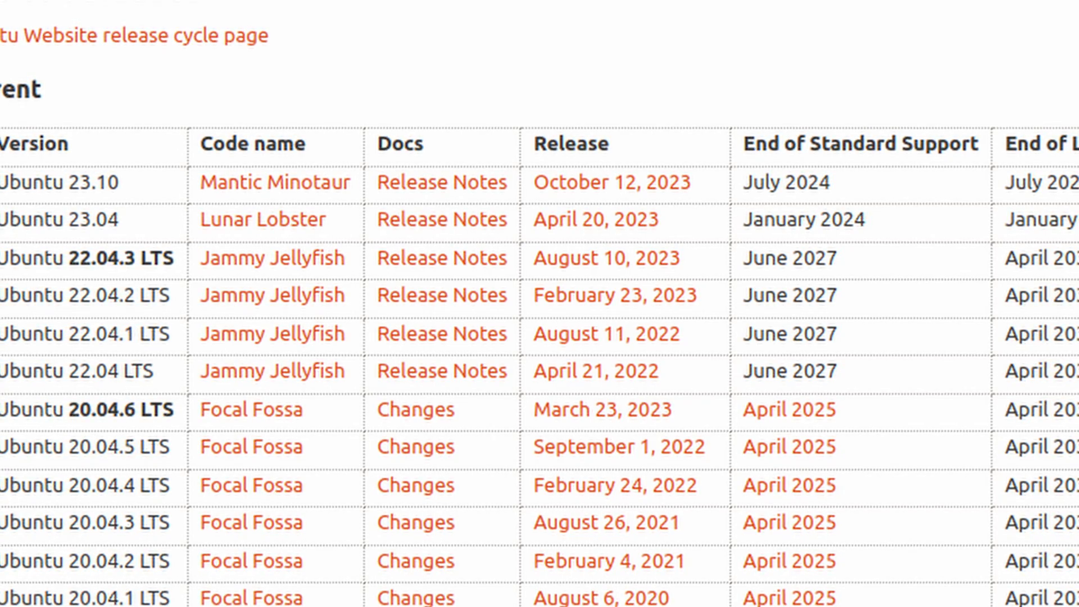
{"action": "scroll", "scroll_direction": "up", "scroll_amount": 3}
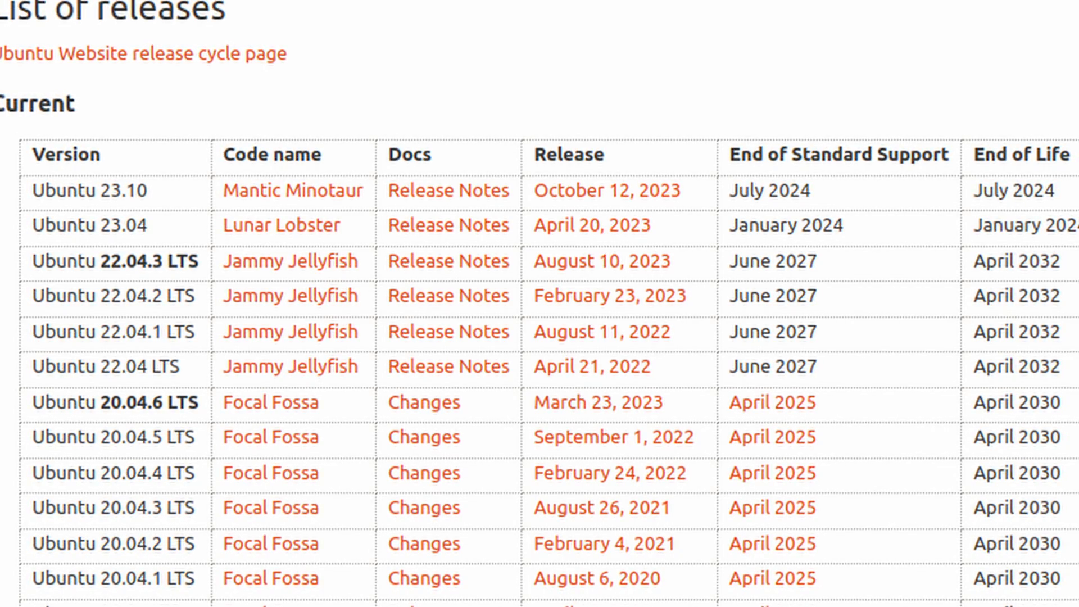
{"action": "scroll", "scroll_direction": "down", "scroll_amount": 3}
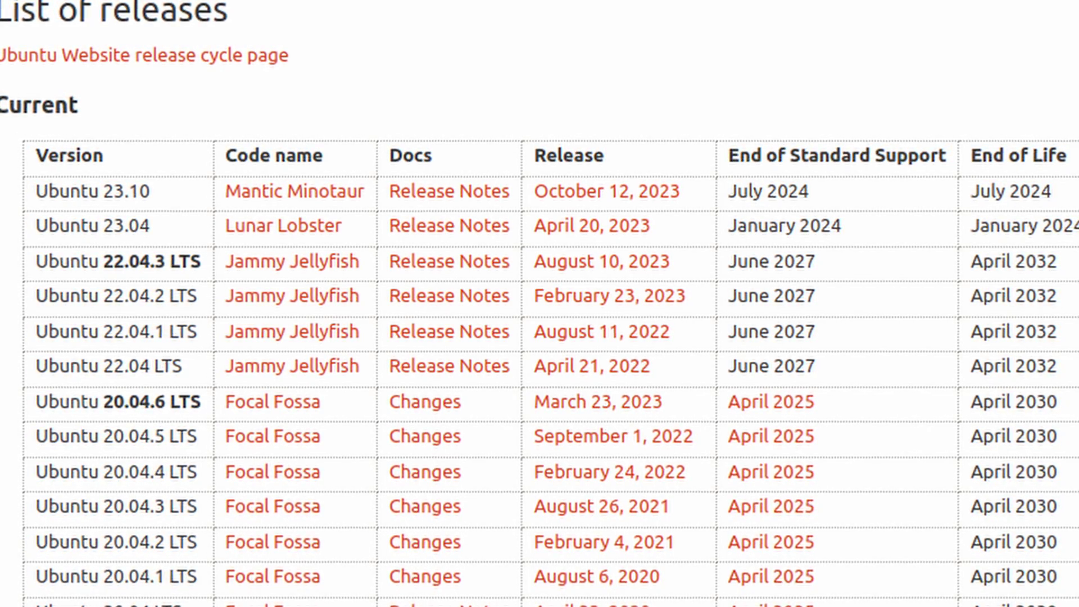
{"action": "scroll", "scroll_direction": "down", "scroll_amount": 3}
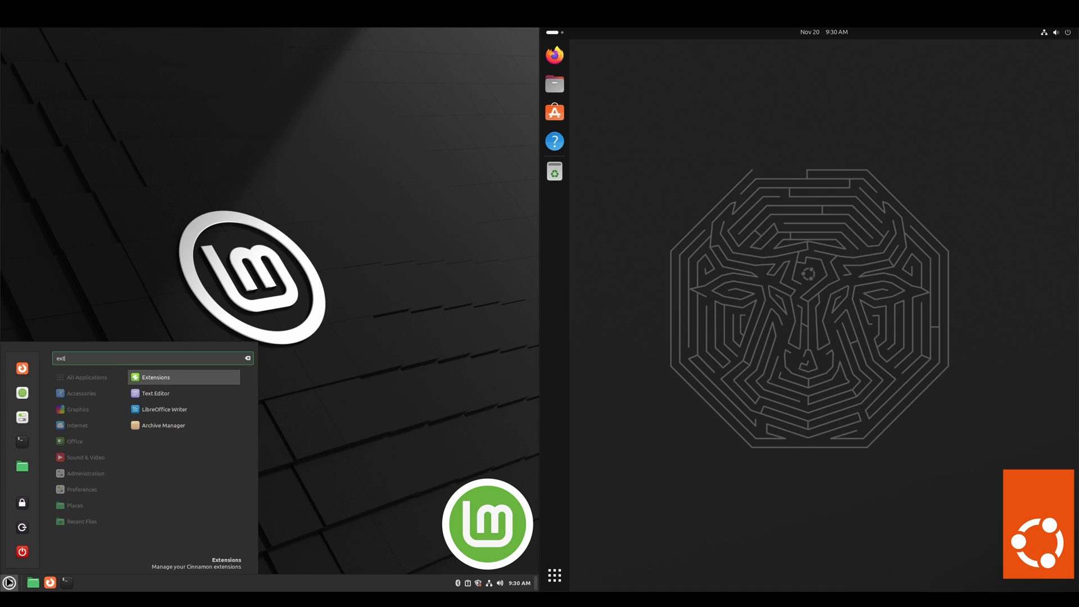
Launch Mint's Cinnamon Extensions manager and Ubuntu's GNOME Extension Manager from the app grid.
{"action": "left_click", "coordinate": [155, 377]}
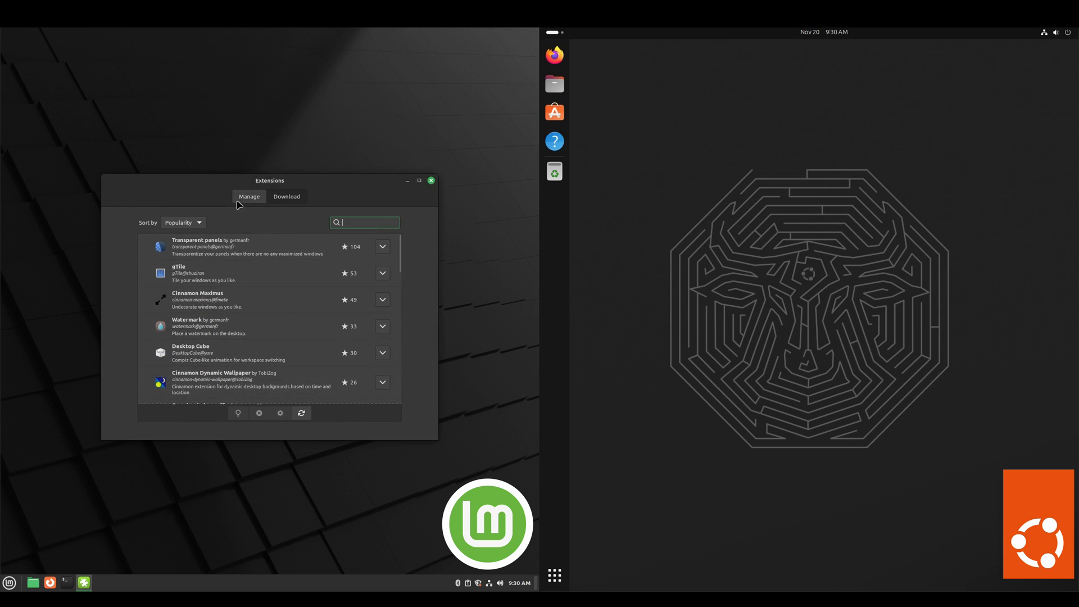
{"action": "left_click", "coordinate": [553, 575]}
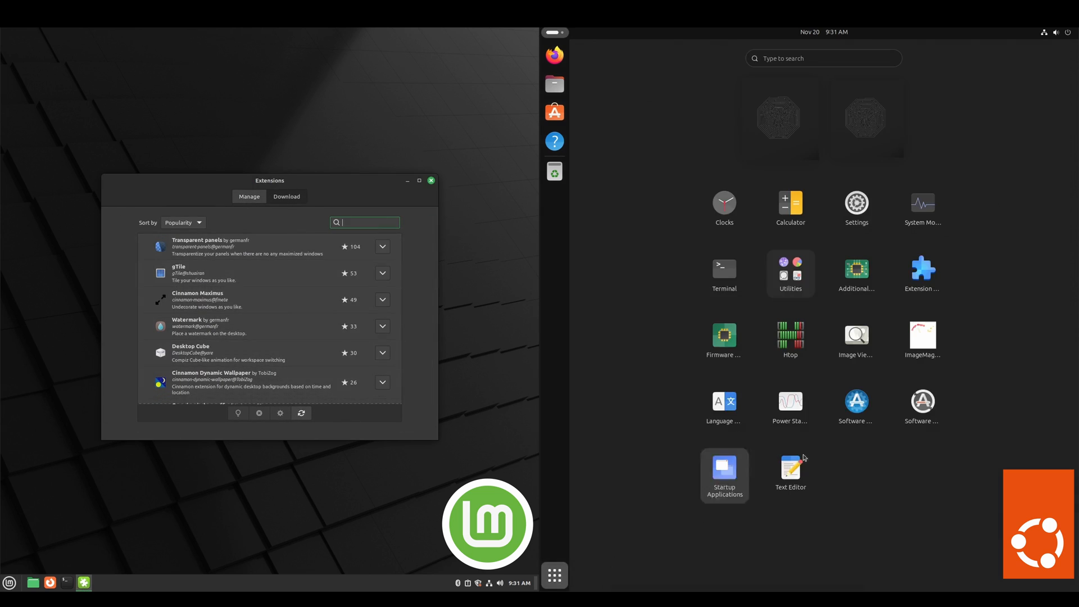
{"action": "mouse_move", "coordinate": [922, 275]}
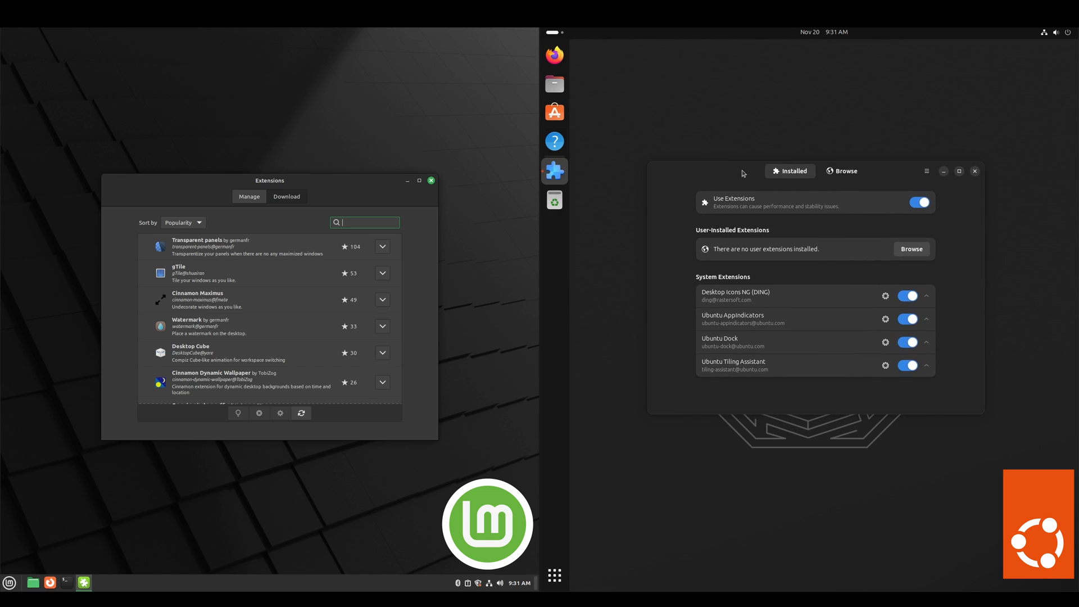
{"action": "left_click", "coordinate": [554, 575]}
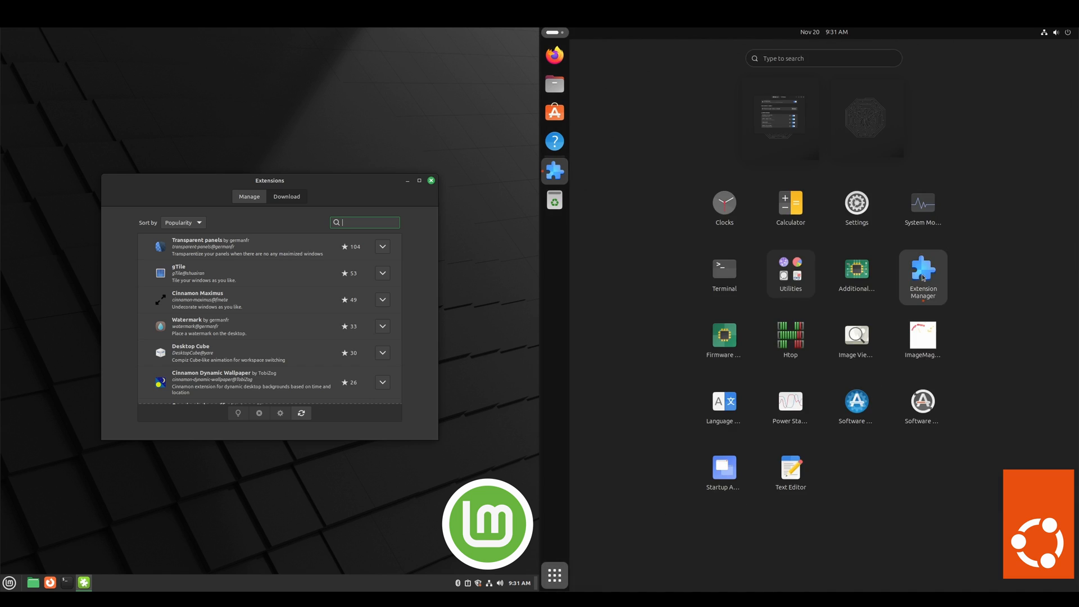
{"action": "mouse_move", "coordinate": [924, 279]}
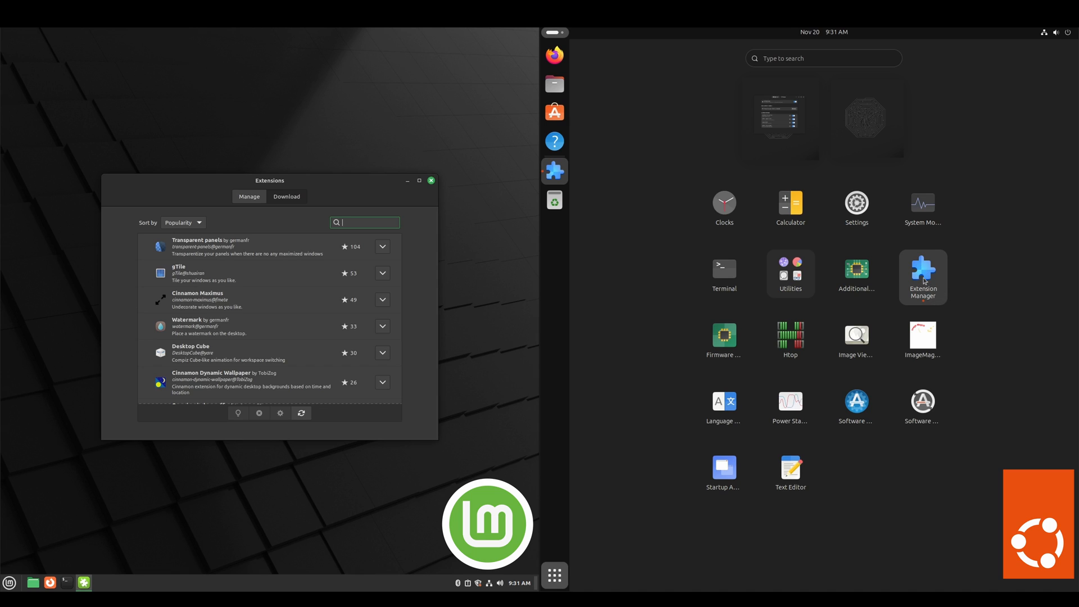
{"action": "left_click", "coordinate": [921, 273]}
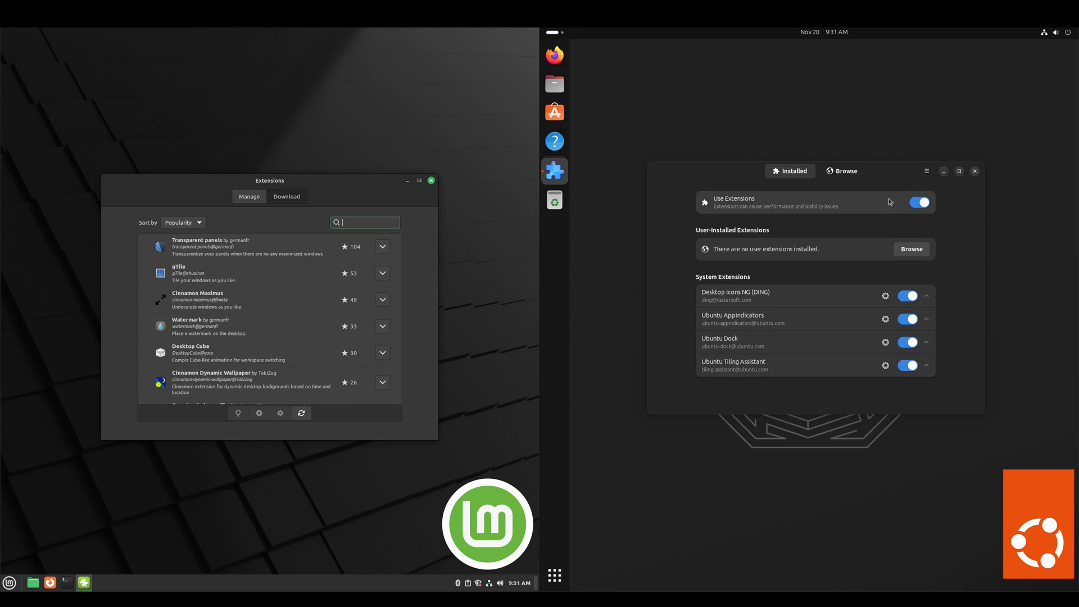
{"action": "mouse_move", "coordinate": [912, 248]}
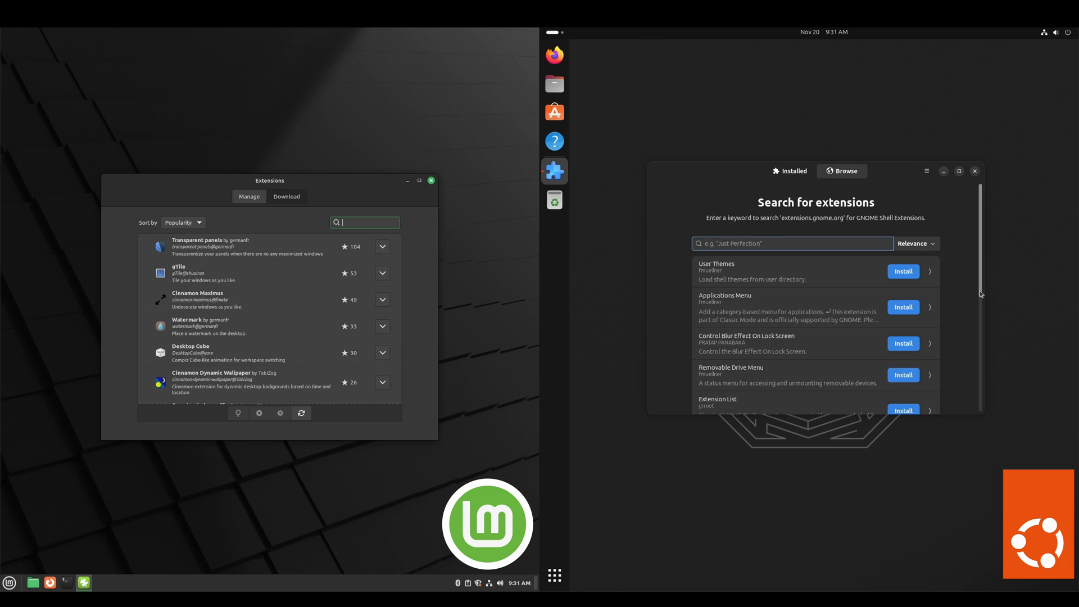
Browse through the list of available online extensions in Ubuntu's Extension Manager.
{"action": "scroll", "scroll_direction": "down", "scroll_amount": 3}
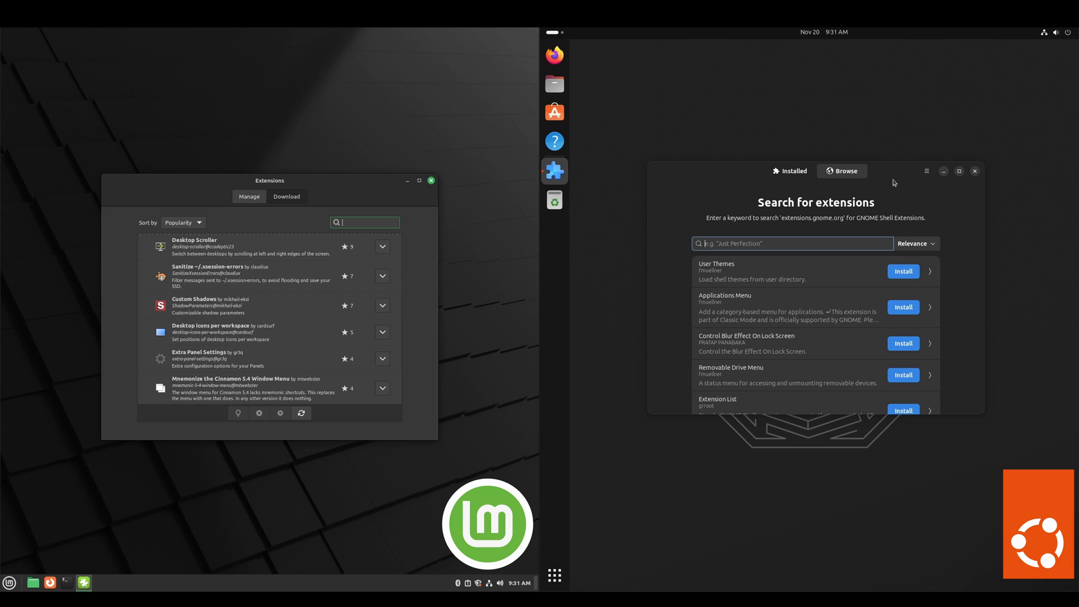
{"action": "scroll", "scroll_direction": "down", "scroll_amount": 3}
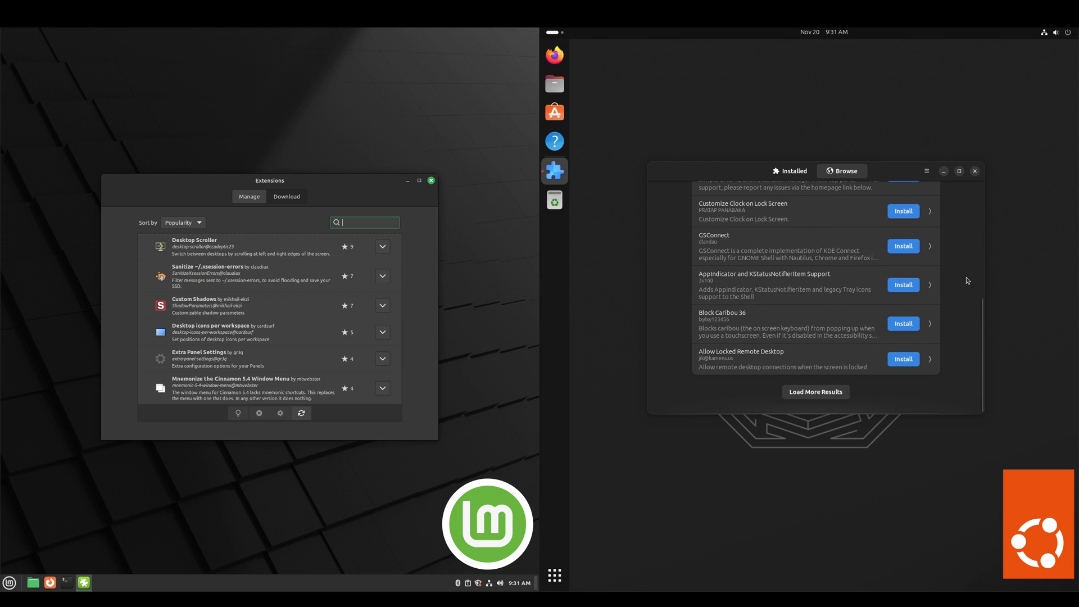
{"action": "scroll", "scroll_direction": "up", "scroll_amount": 3}
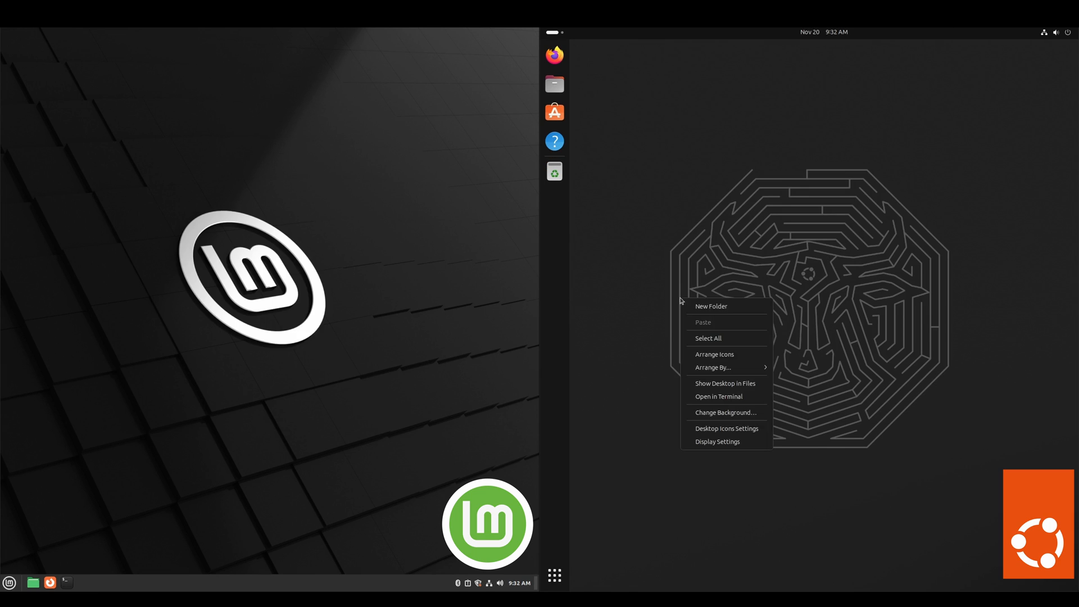
{"action": "mouse_move", "coordinate": [717, 444]}
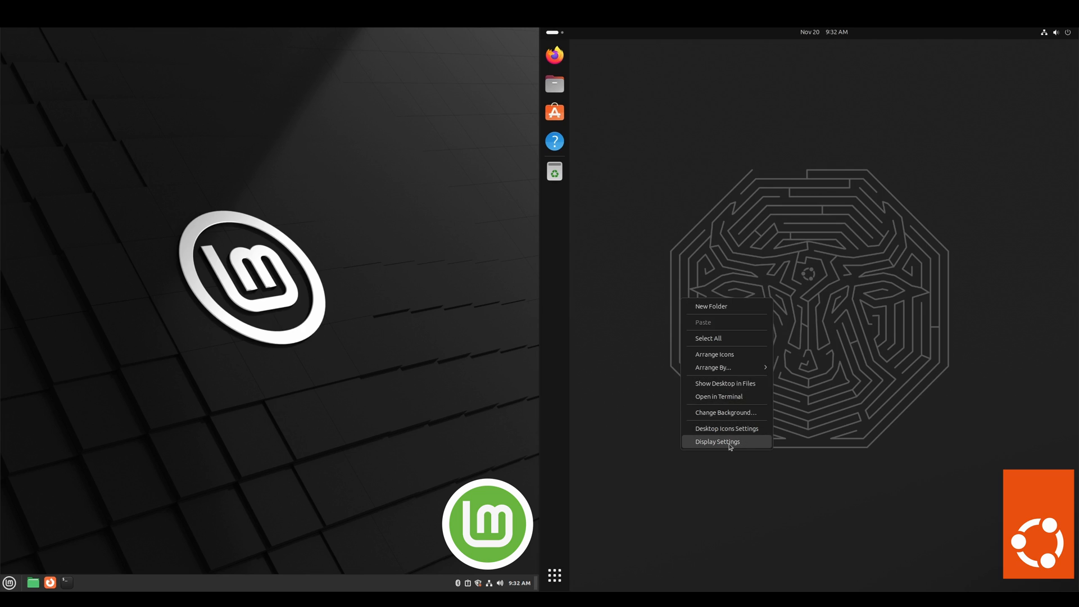
Set Ubuntu's wallpaper to the dark red maze image in Appearance settings and close the window.
{"action": "left_click", "coordinate": [717, 441]}
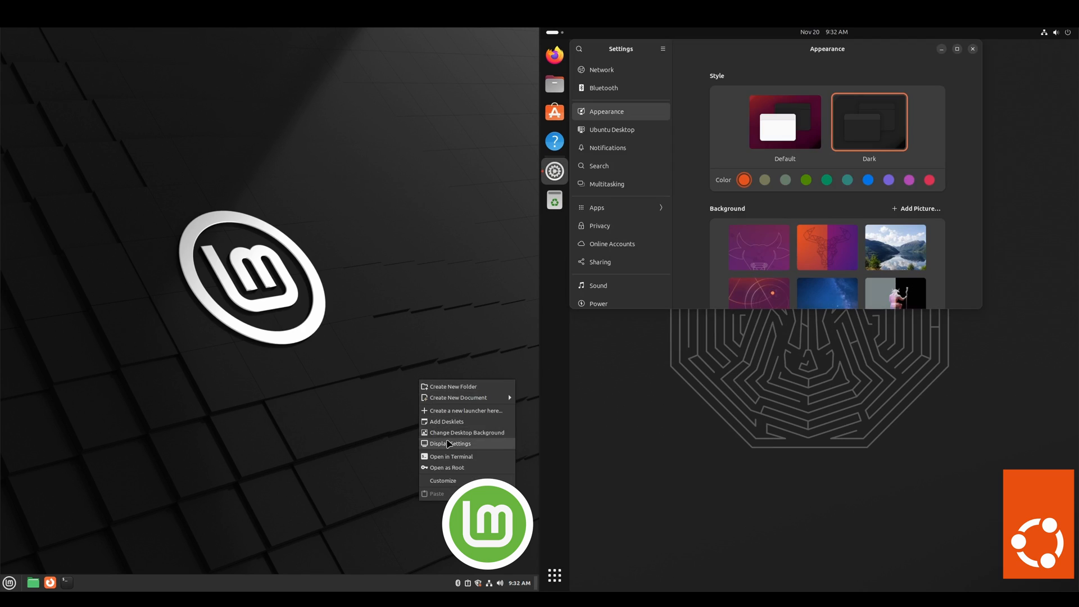
{"action": "left_click", "coordinate": [464, 431]}
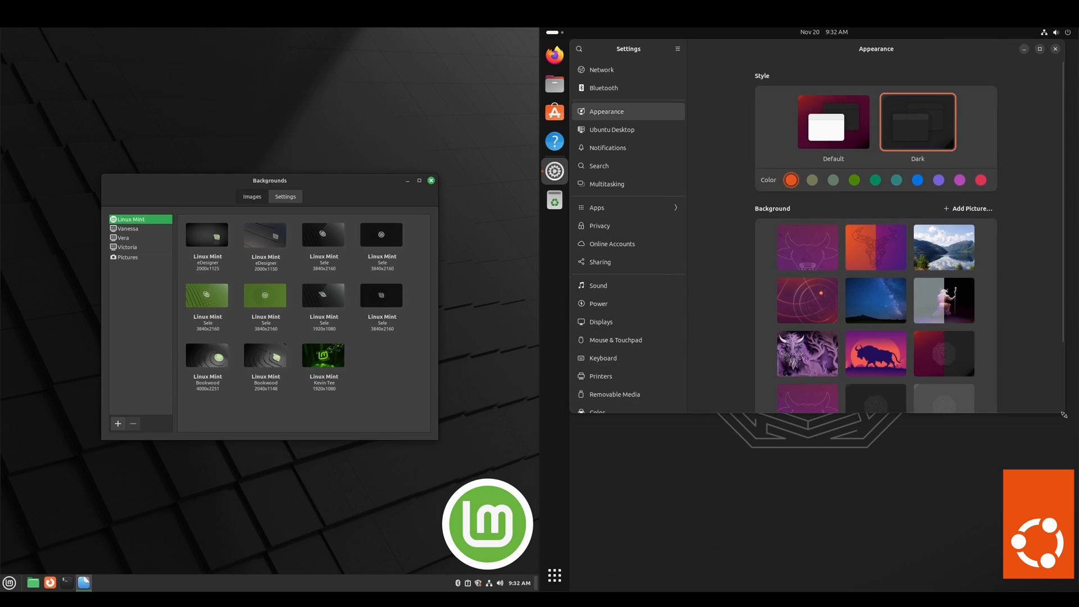
{"action": "mouse_move", "coordinate": [1068, 311]}
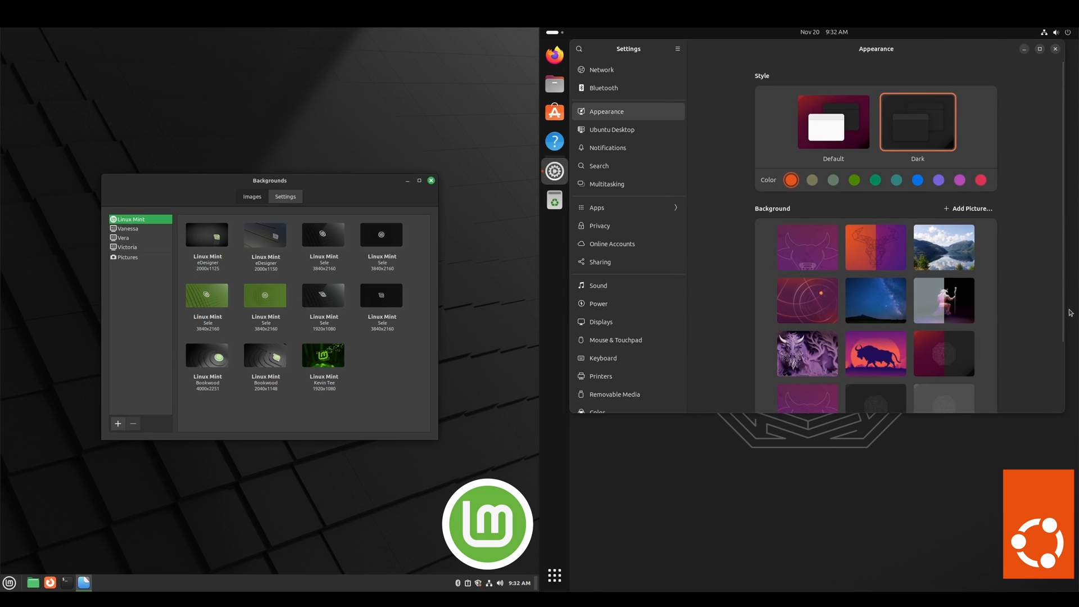
{"action": "scroll", "scroll_direction": "down", "scroll_amount": 3}
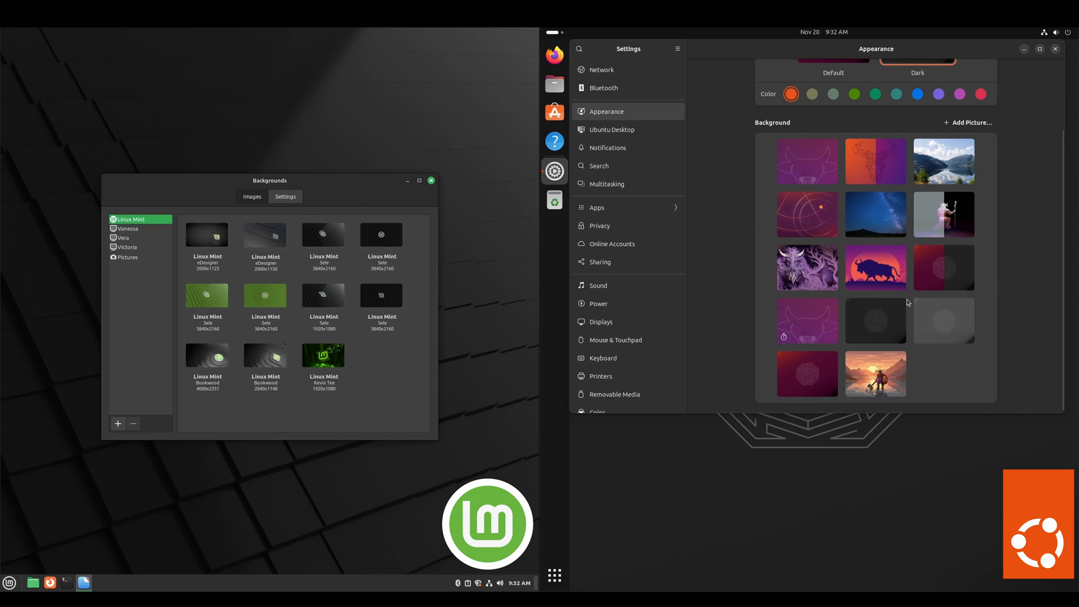
{"action": "left_click", "coordinate": [806, 373]}
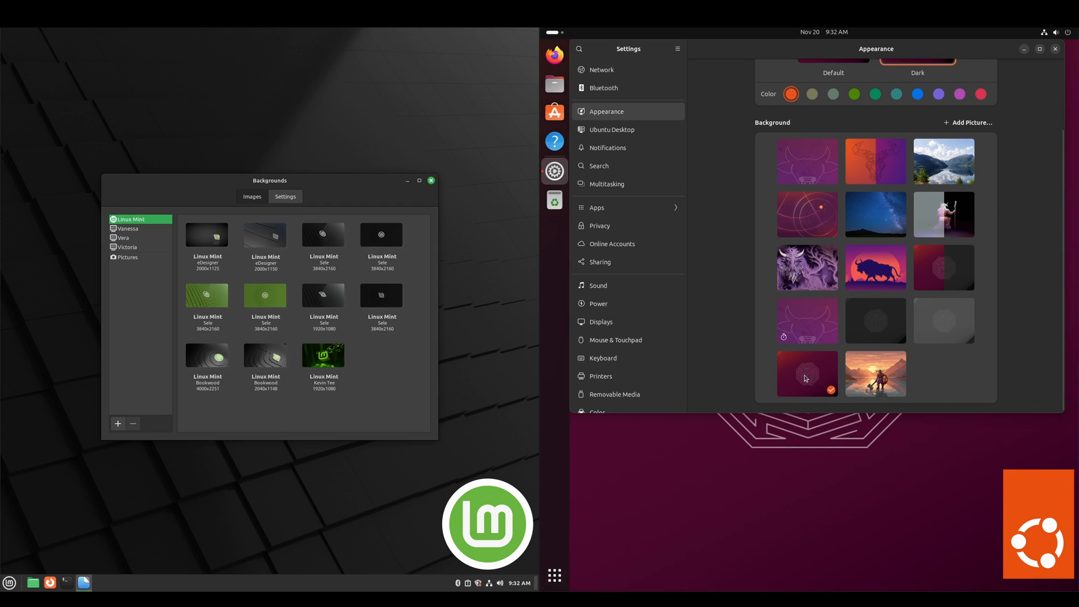
{"action": "left_click", "coordinate": [1054, 49]}
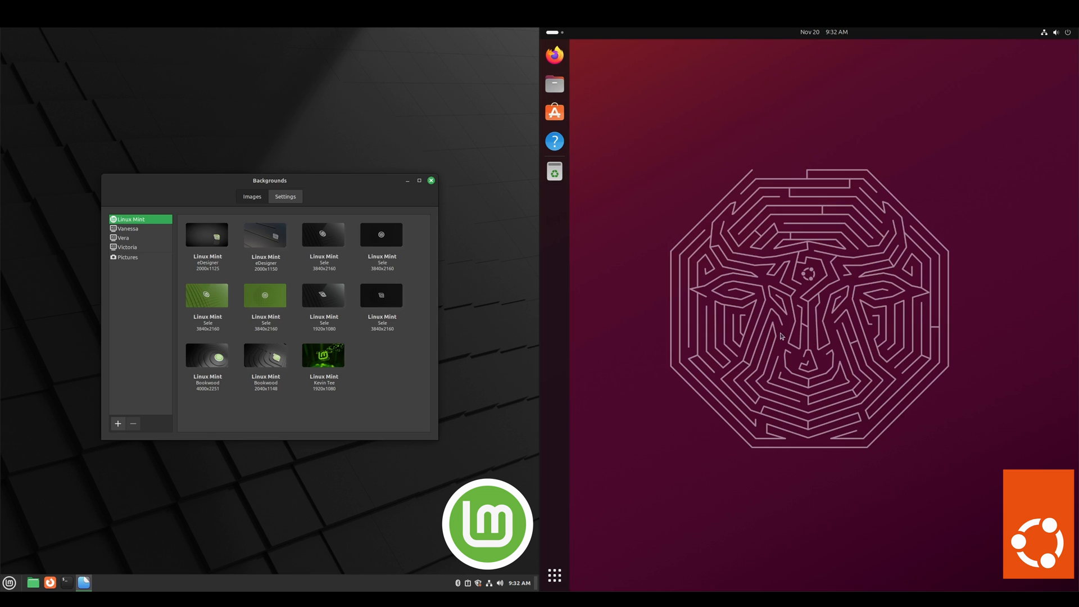
Set Mint's wallpaper to the green tiles image and close the Backgrounds window.
{"action": "left_click", "coordinate": [206, 296]}
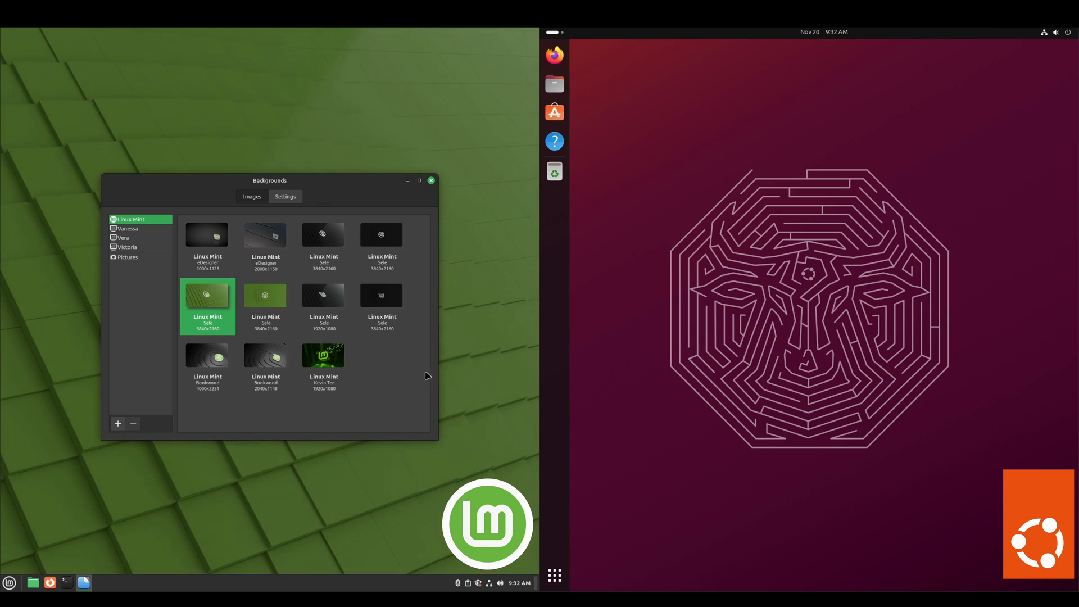
{"action": "mouse_move", "coordinate": [247, 310]}
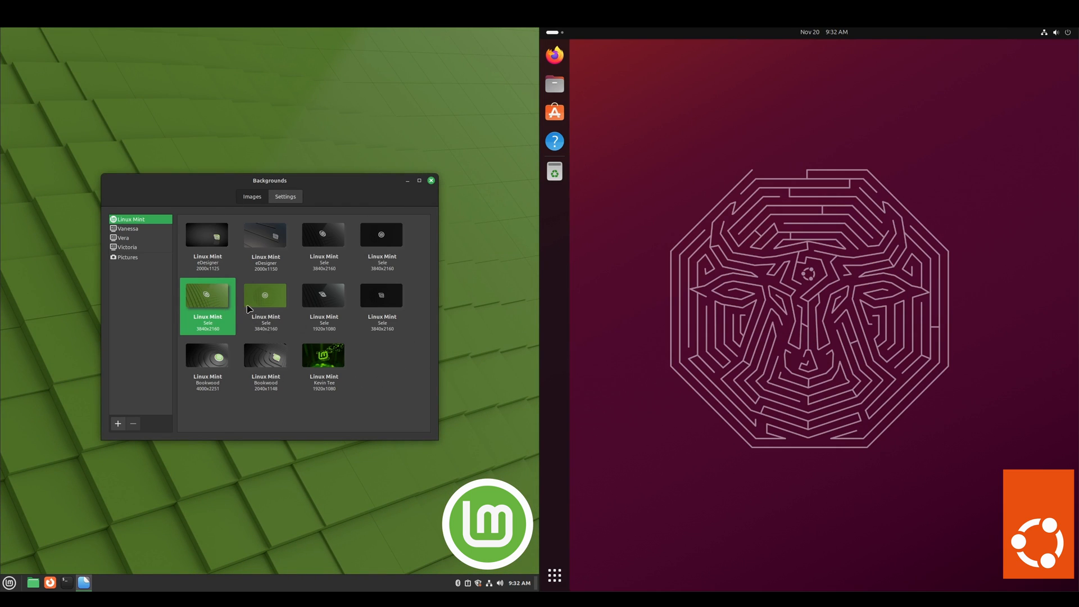
{"action": "mouse_move", "coordinate": [409, 191]}
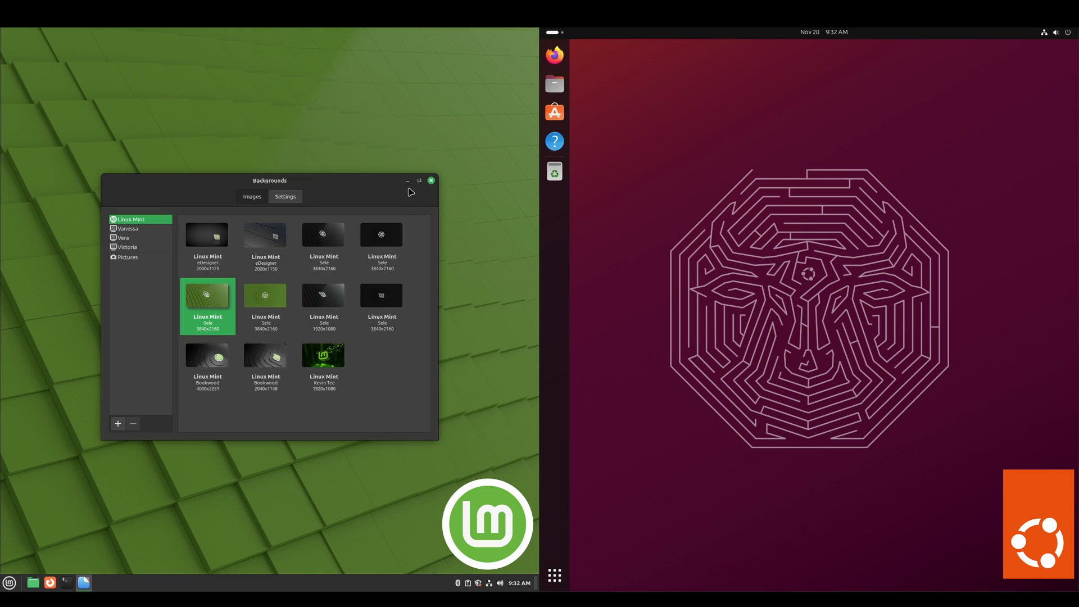
{"action": "left_click", "coordinate": [431, 180]}
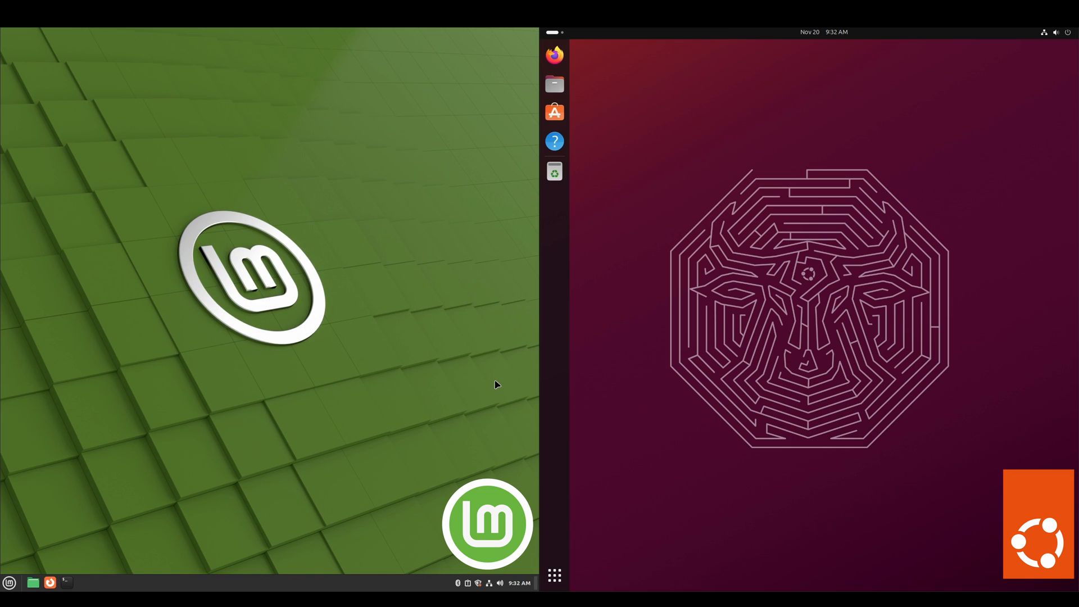